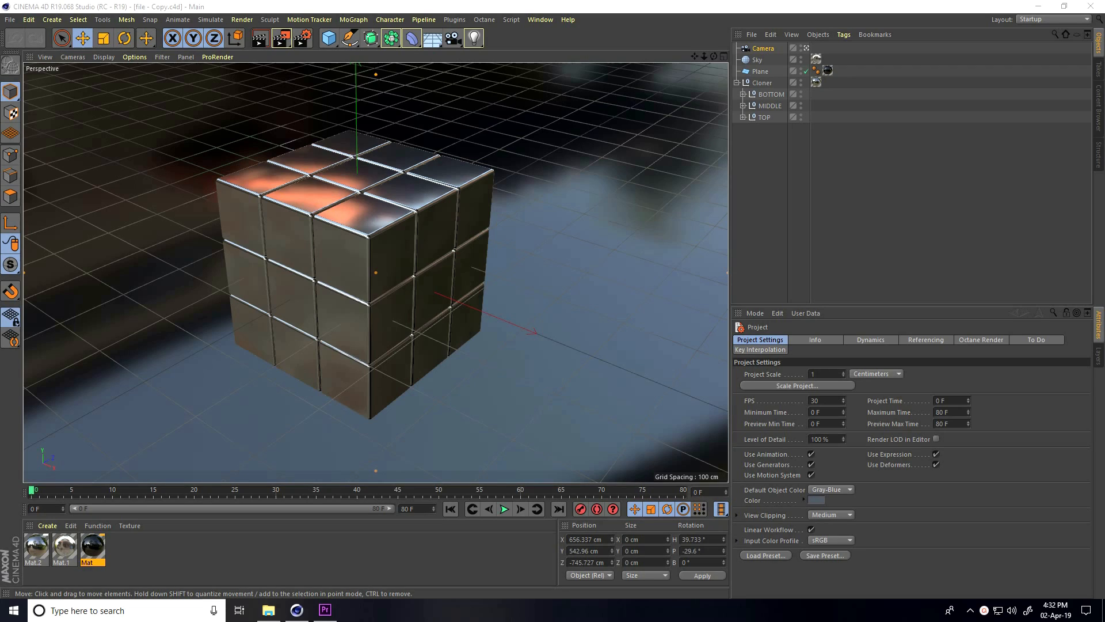
{"action": "mouse_move", "coordinate": [230, 146]}
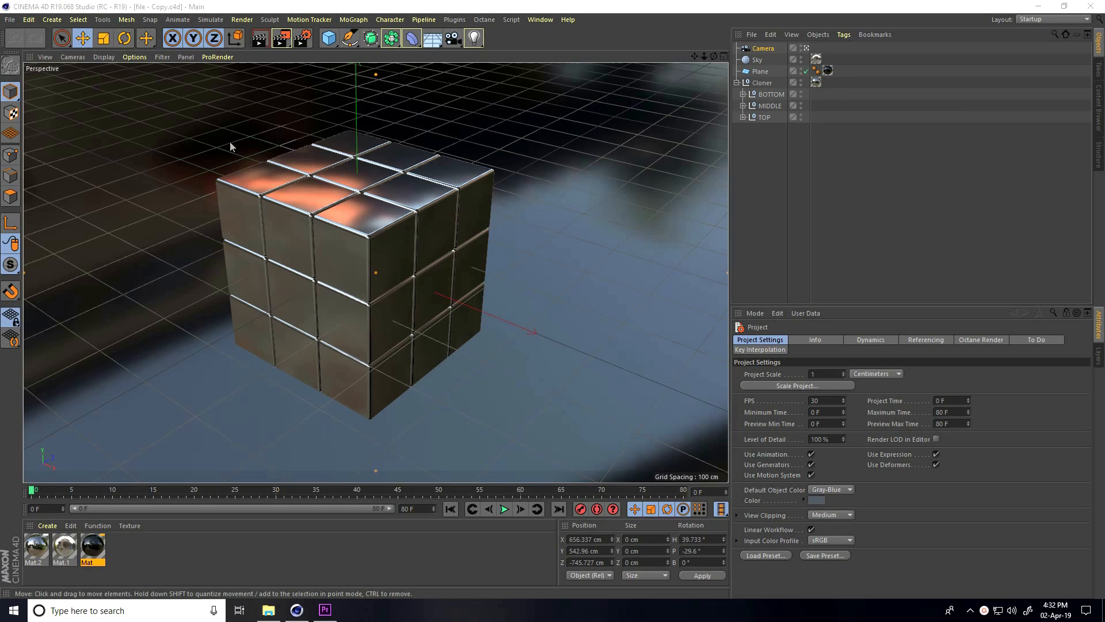
{"action": "mouse_move", "coordinate": [413, 433]}
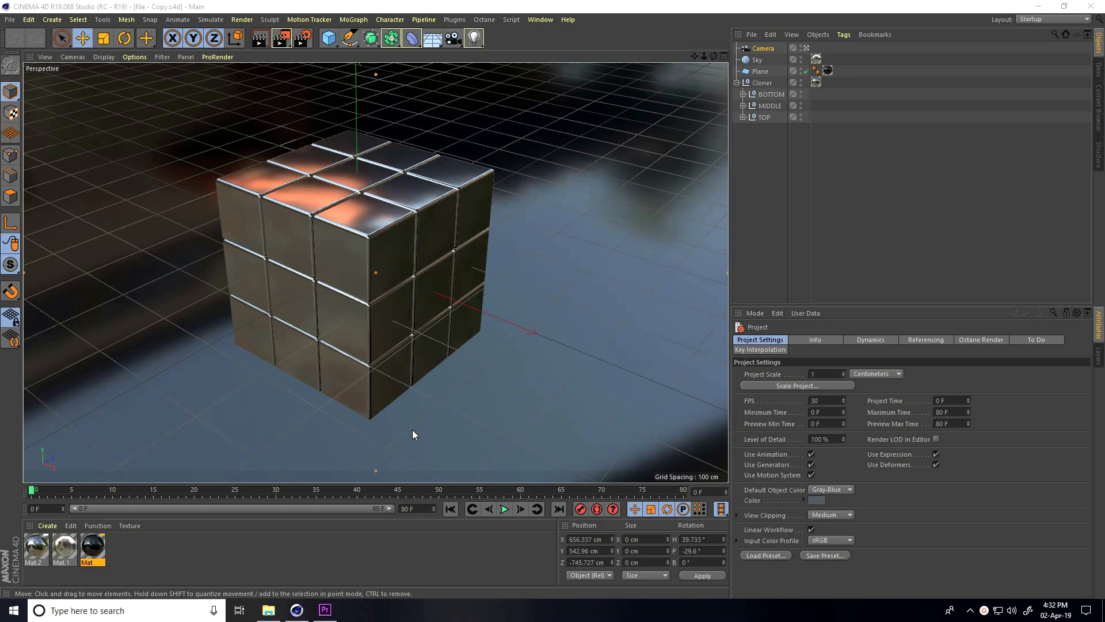
- Play the cube animation forward and stop playback near frame 72
{"action": "left_click", "coordinate": [504, 507]}
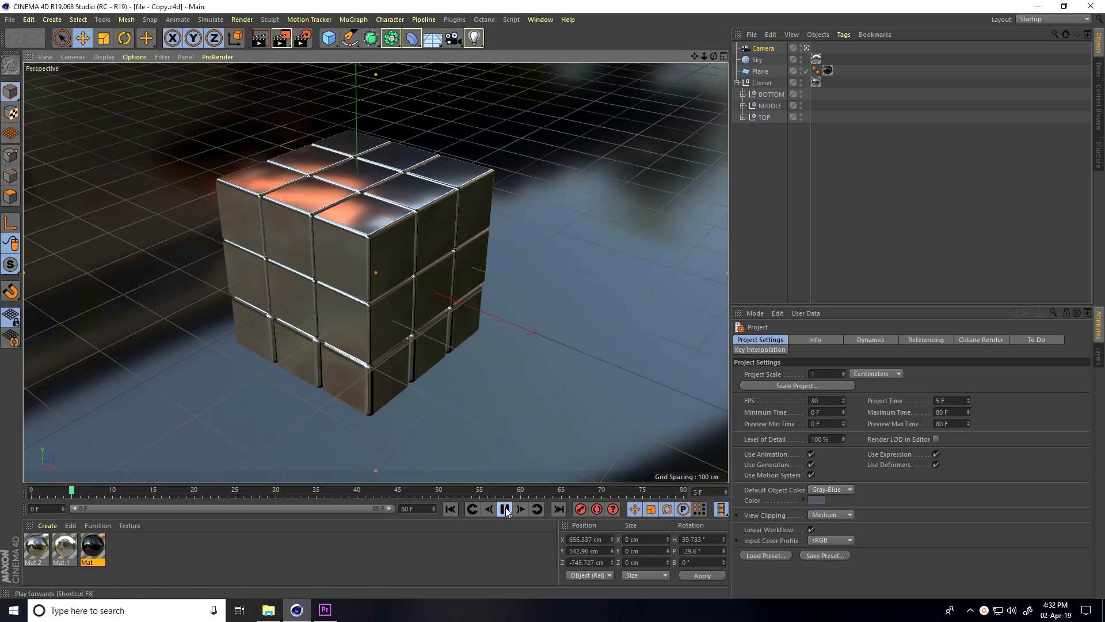
{"action": "left_click", "coordinate": [504, 507]}
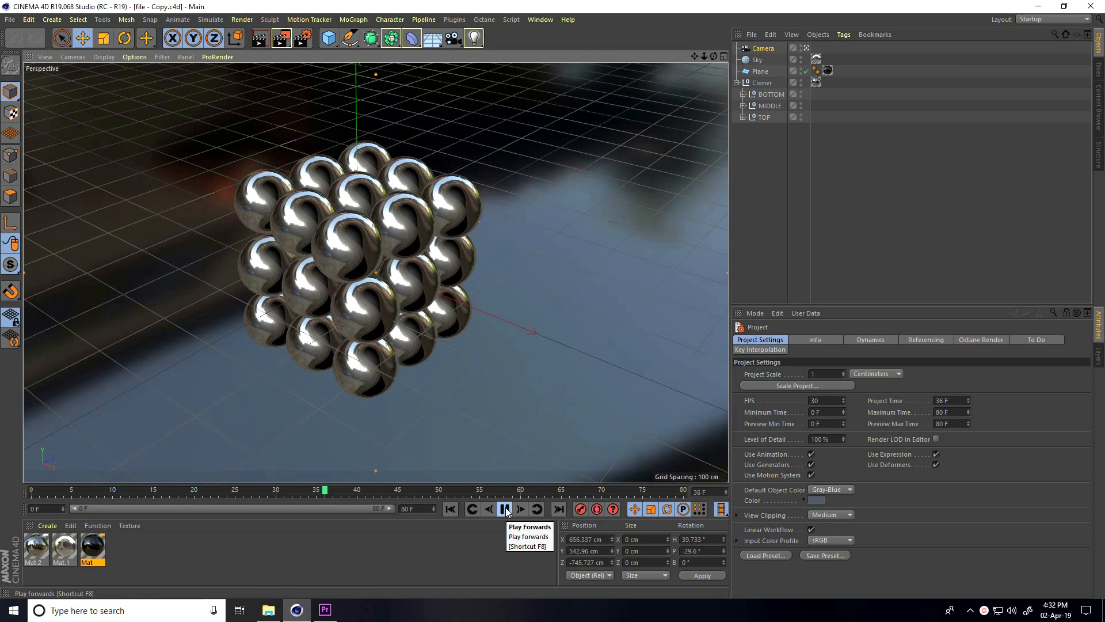
{"action": "left_click", "coordinate": [504, 508]}
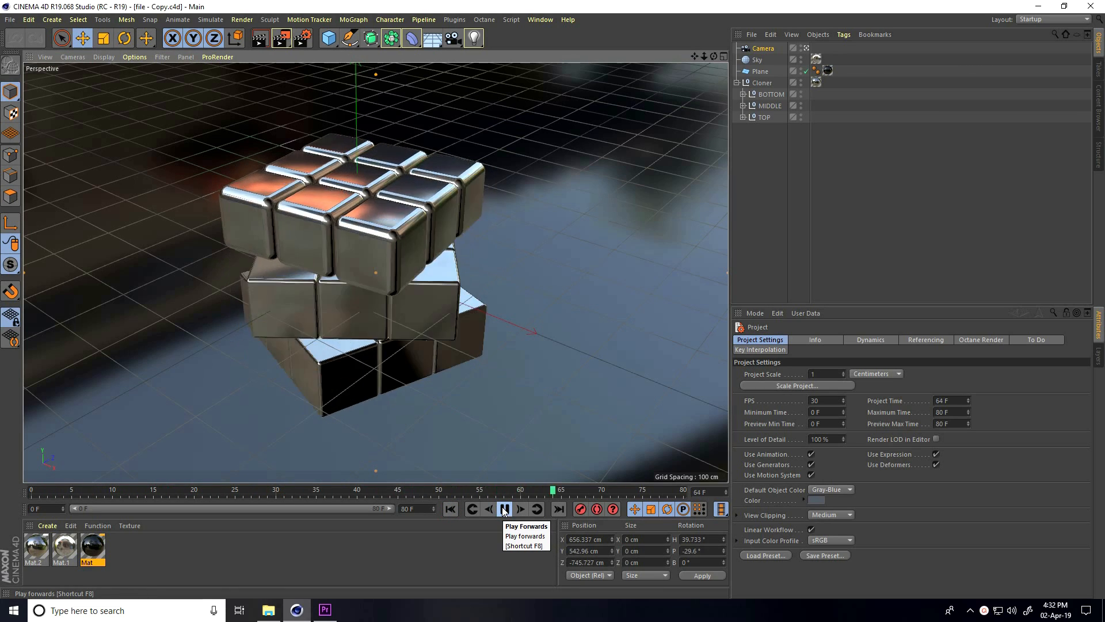
{"action": "left_click", "coordinate": [504, 507]}
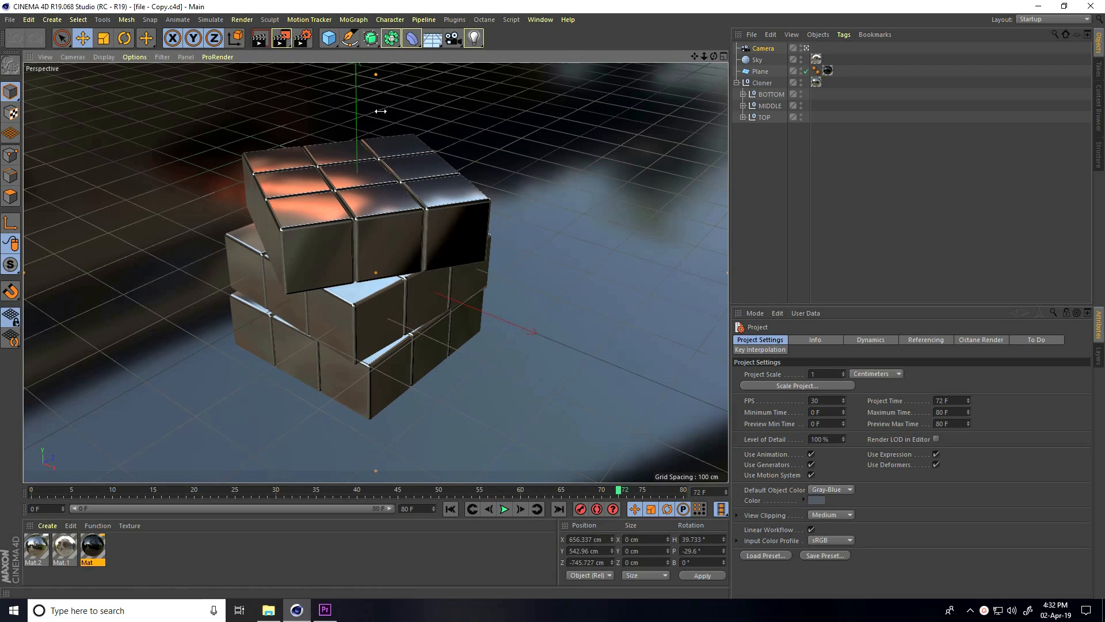
{"action": "mouse_move", "coordinate": [86, 552]}
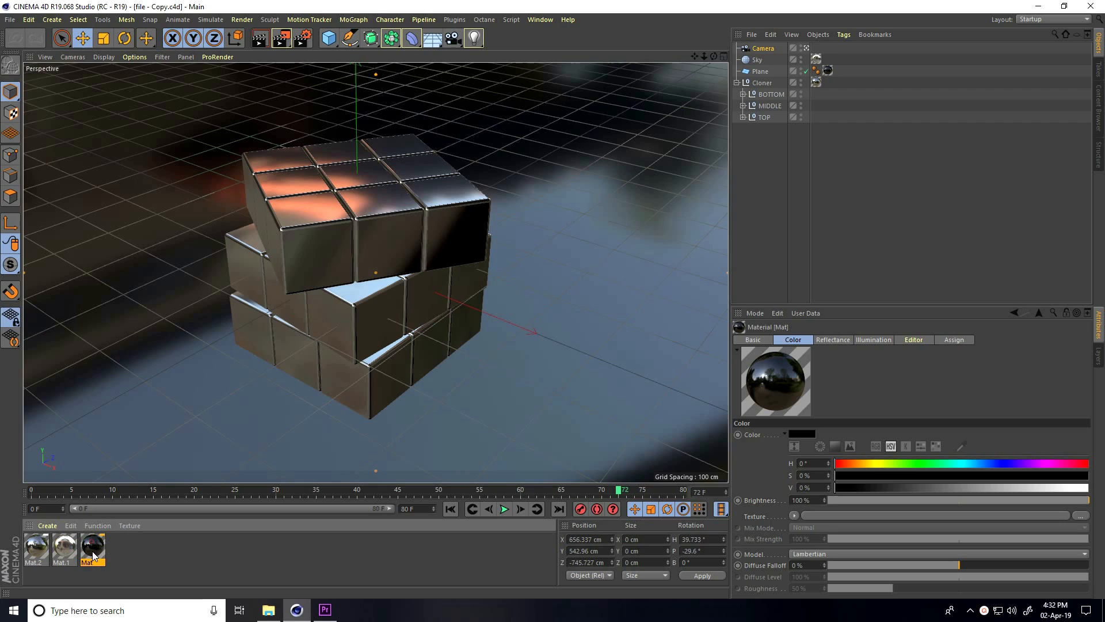
- Recolour the Mat background material to bright blue, H 200°, S 100%, V 100%
{"action": "double_click", "coordinate": [88, 550]}
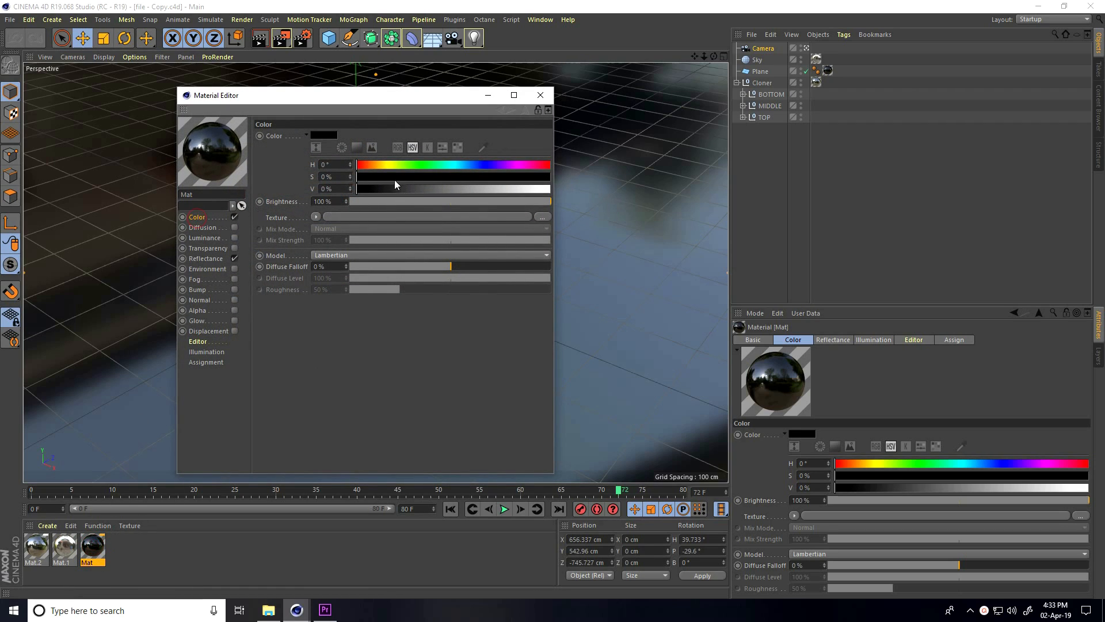
{"action": "triple_click", "coordinate": [328, 165]}
{"action": "type", "text": "200"}
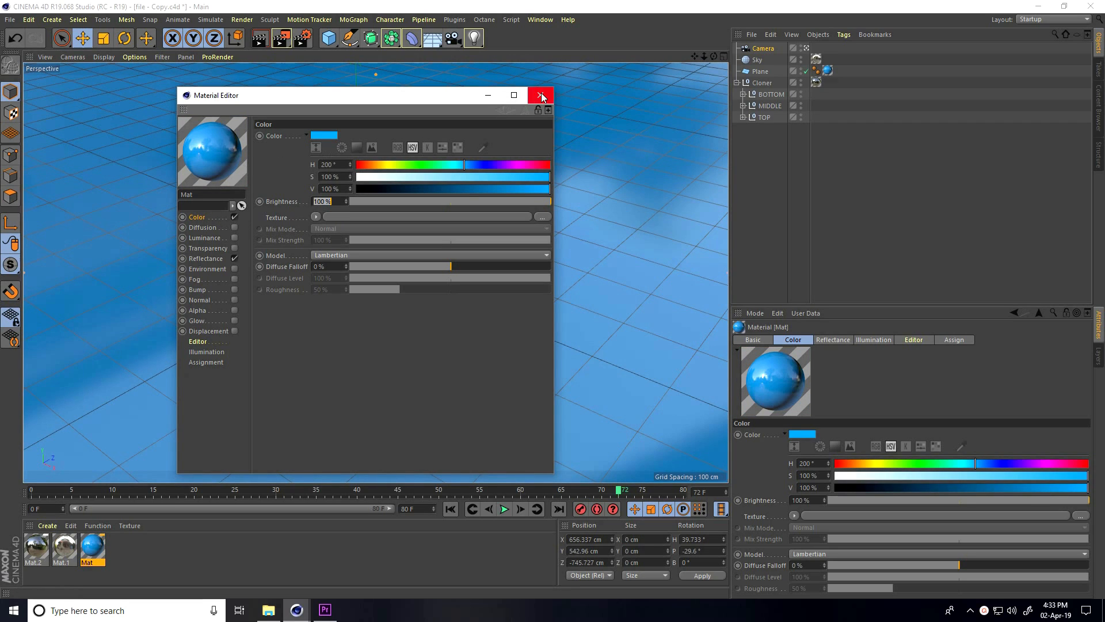
{"action": "left_click", "coordinate": [541, 95]}
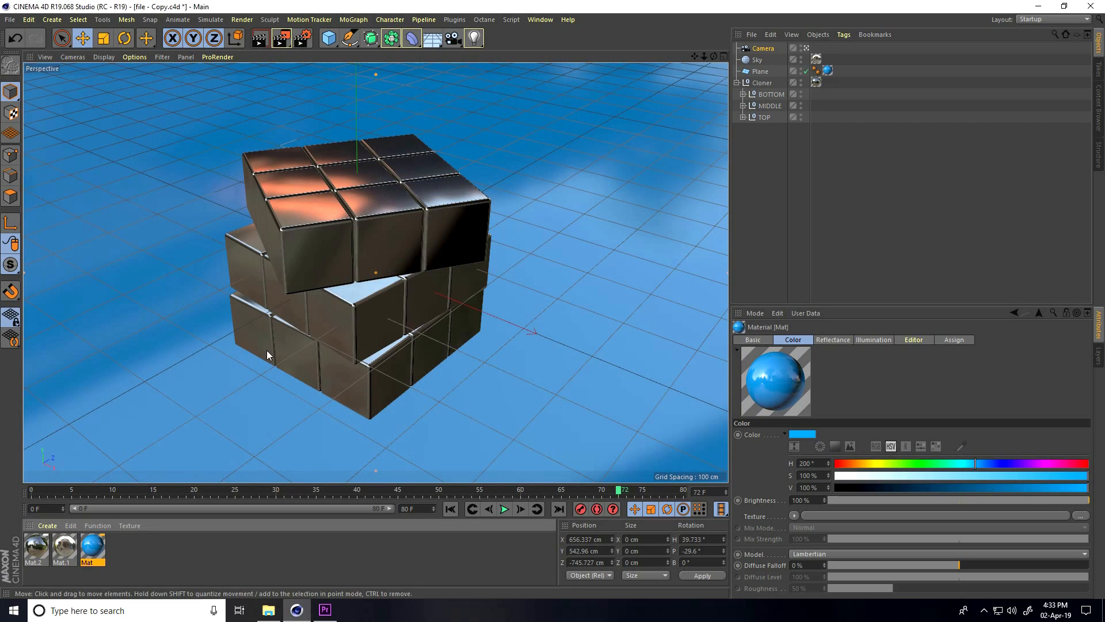
{"action": "mouse_move", "coordinate": [303, 39]}
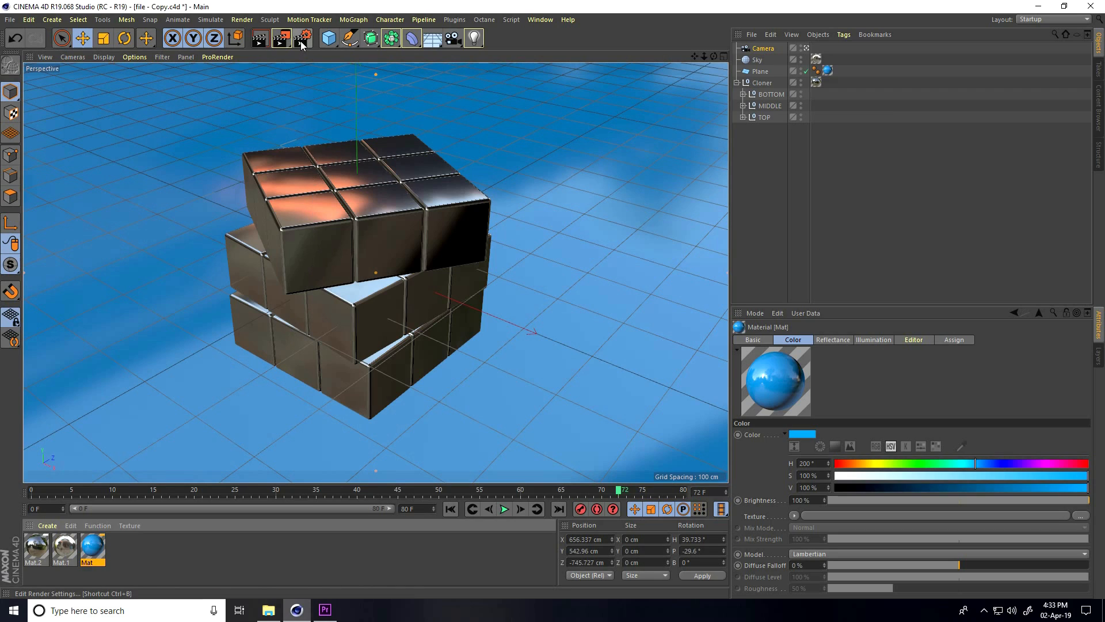
- Set Render Settings output to HDTV 1080 29.97, All Frames, anti-aliasing checked, and pick a Save format
{"action": "left_click", "coordinate": [301, 38]}
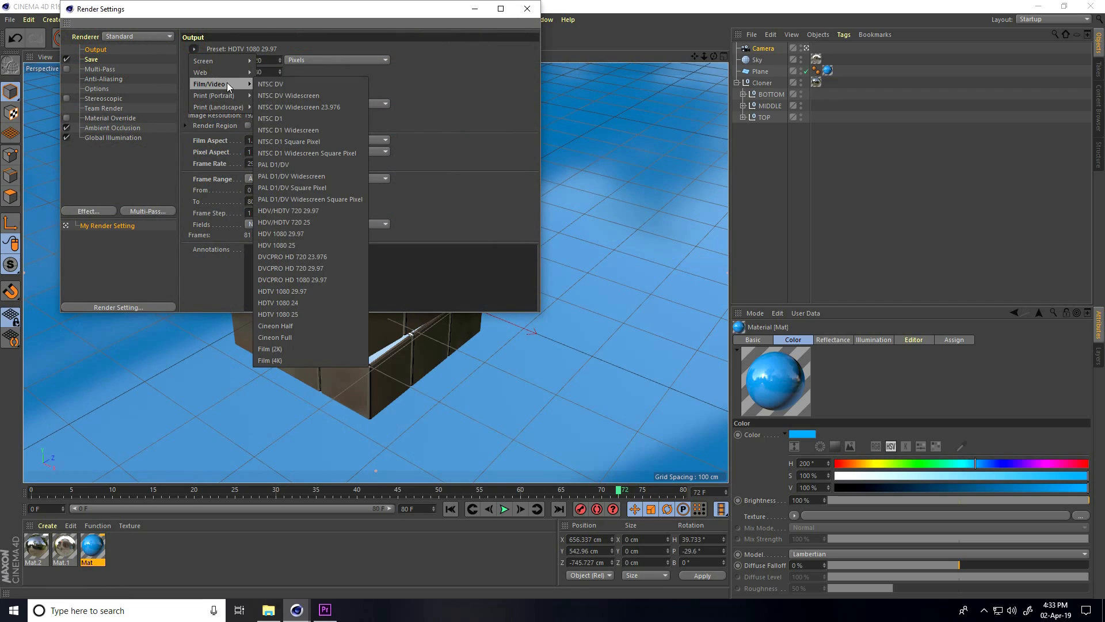
{"action": "mouse_move", "coordinate": [312, 291]}
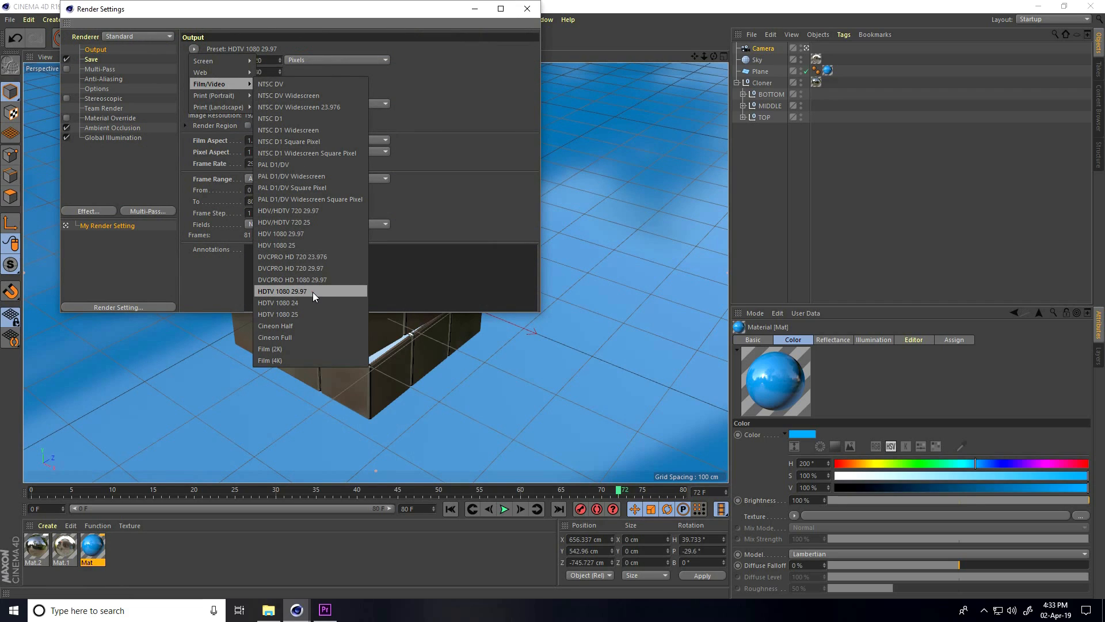
{"action": "left_click", "coordinate": [283, 291]}
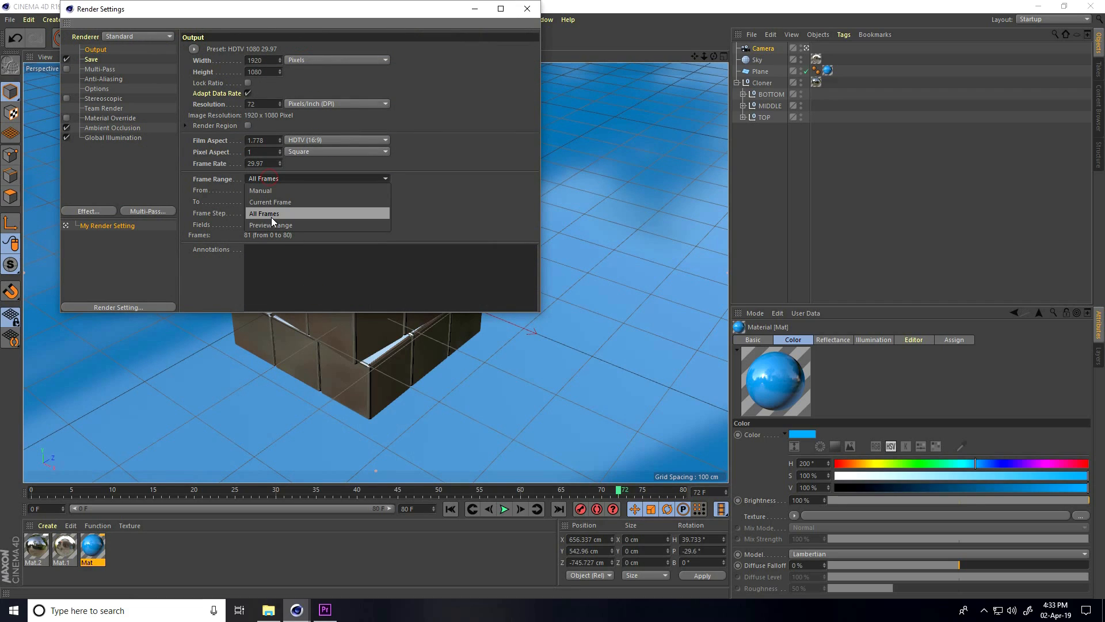
{"action": "left_click", "coordinate": [111, 128]}
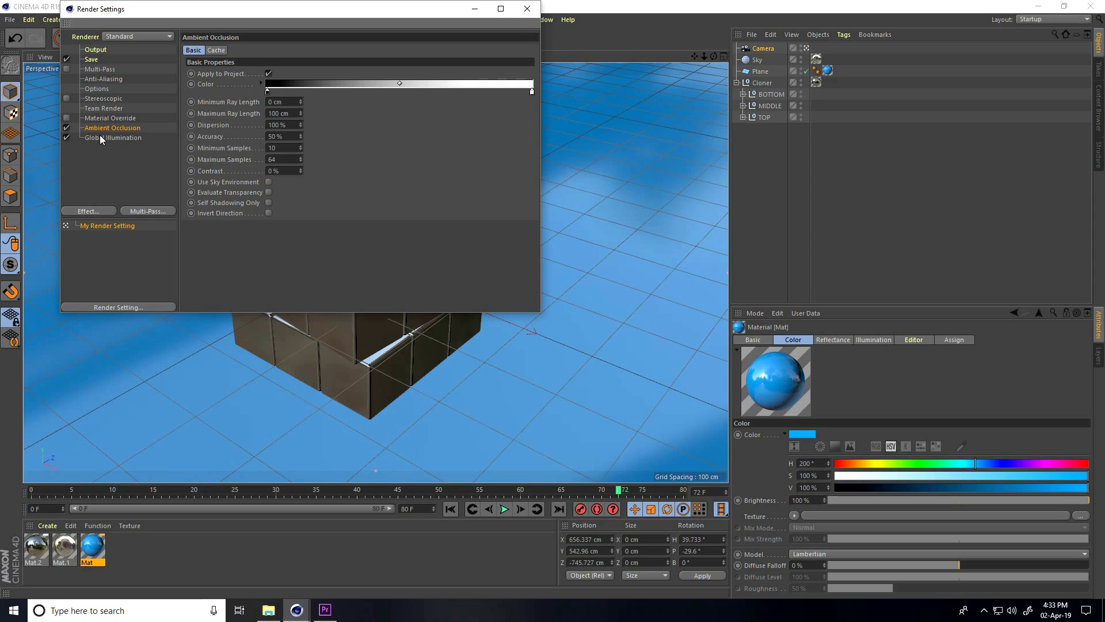
{"action": "left_click", "coordinate": [103, 79]}
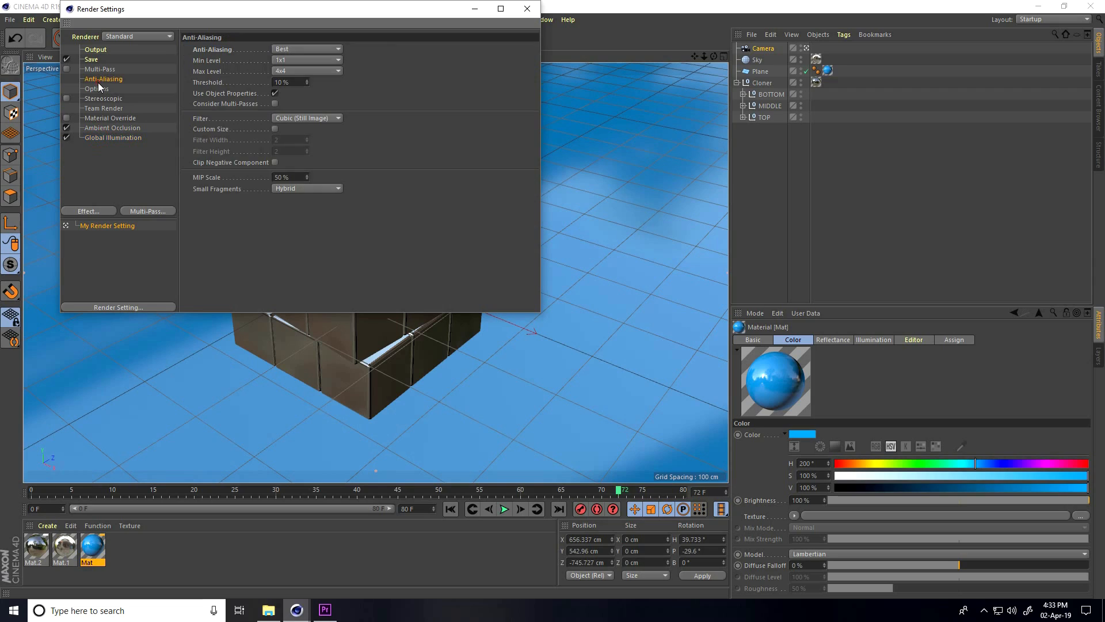
{"action": "mouse_move", "coordinate": [104, 71]}
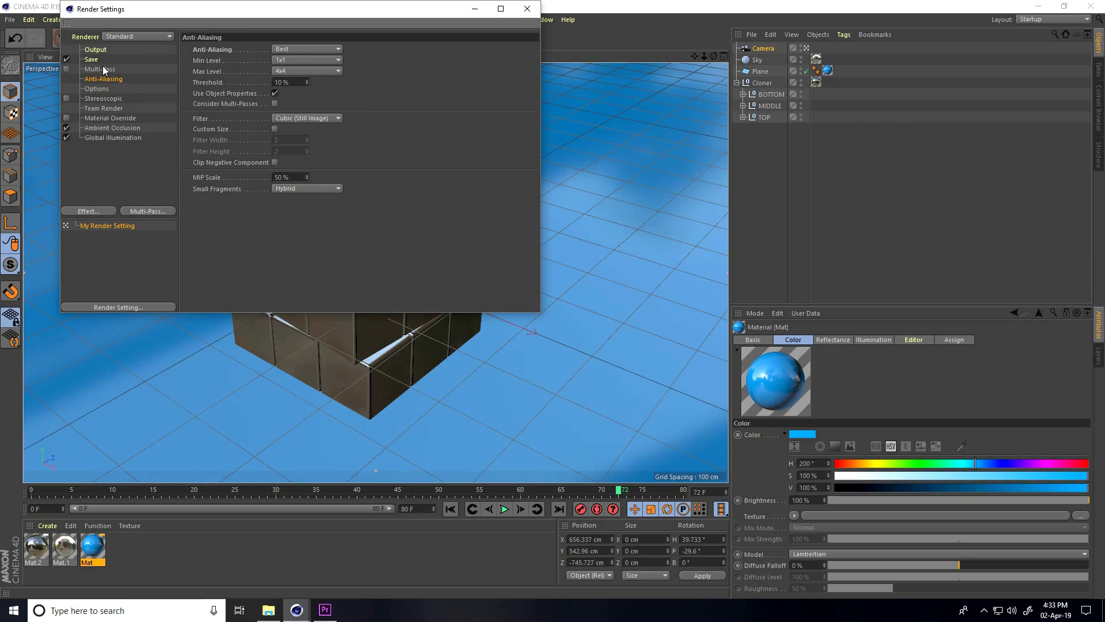
{"action": "left_click", "coordinate": [92, 58]}
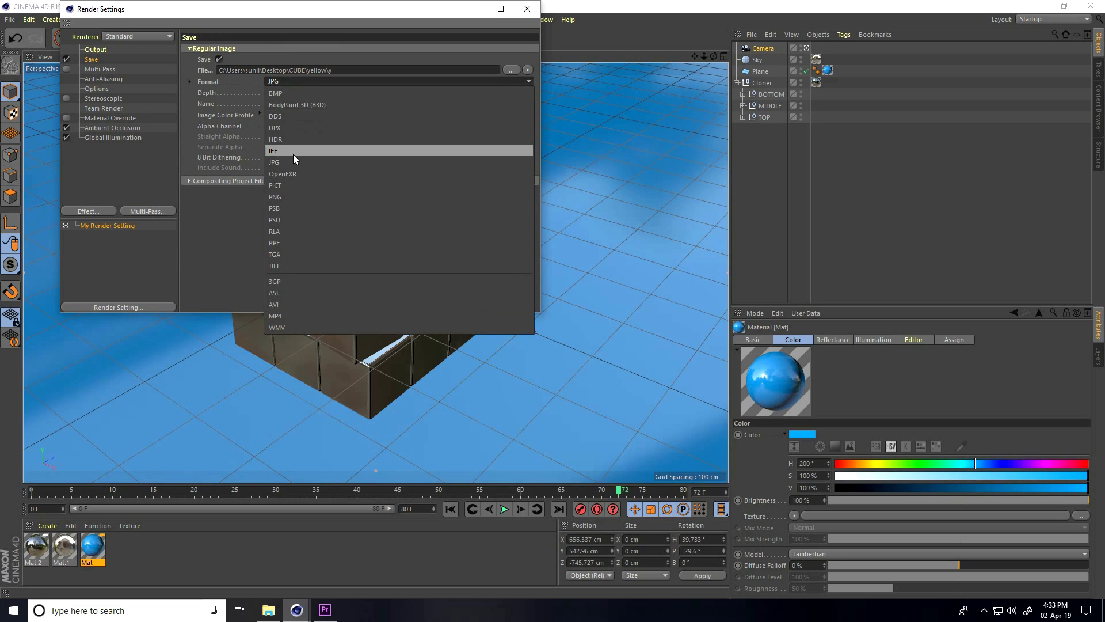
{"action": "left_click", "coordinate": [274, 150]}
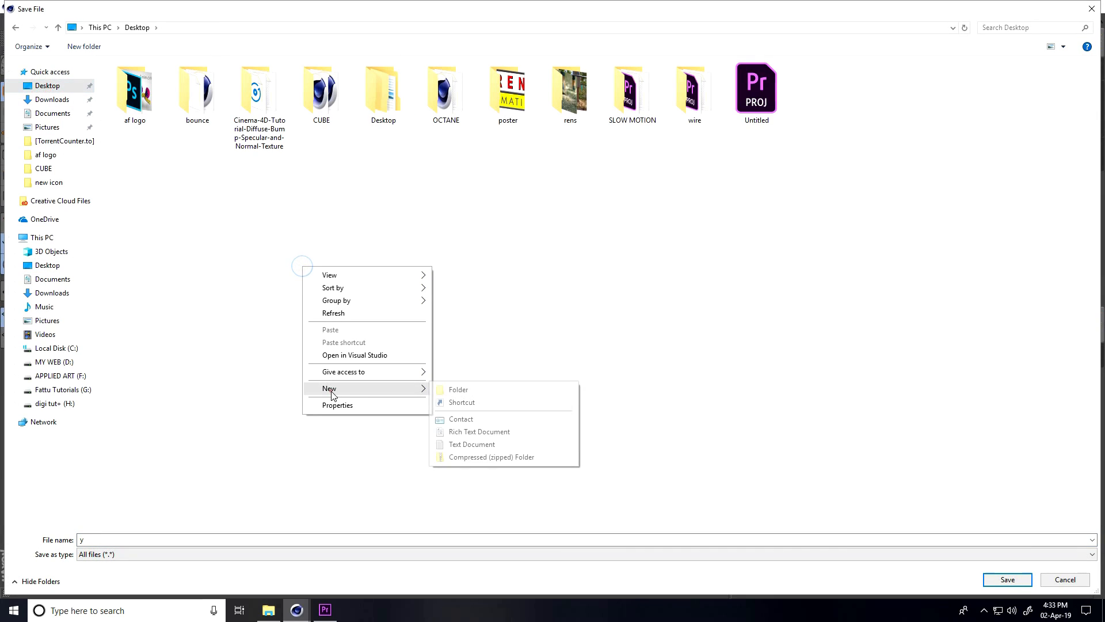
- Create a new 'blue' folder on the Desktop and save the render output into it
{"action": "left_click", "coordinate": [457, 389]}
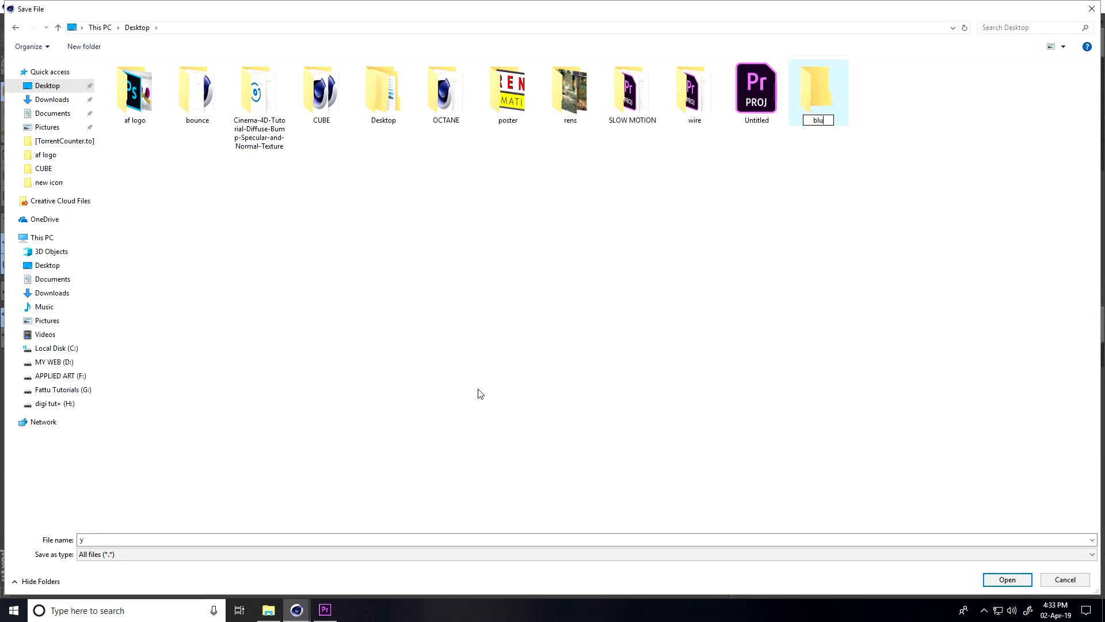
{"action": "double_click", "coordinate": [818, 89]}
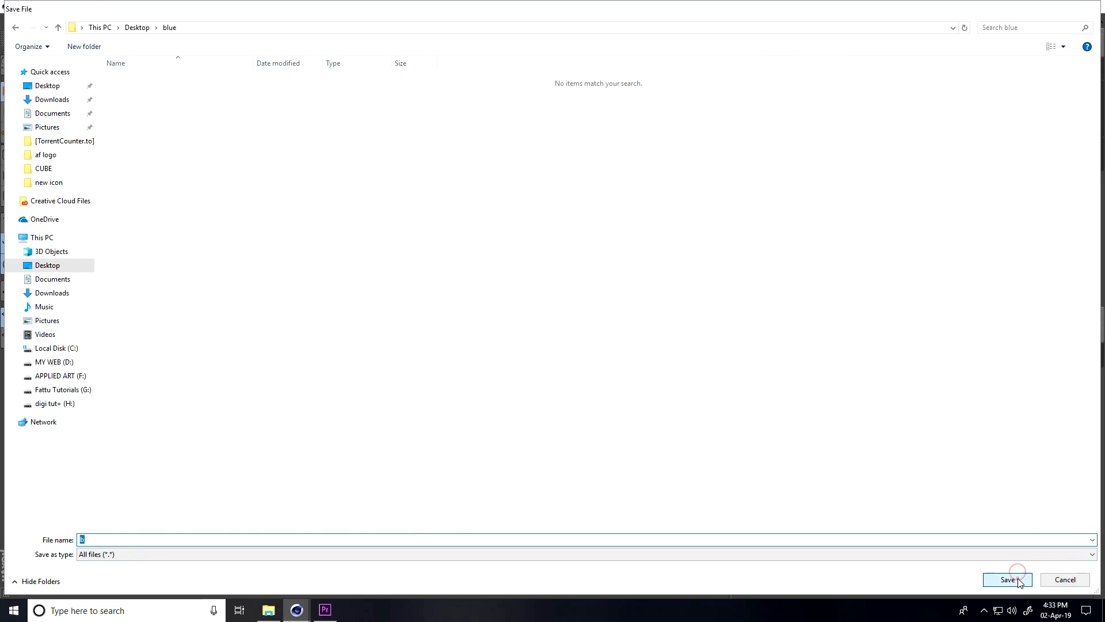
{"action": "left_click", "coordinate": [1006, 579]}
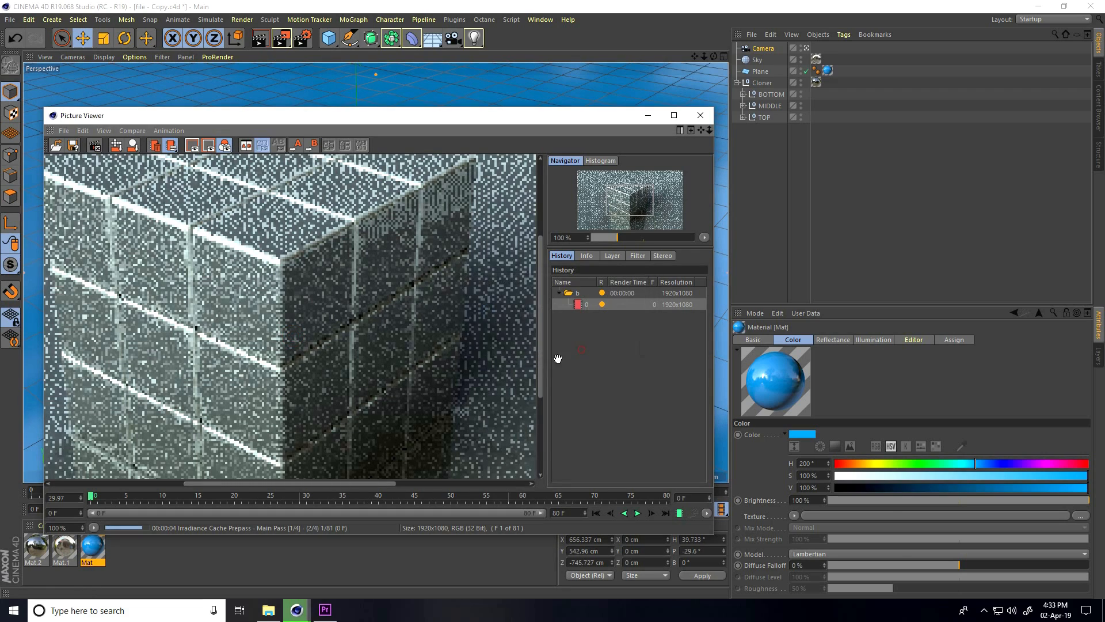
- Show the 80 blue-background frames in the 'render blue' folder as extra large icons
{"action": "left_click", "coordinate": [269, 610]}
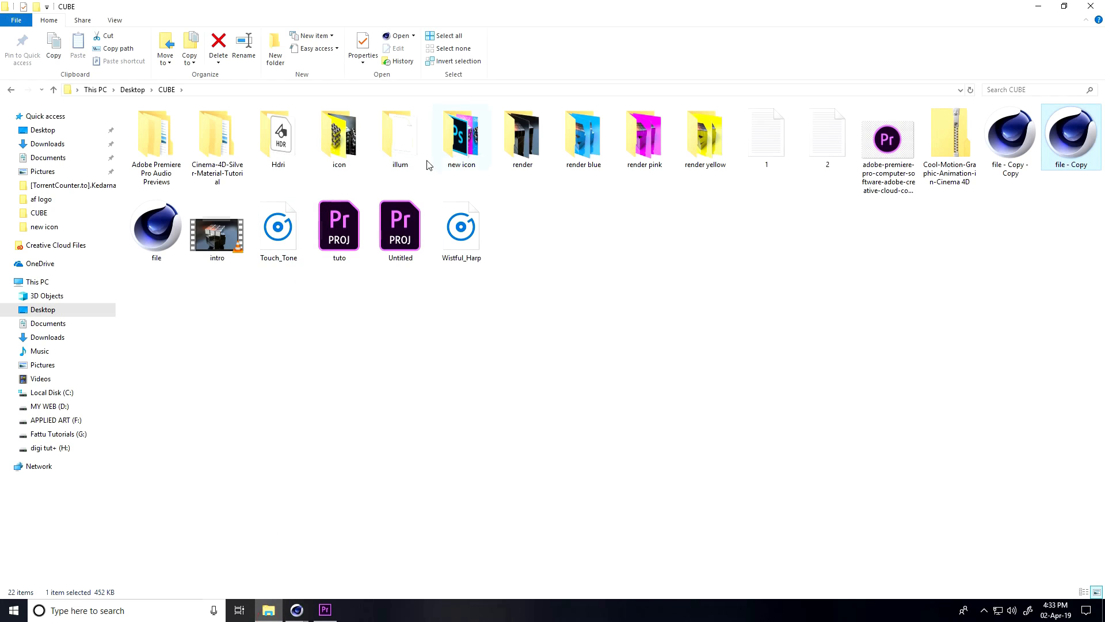
{"action": "double_click", "coordinate": [582, 133]}
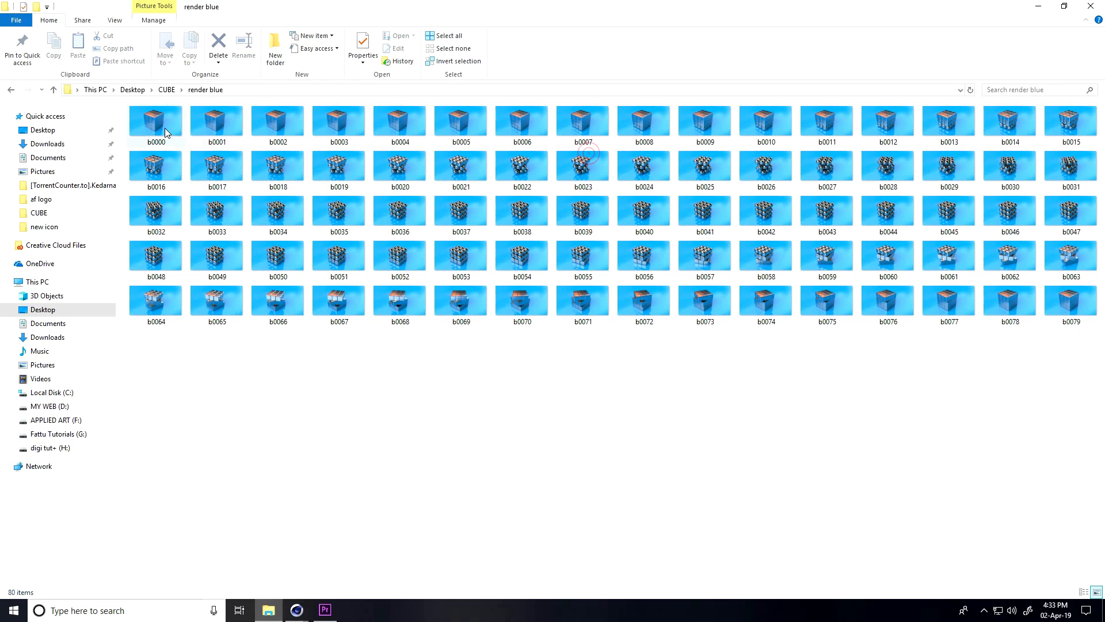
{"action": "left_click", "coordinate": [114, 20]}
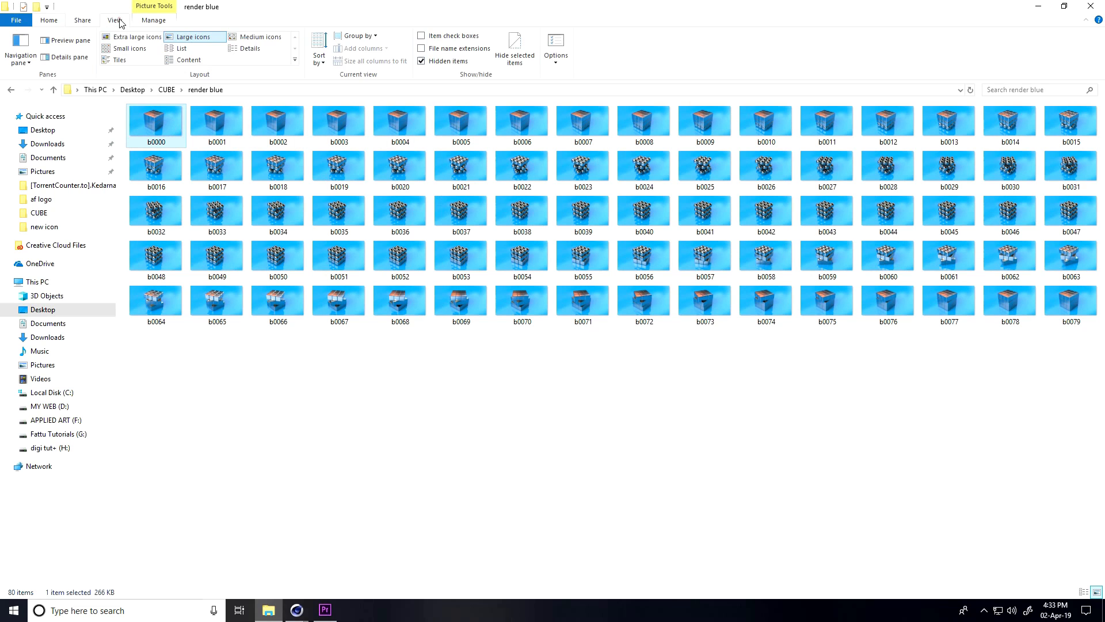
{"action": "left_click", "coordinate": [134, 36]}
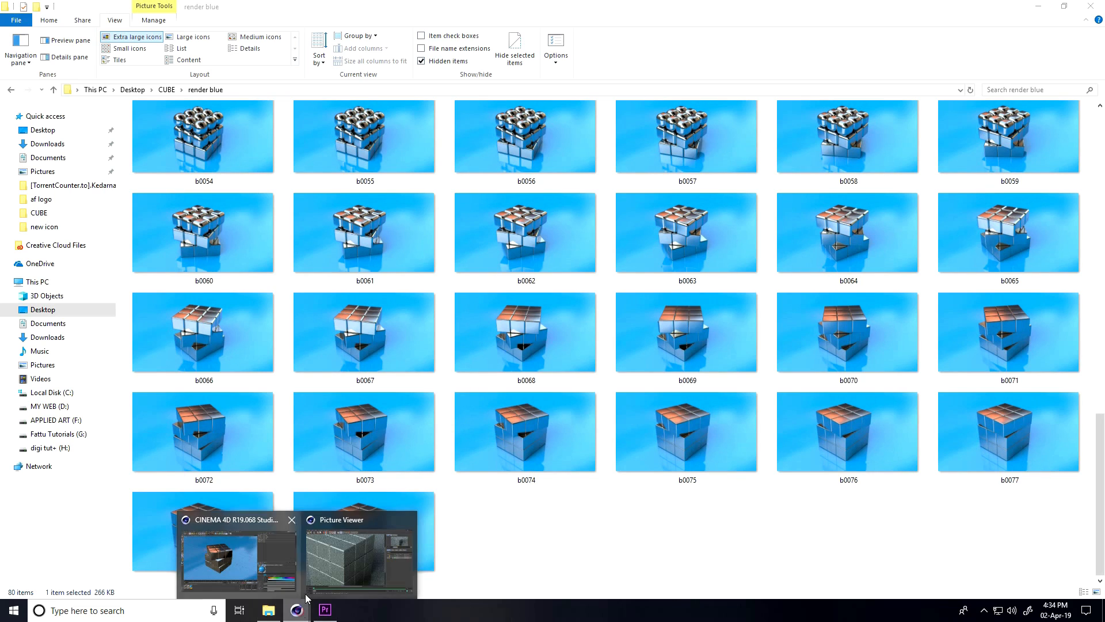
- Recolour the Mat background material to yellow with hue H 50
{"action": "left_click", "coordinate": [238, 557]}
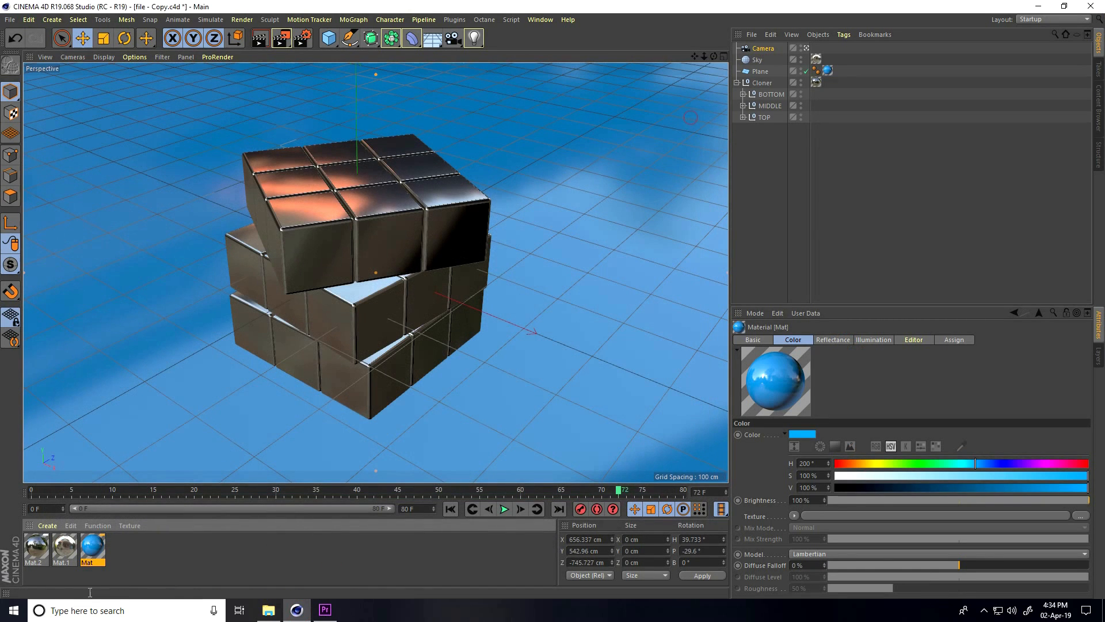
{"action": "double_click", "coordinate": [89, 551]}
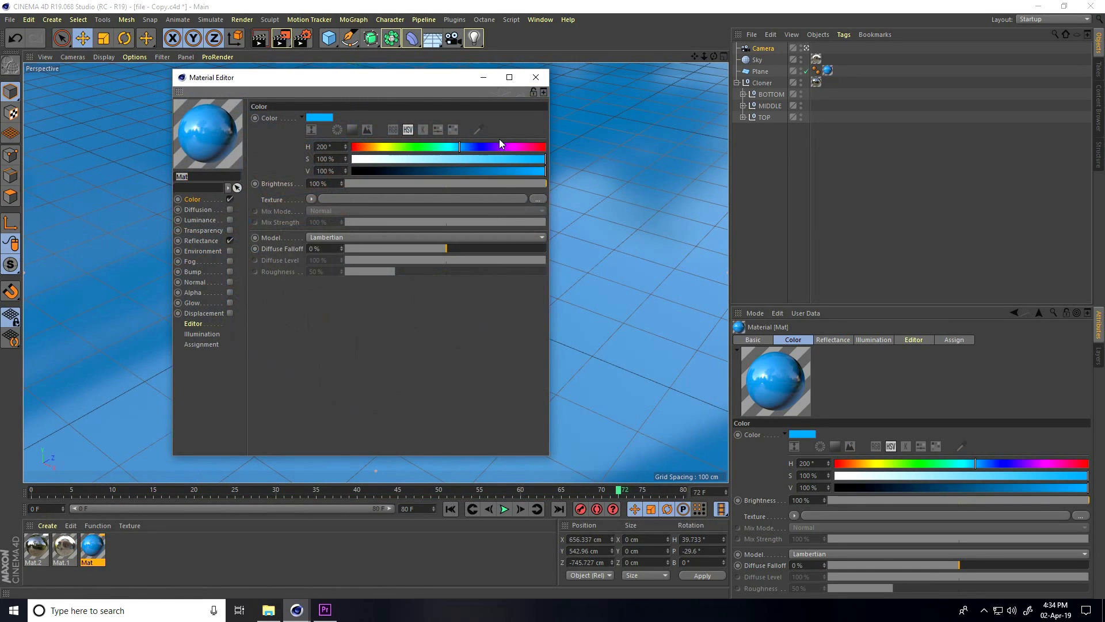
{"action": "triple_click", "coordinate": [324, 147]}
{"action": "type", "text": "50"}
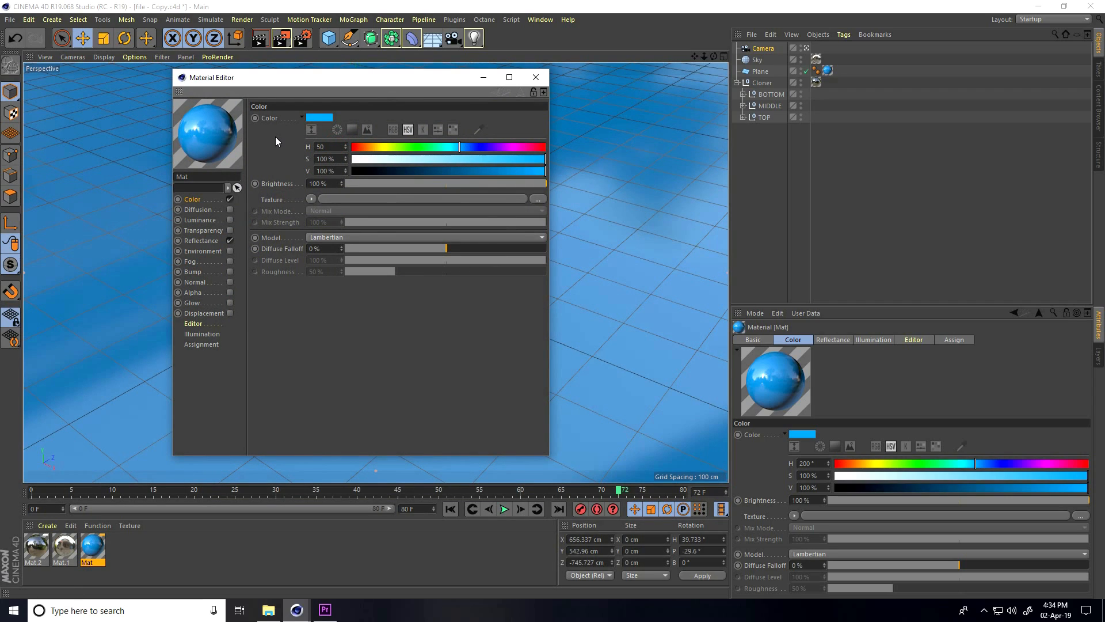
{"action": "left_click", "coordinate": [535, 77]}
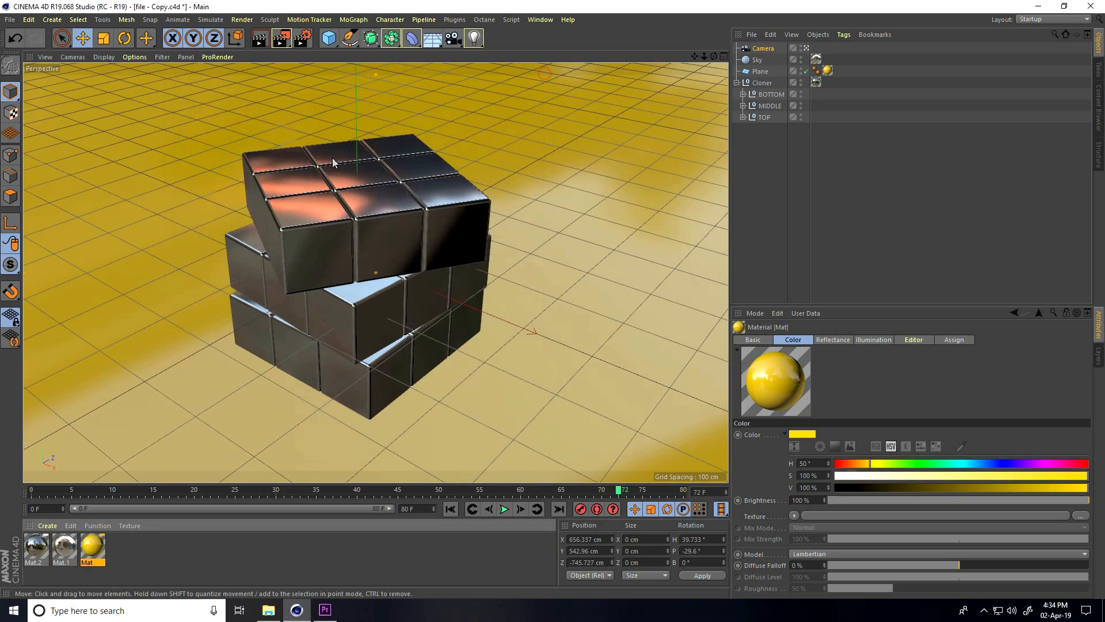
- Review the 80 yellow-background frames in the 'render yellow' folder
{"action": "left_click", "coordinate": [266, 610]}
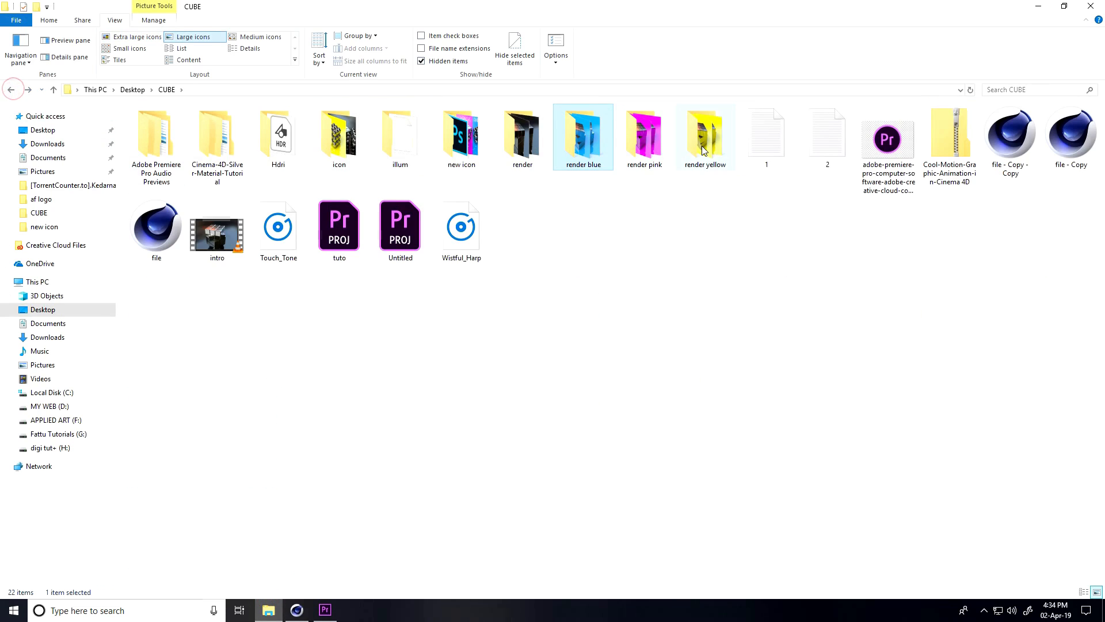
{"action": "double_click", "coordinate": [705, 133]}
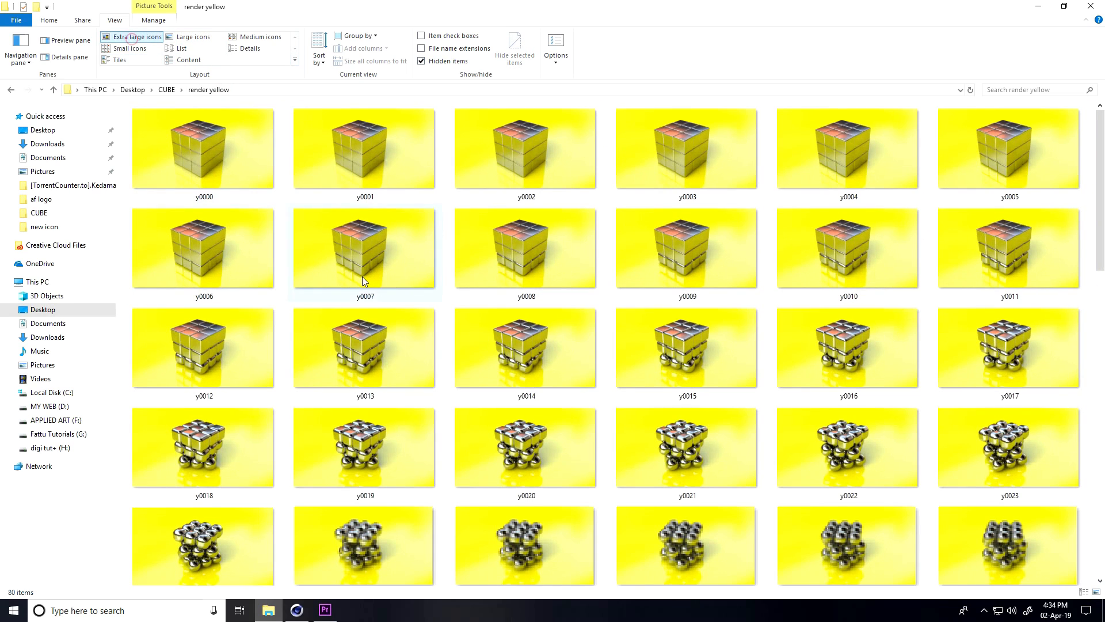
{"action": "scroll", "scroll_direction": "down", "scroll_amount": 3}
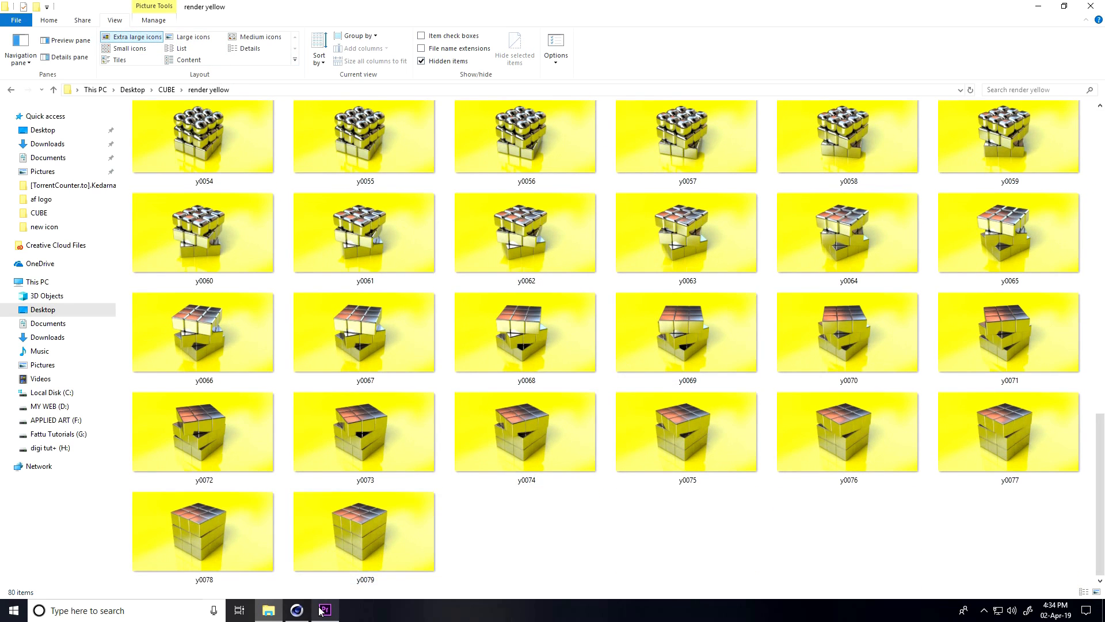
- Recolour the Mat background material to pink with hue H 300
{"action": "left_click", "coordinate": [325, 611]}
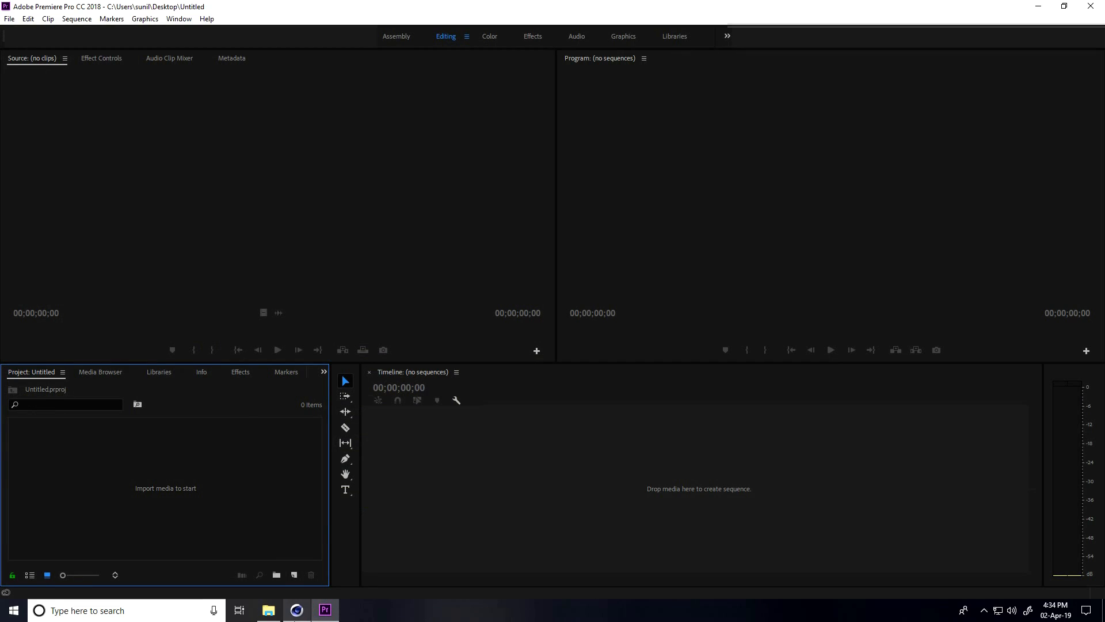
{"action": "left_click", "coordinate": [296, 610]}
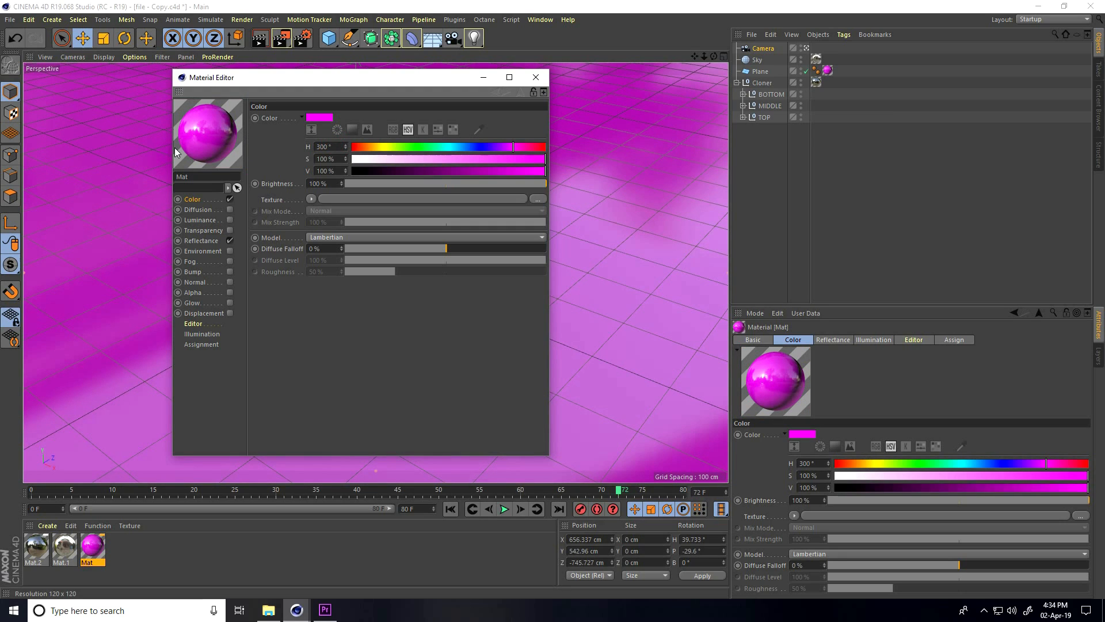
{"action": "left_click", "coordinate": [535, 77]}
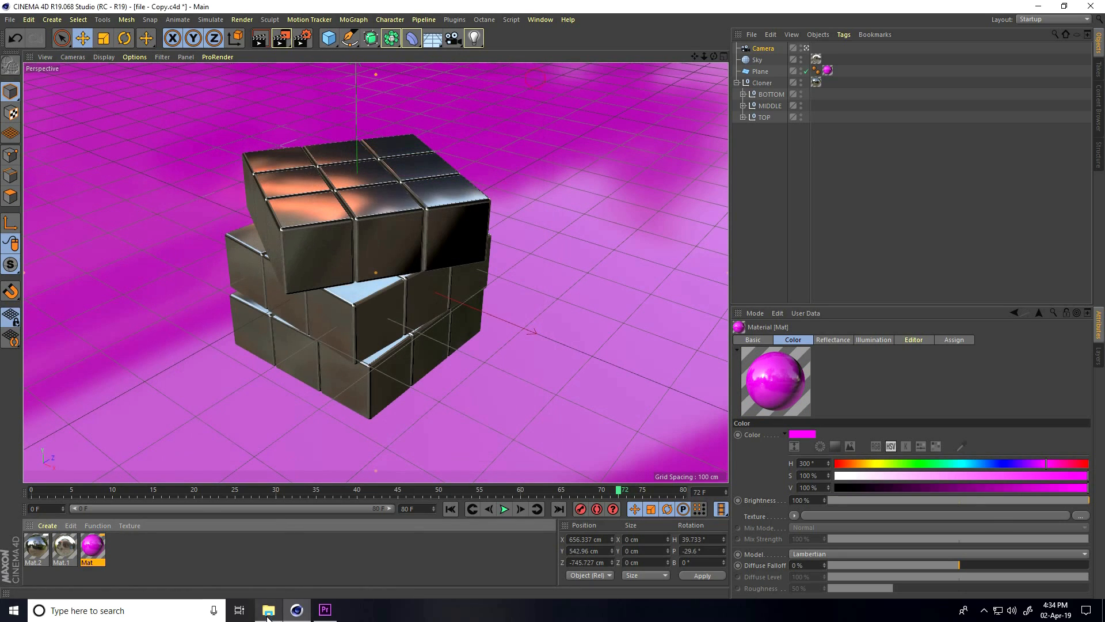
- Look through the 80 pink-background frames in the 'render pink' folder
{"action": "left_click", "coordinate": [267, 610]}
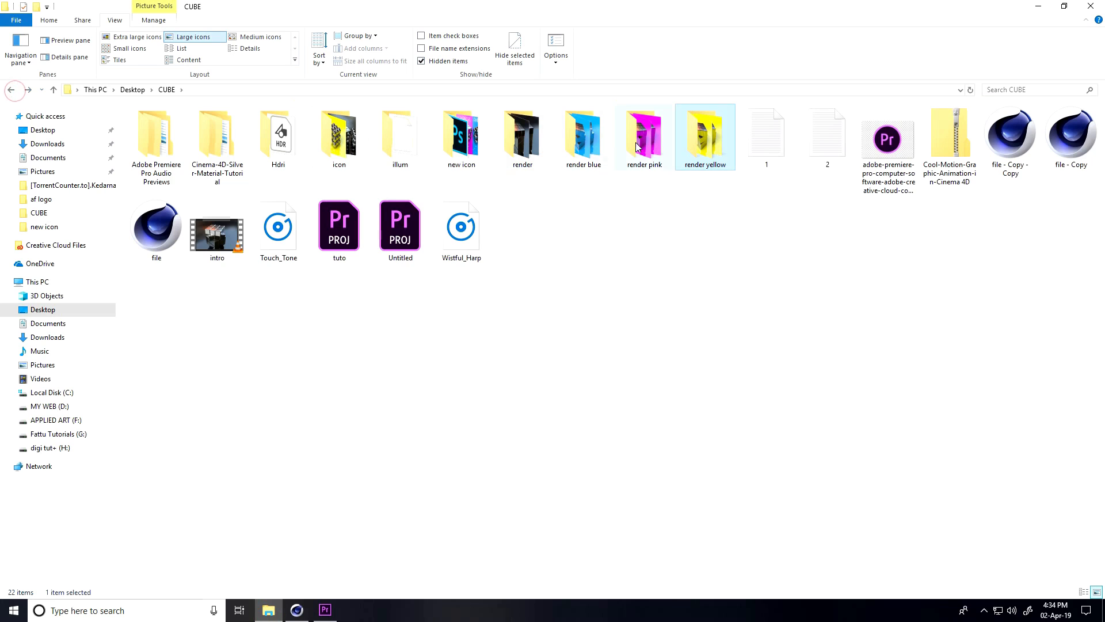
{"action": "double_click", "coordinate": [643, 136]}
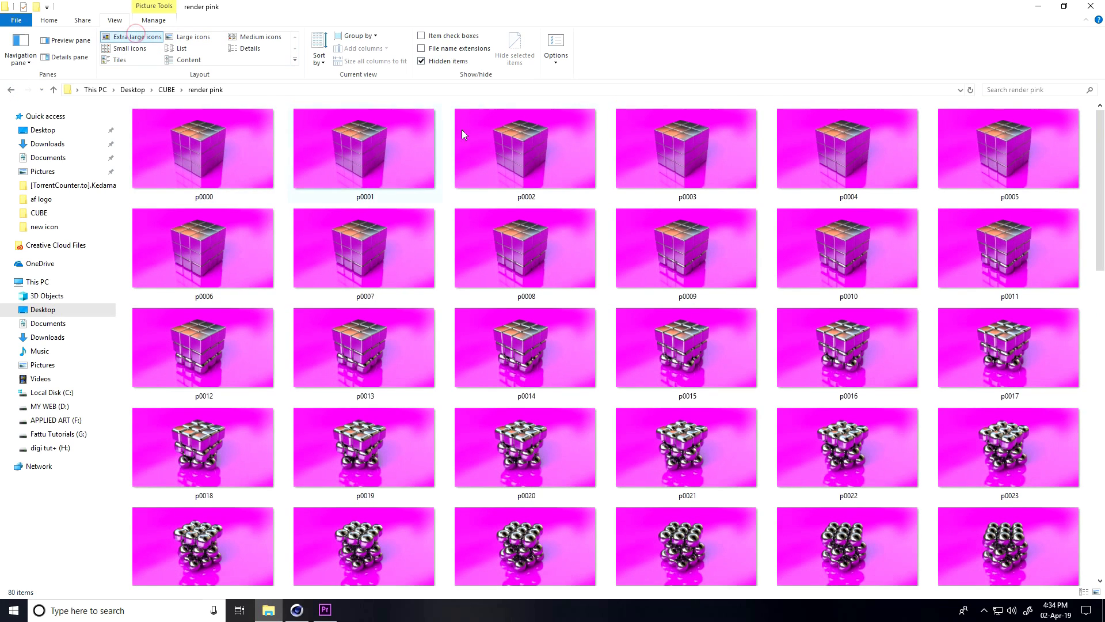
{"action": "scroll", "scroll_direction": "down", "scroll_amount": 3}
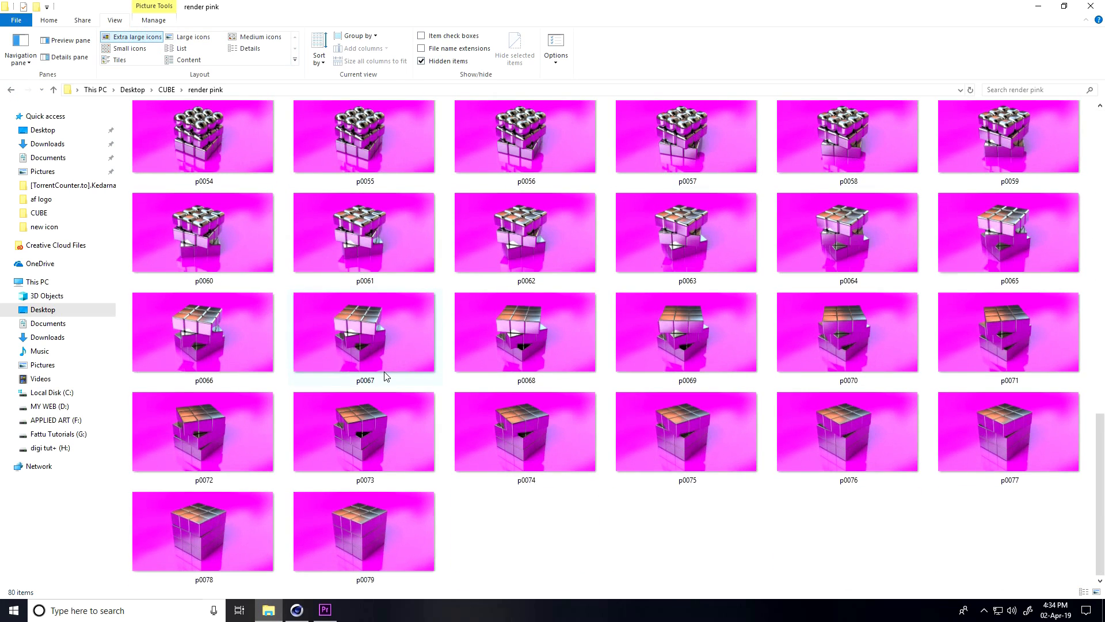
{"action": "scroll", "scroll_direction": "up", "scroll_amount": 3}
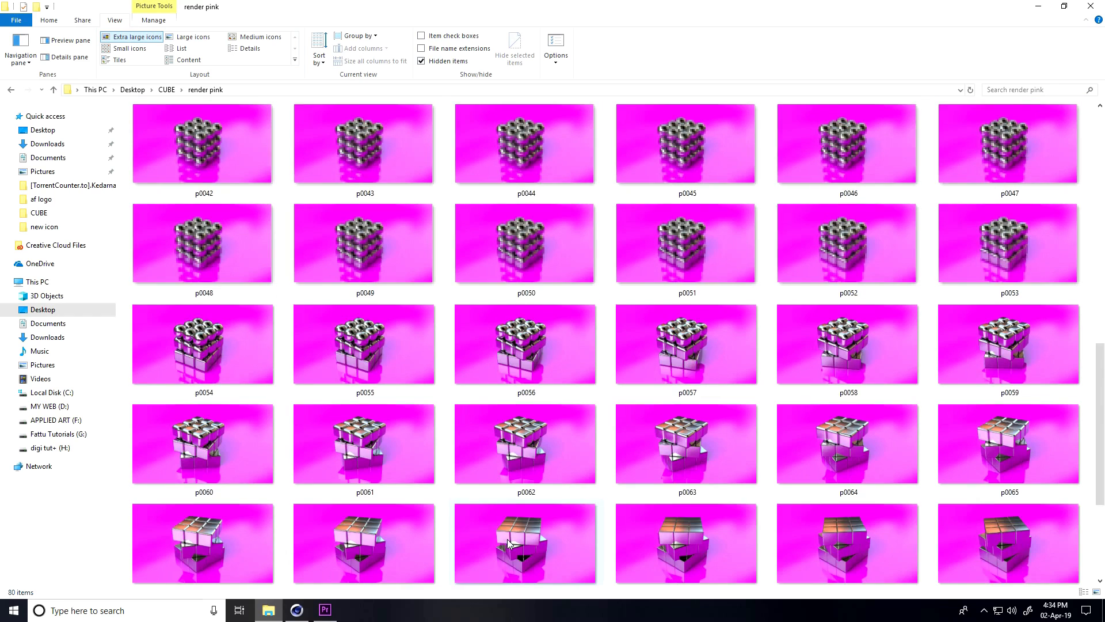
{"action": "scroll", "scroll_direction": "up", "scroll_amount": 3}
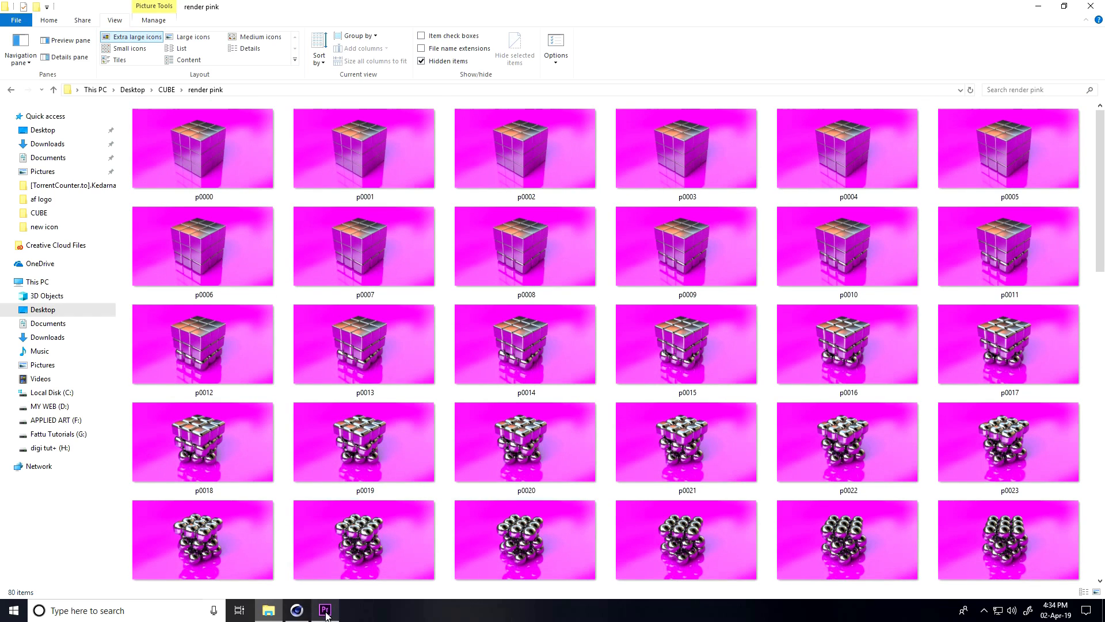
- Import the grey frames from CUBE > render as one image-sequence clip starting at a0000
{"action": "left_click", "coordinate": [324, 610]}
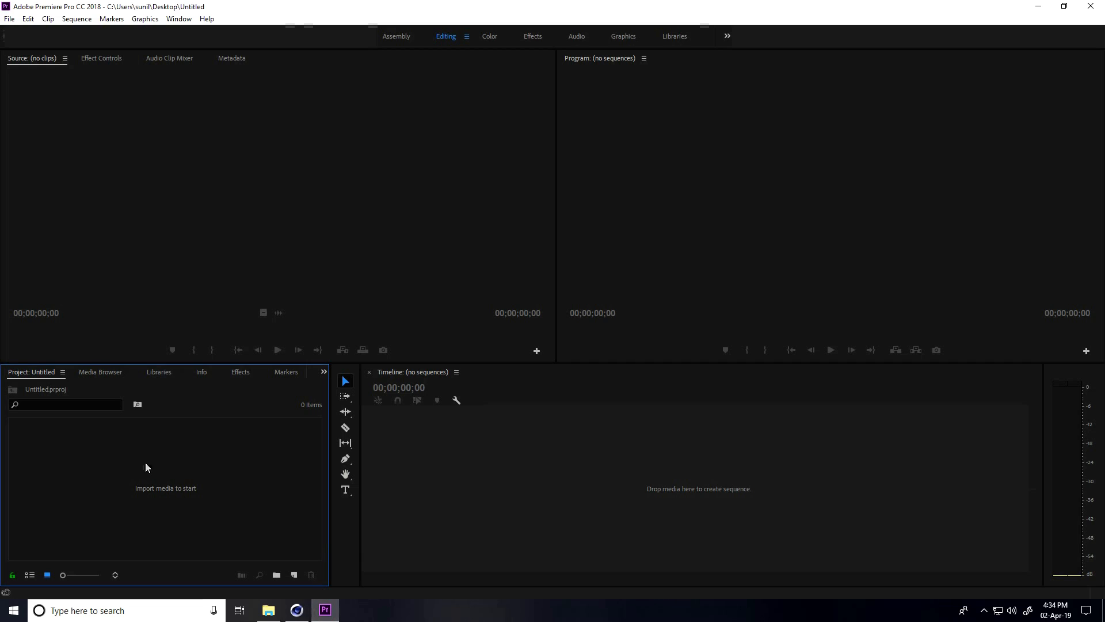
{"action": "right_click", "coordinate": [149, 468]}
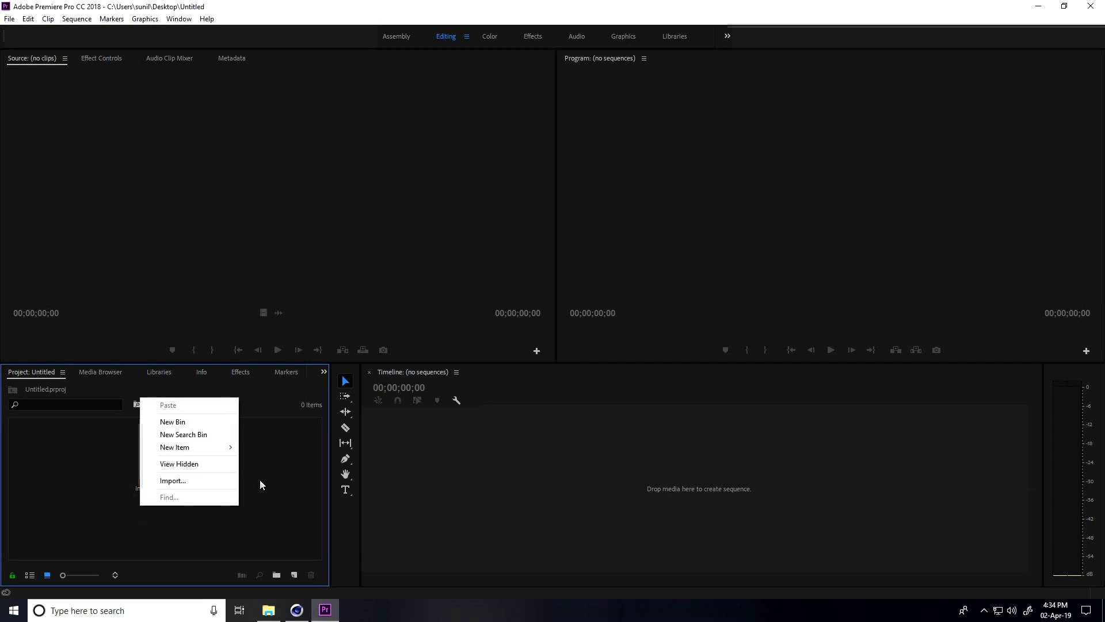
{"action": "left_click", "coordinate": [173, 480]}
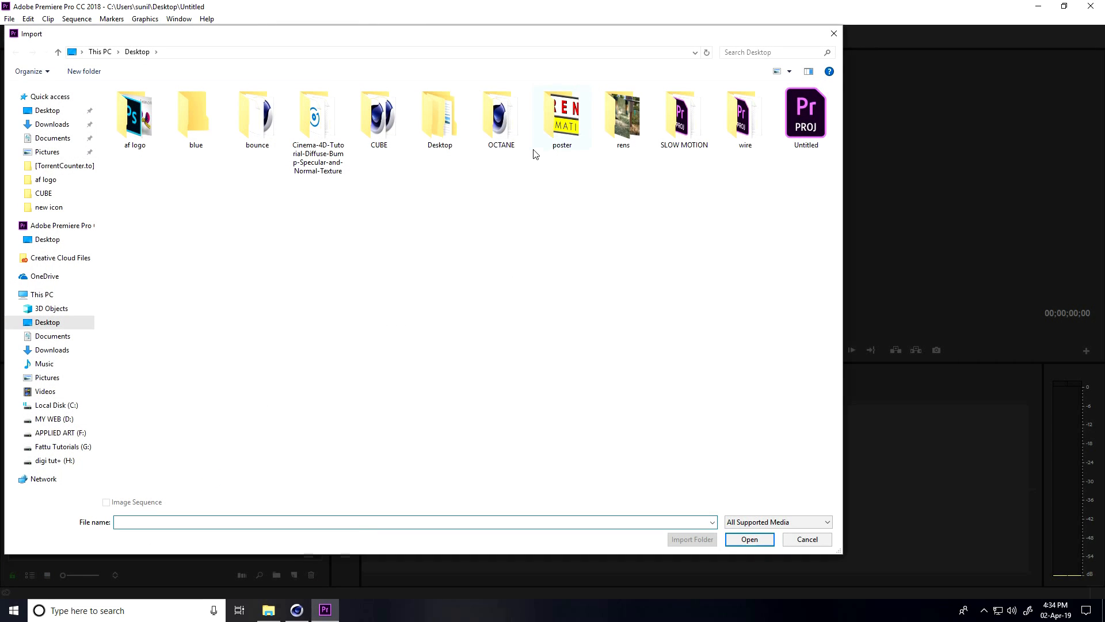
{"action": "double_click", "coordinate": [379, 113]}
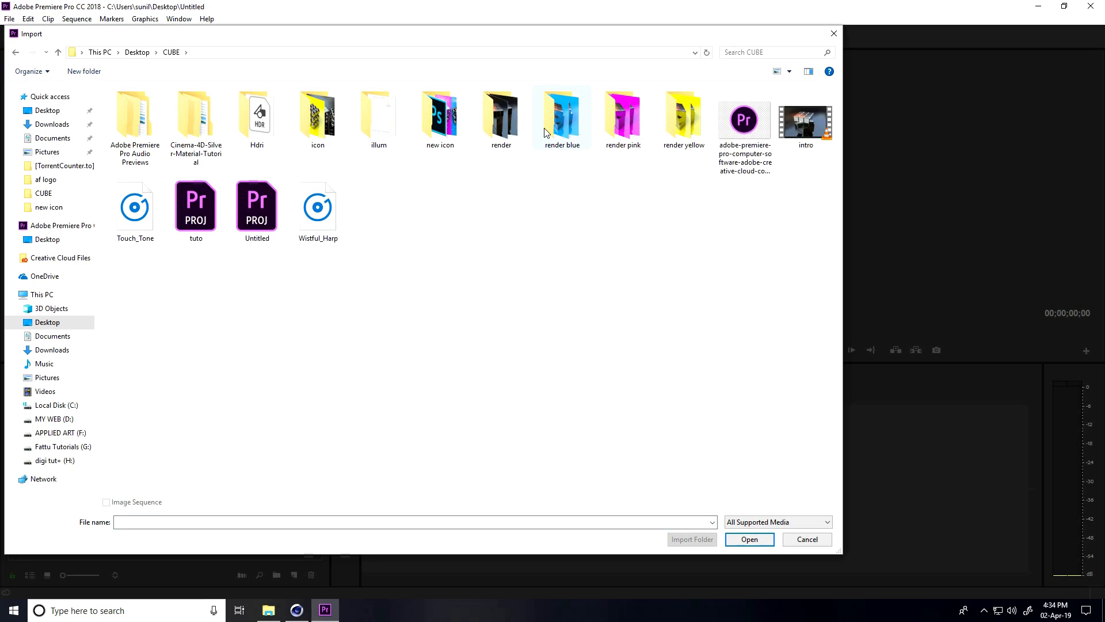
{"action": "double_click", "coordinate": [500, 116]}
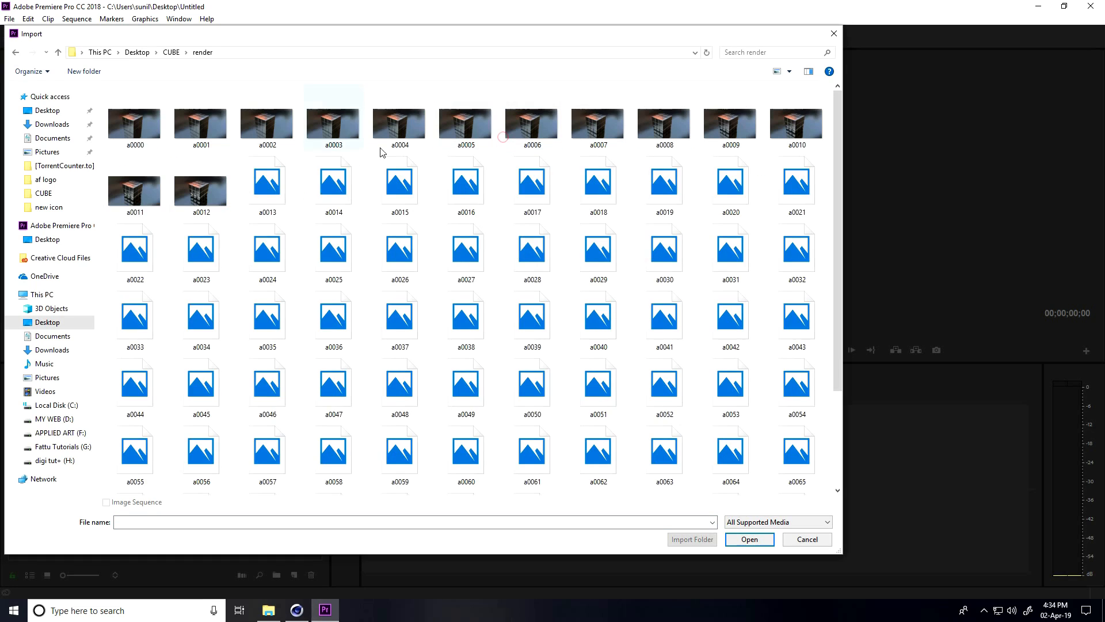
{"action": "left_click", "coordinate": [135, 117]}
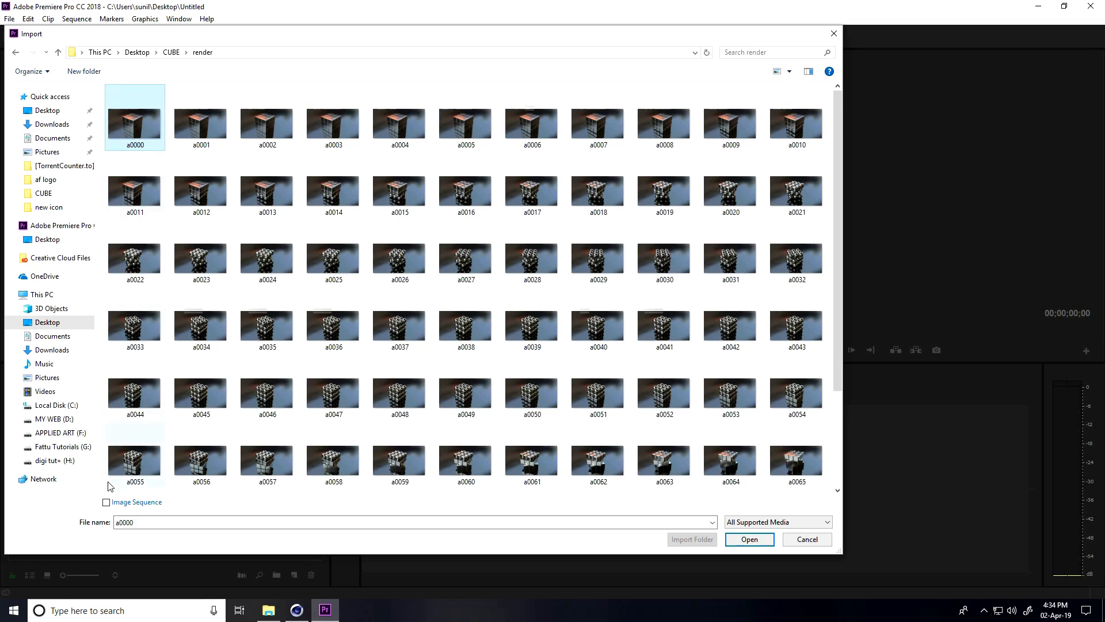
{"action": "left_click", "coordinate": [106, 502]}
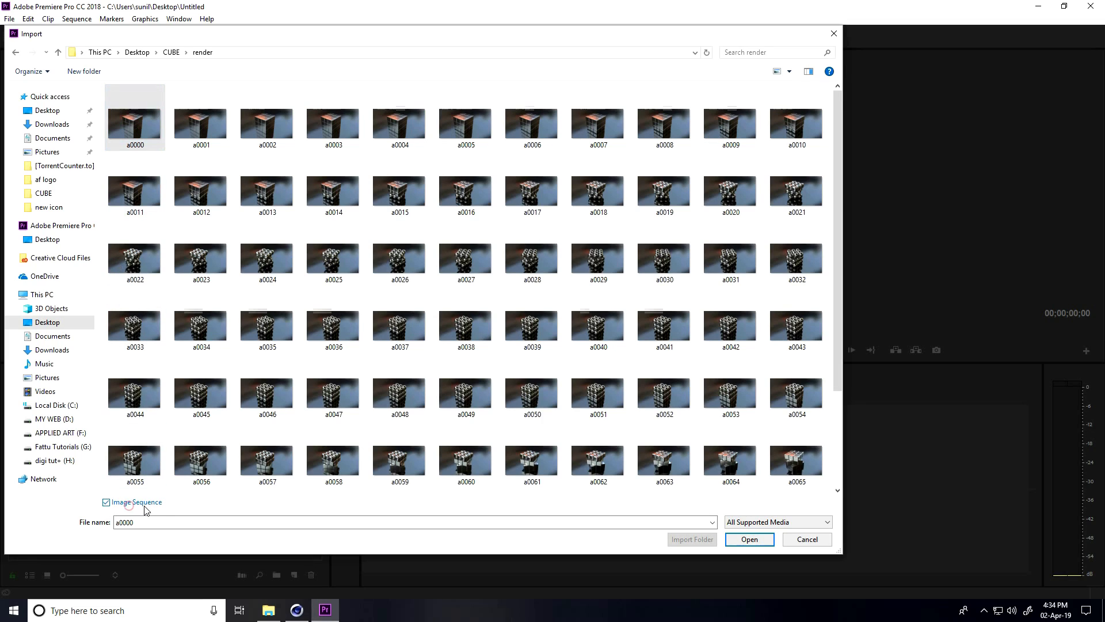
{"action": "left_click", "coordinate": [748, 538]}
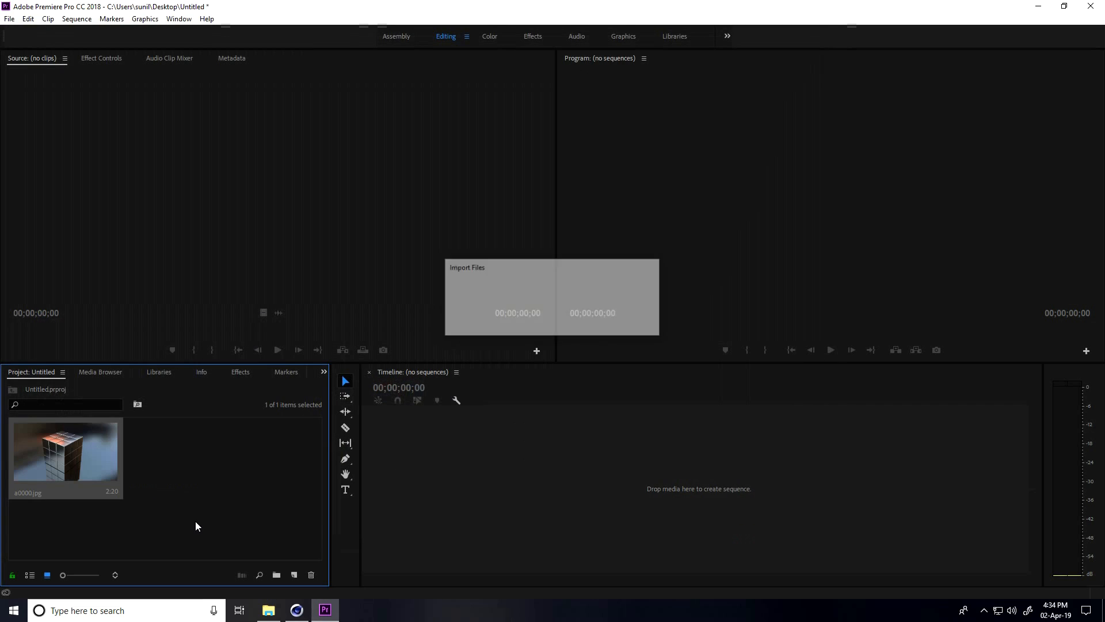
- Import the blue, pink and yellow (y0000) render folders as image-sequence clips
{"action": "right_click", "coordinate": [197, 526]}
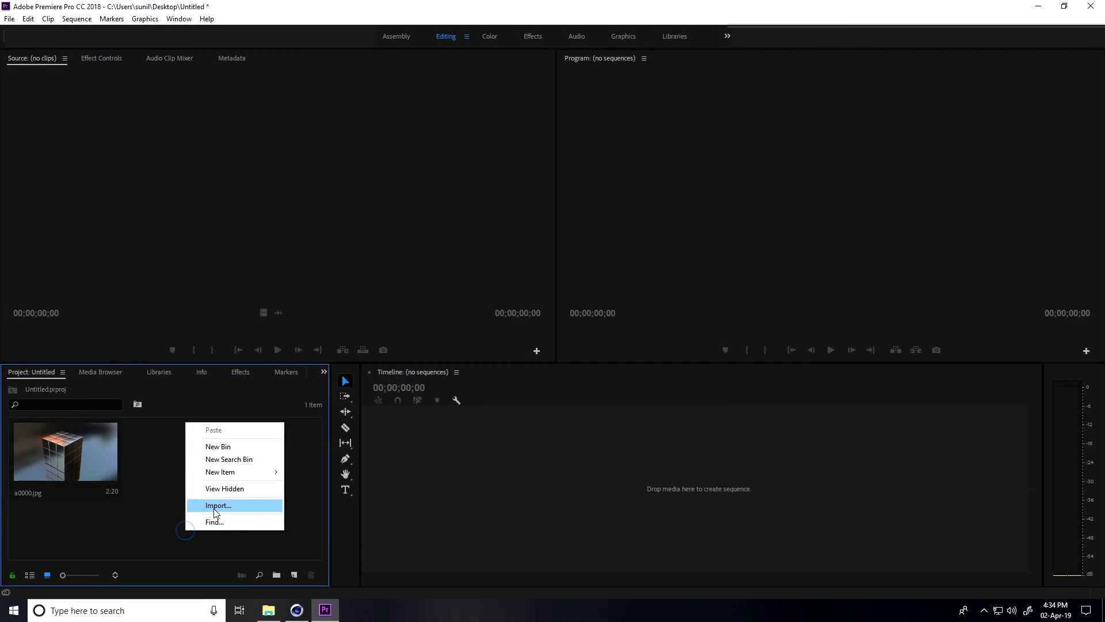
{"action": "left_click", "coordinate": [217, 505]}
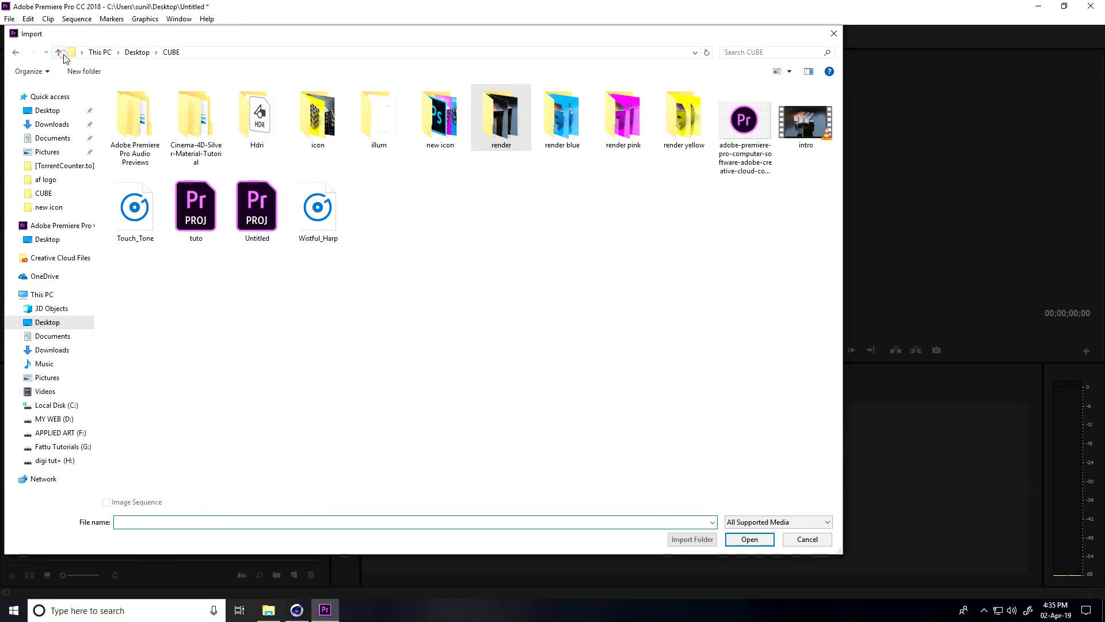
{"action": "double_click", "coordinate": [562, 113]}
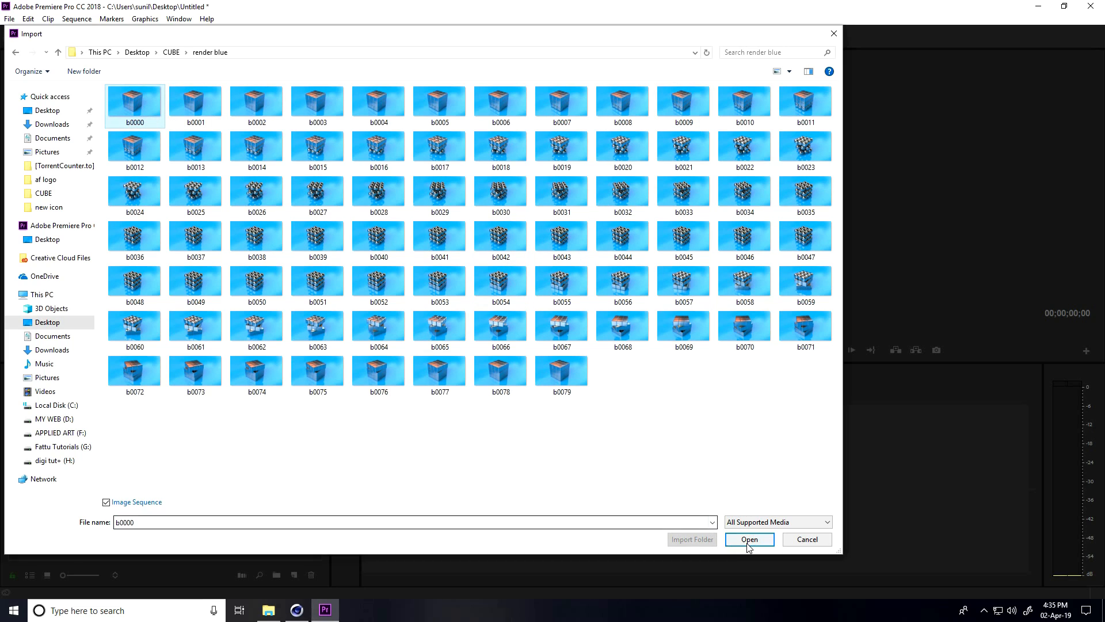
{"action": "left_click", "coordinate": [748, 538]}
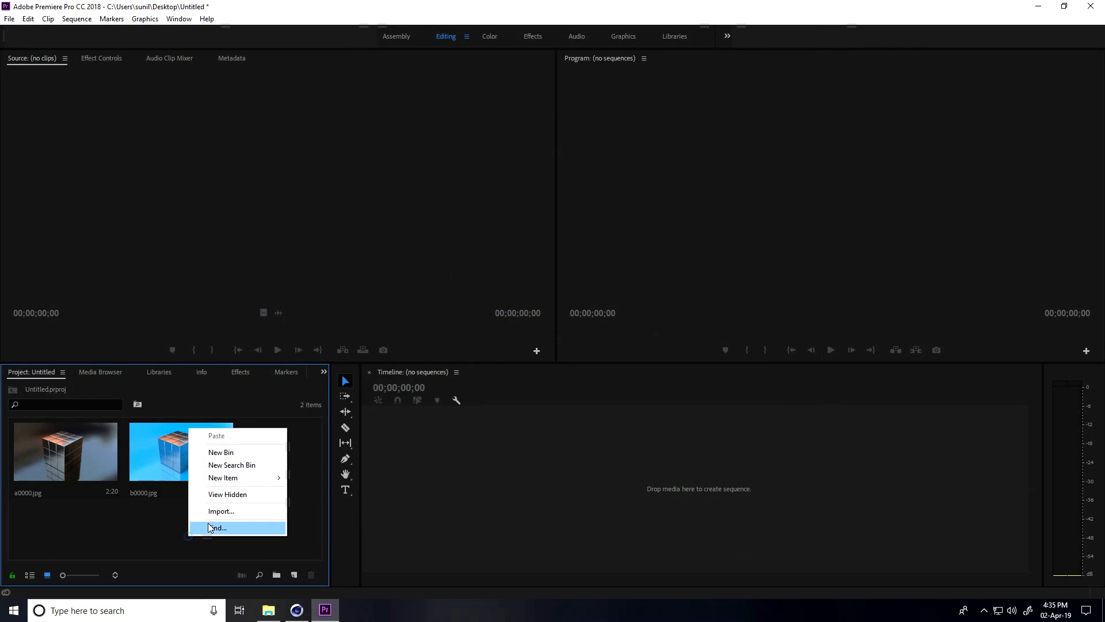
{"action": "left_click", "coordinate": [221, 510]}
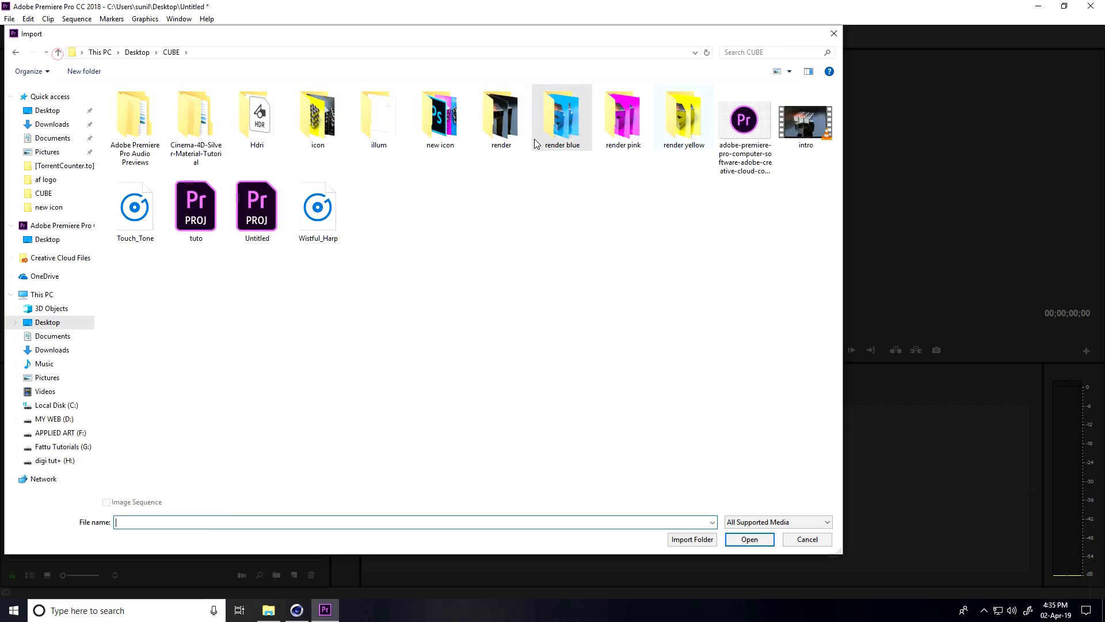
{"action": "left_click", "coordinate": [622, 116]}
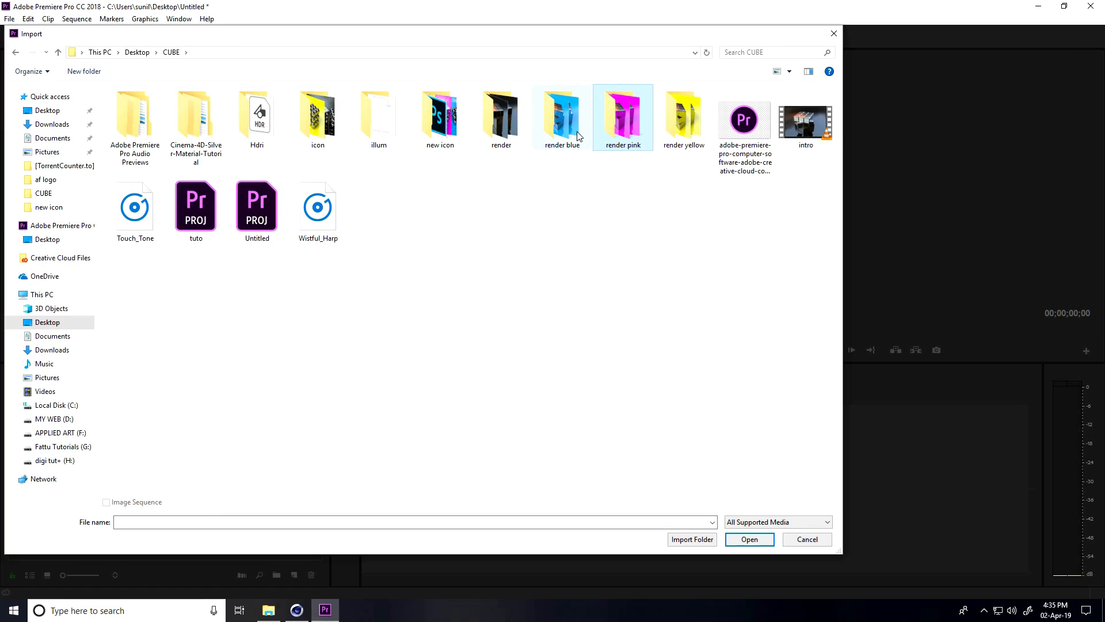
{"action": "double_click", "coordinate": [623, 116]}
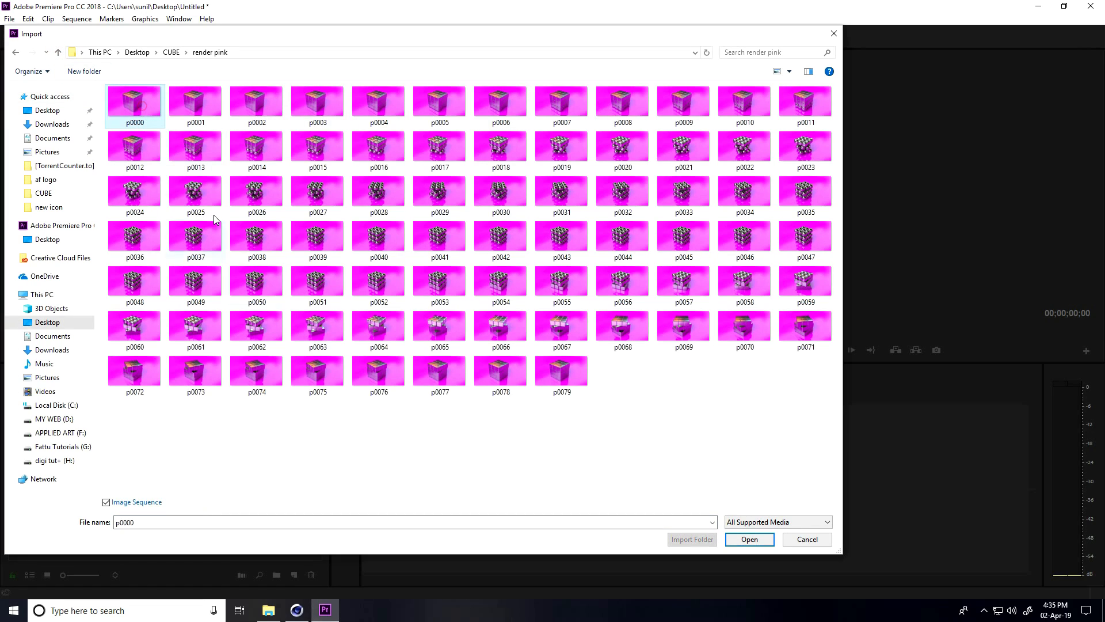
{"action": "left_click", "coordinate": [748, 539]}
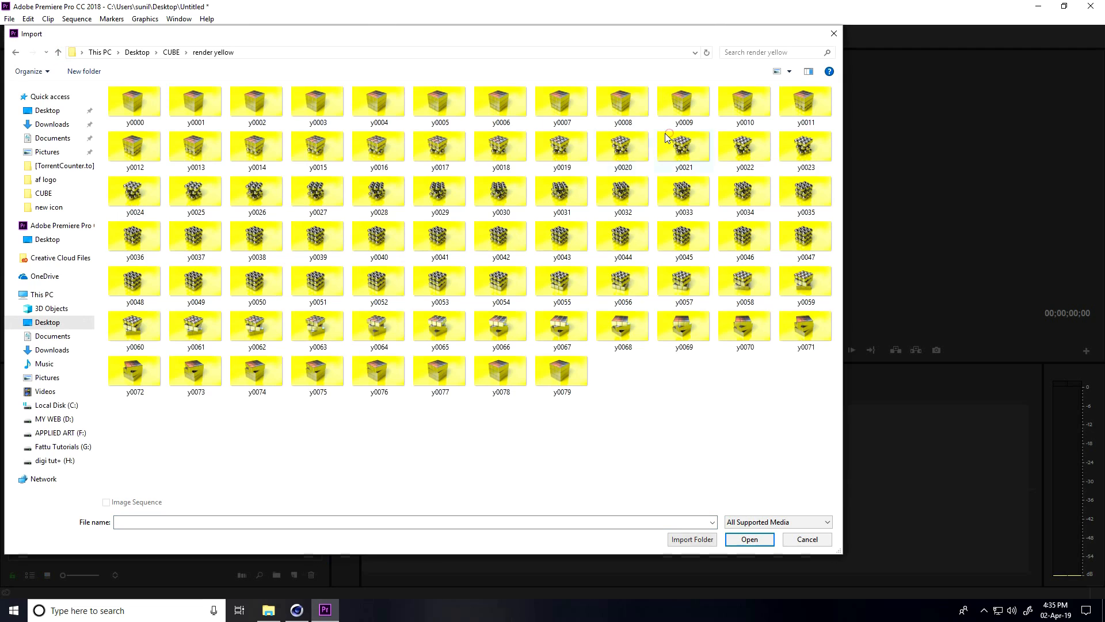
{"action": "left_click", "coordinate": [135, 101]}
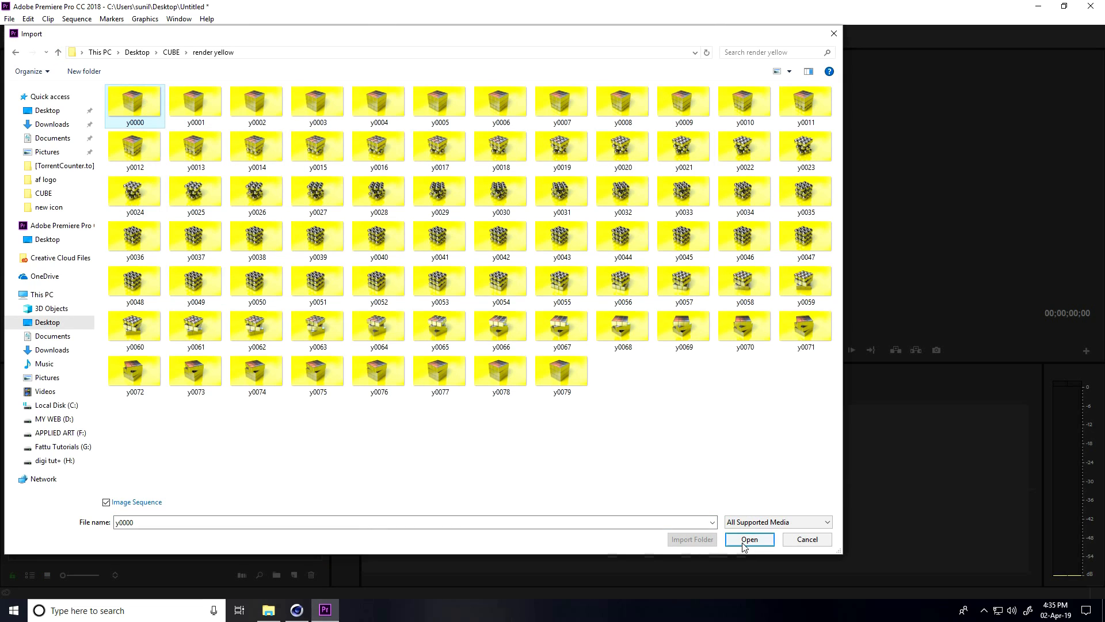
{"action": "left_click", "coordinate": [748, 539]}
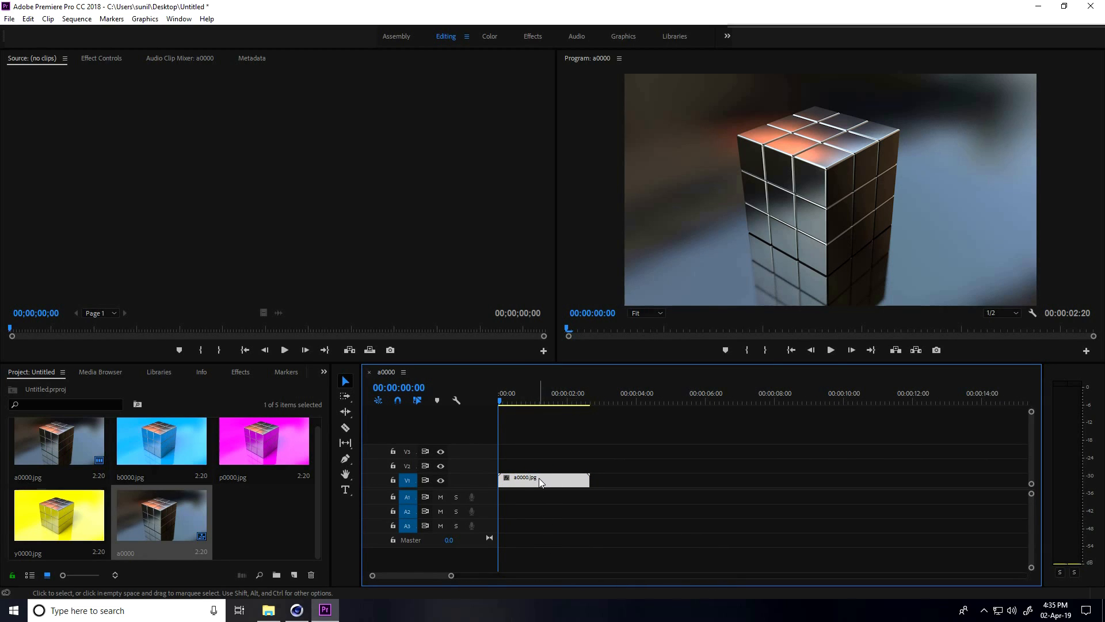
{"action": "mouse_move", "coordinate": [541, 482]}
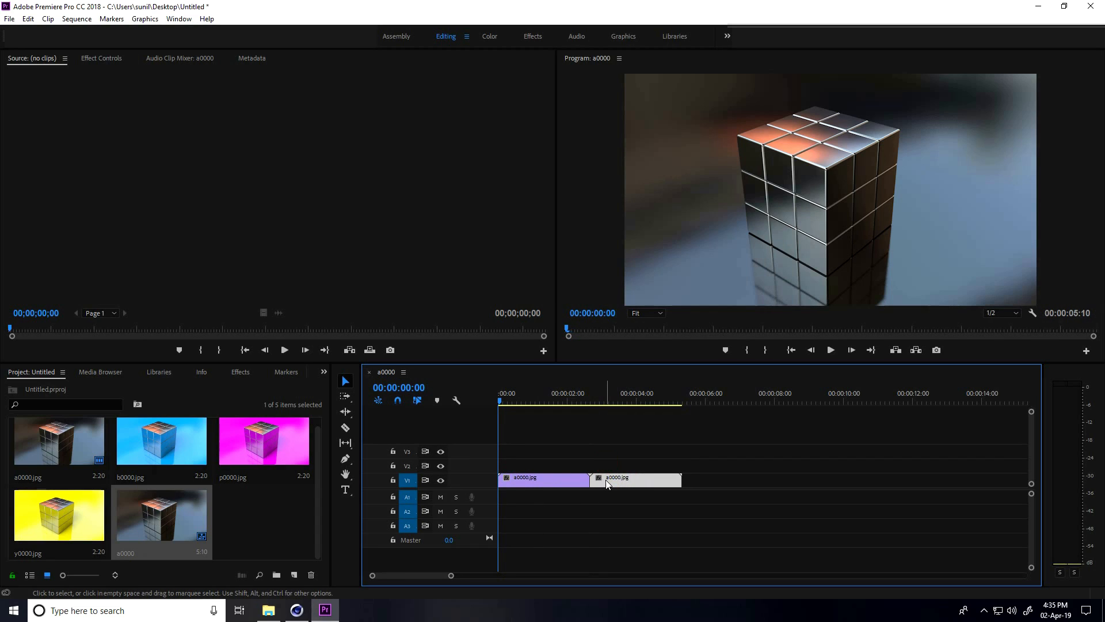
- Play the eight-second a0000/b0000 sequence in the Program monitor to preview it
{"action": "left_click", "coordinate": [830, 350]}
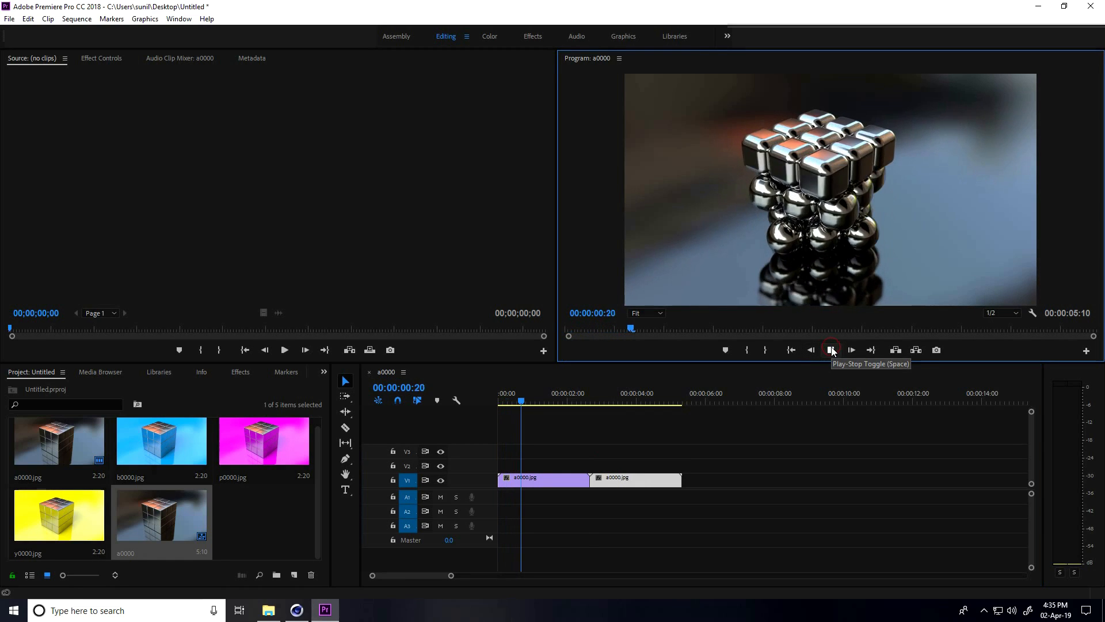
{"action": "left_click", "coordinate": [830, 350]}
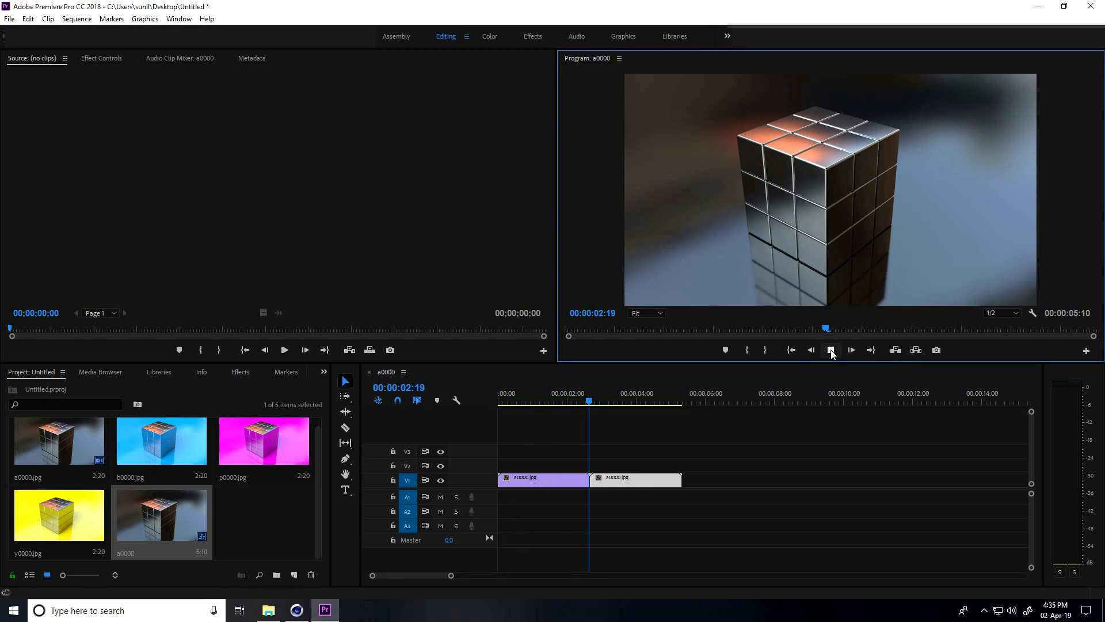
{"action": "left_click", "coordinate": [830, 350]}
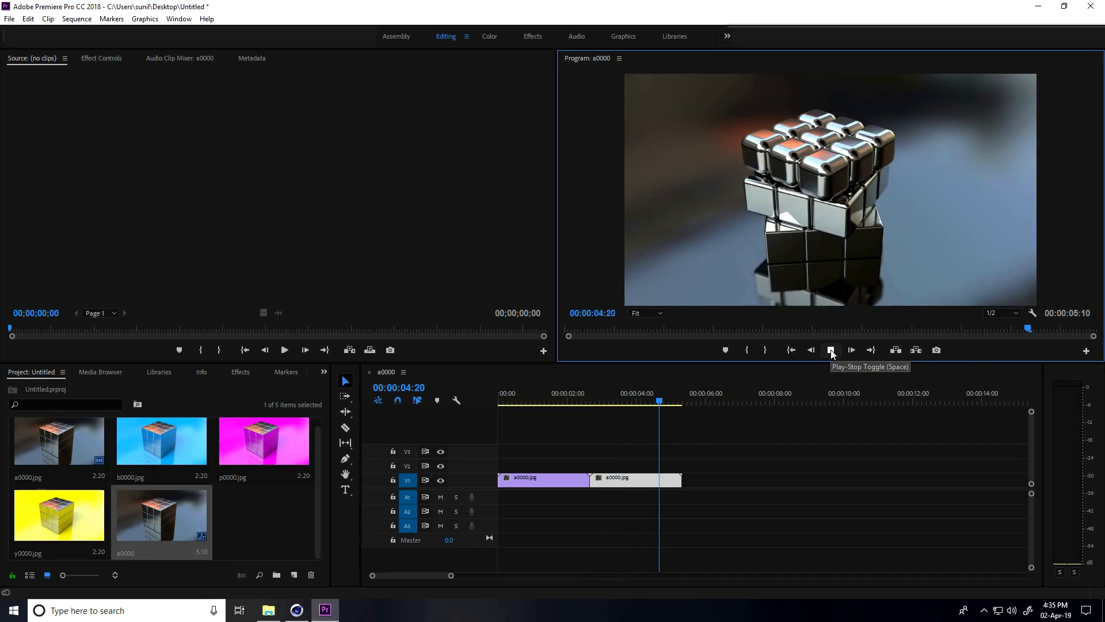
{"action": "left_click", "coordinate": [829, 350]}
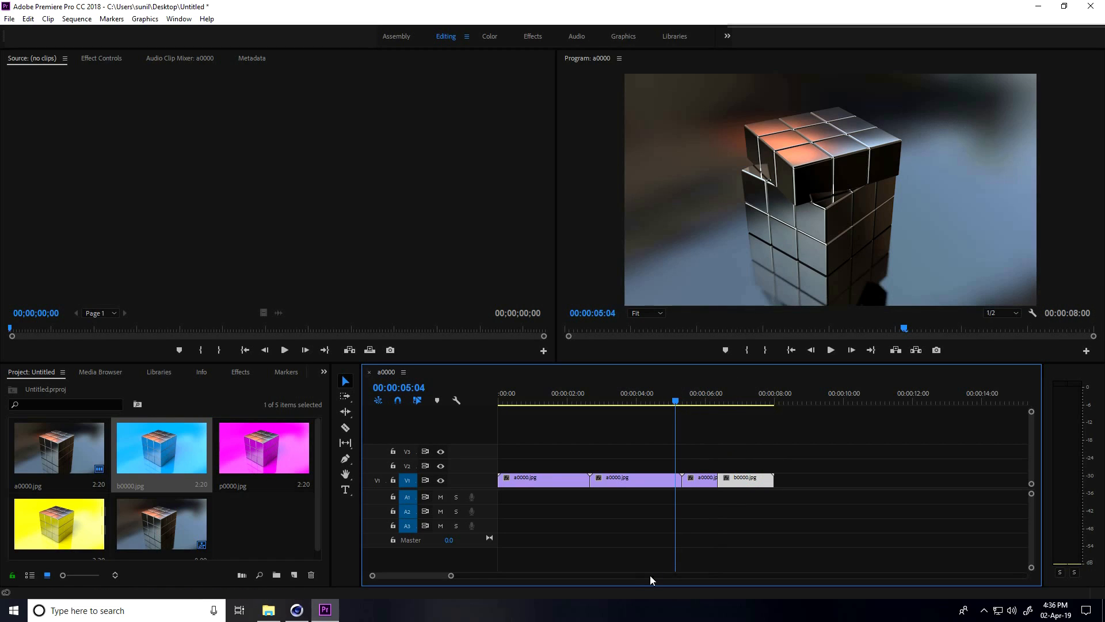
- Apply the default cross dissolve at the a0000–b0000 cut and replay that section
{"action": "right_click", "coordinate": [715, 476]}
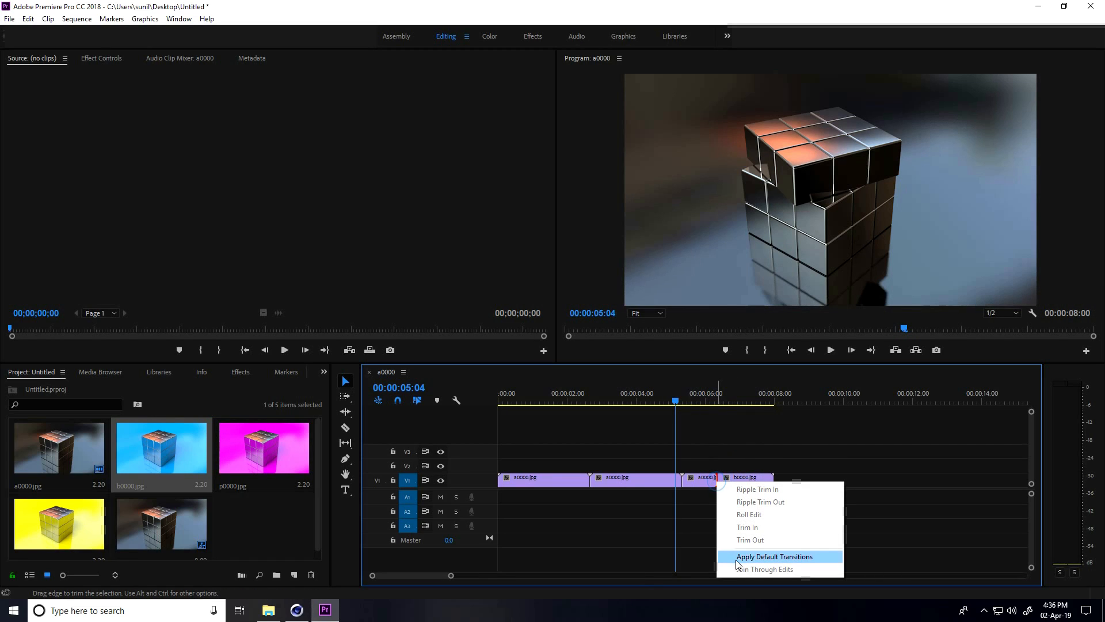
{"action": "mouse_move", "coordinate": [792, 563]}
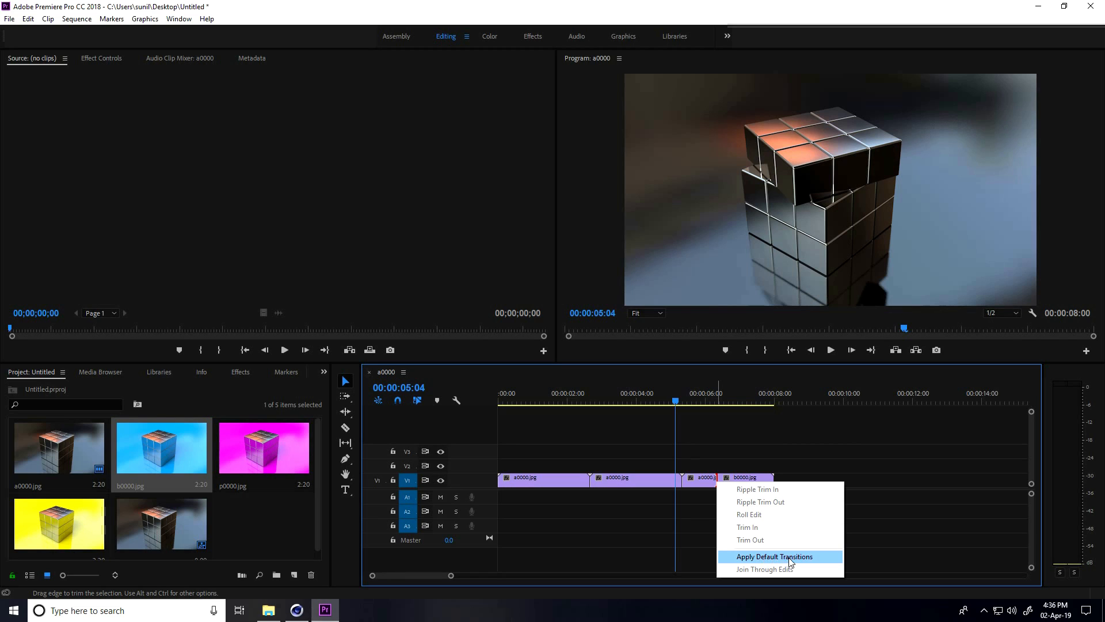
{"action": "left_click", "coordinate": [774, 556]}
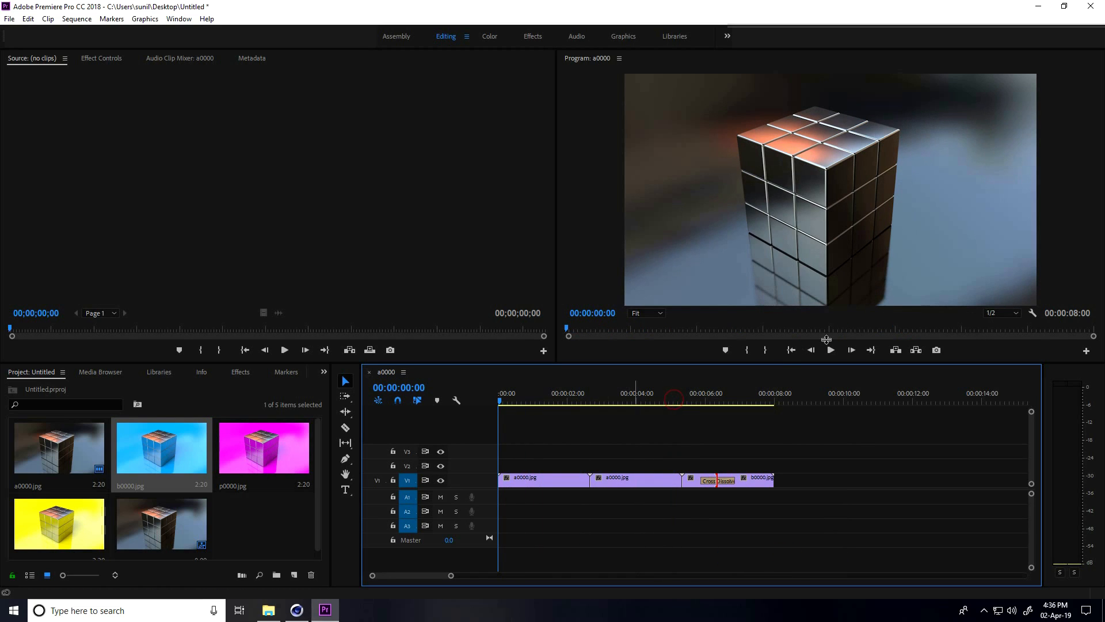
{"action": "left_click", "coordinate": [830, 350]}
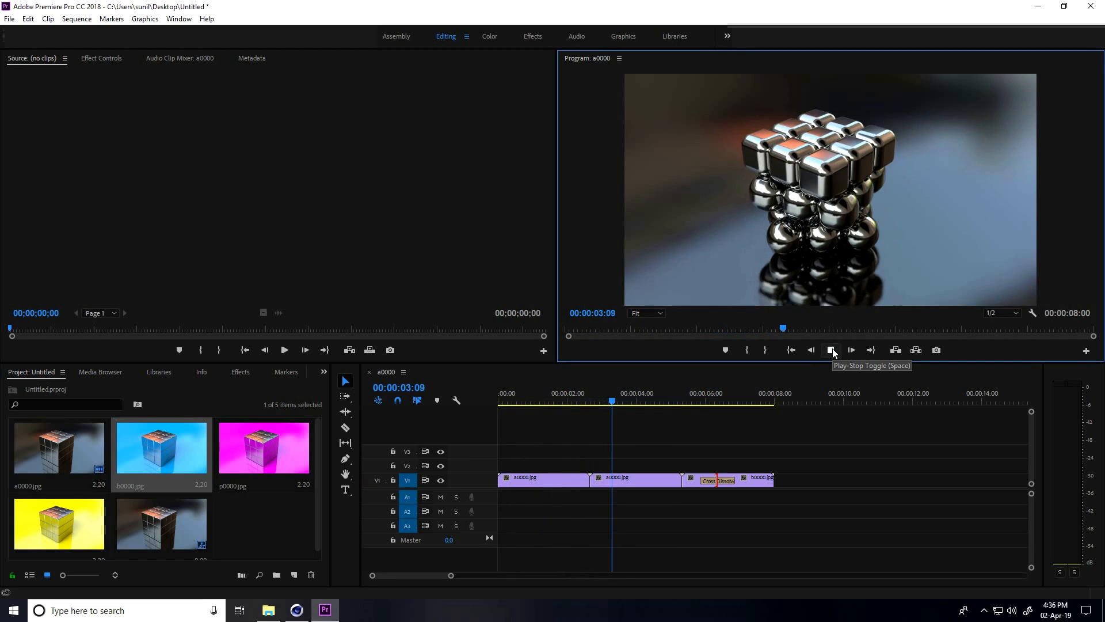
{"action": "left_click", "coordinate": [831, 350]}
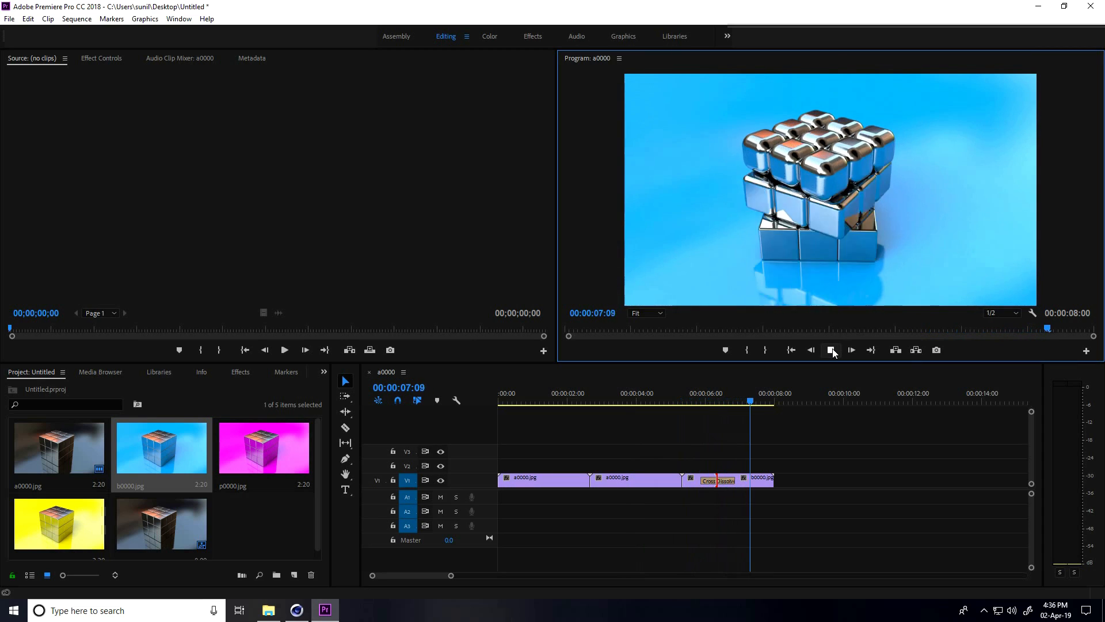
{"action": "left_click", "coordinate": [673, 392]}
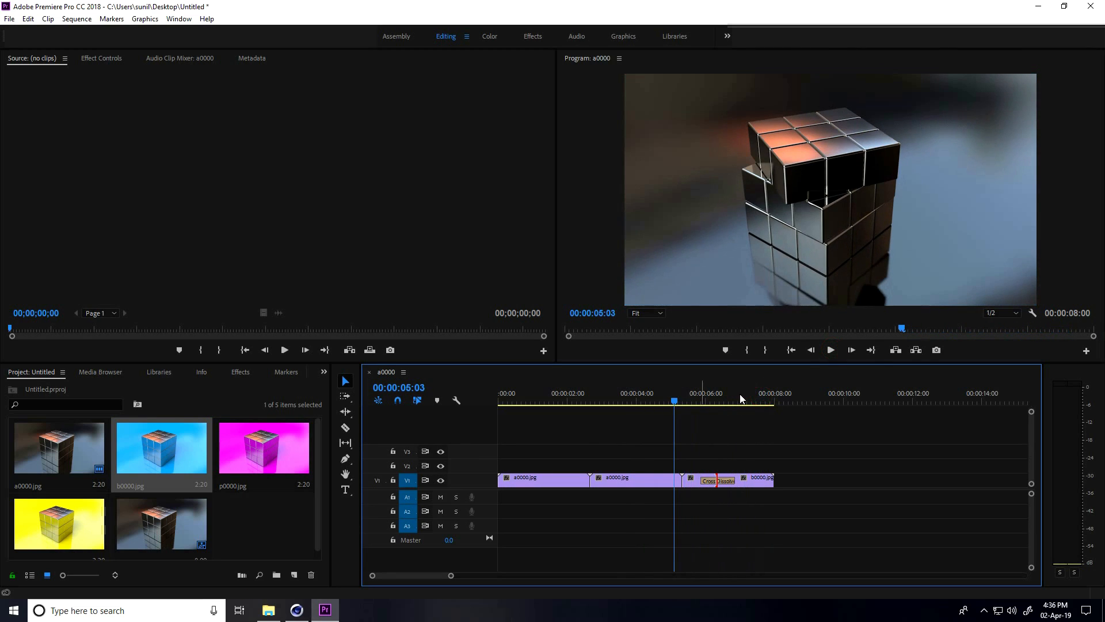
{"action": "left_click", "coordinate": [830, 350]}
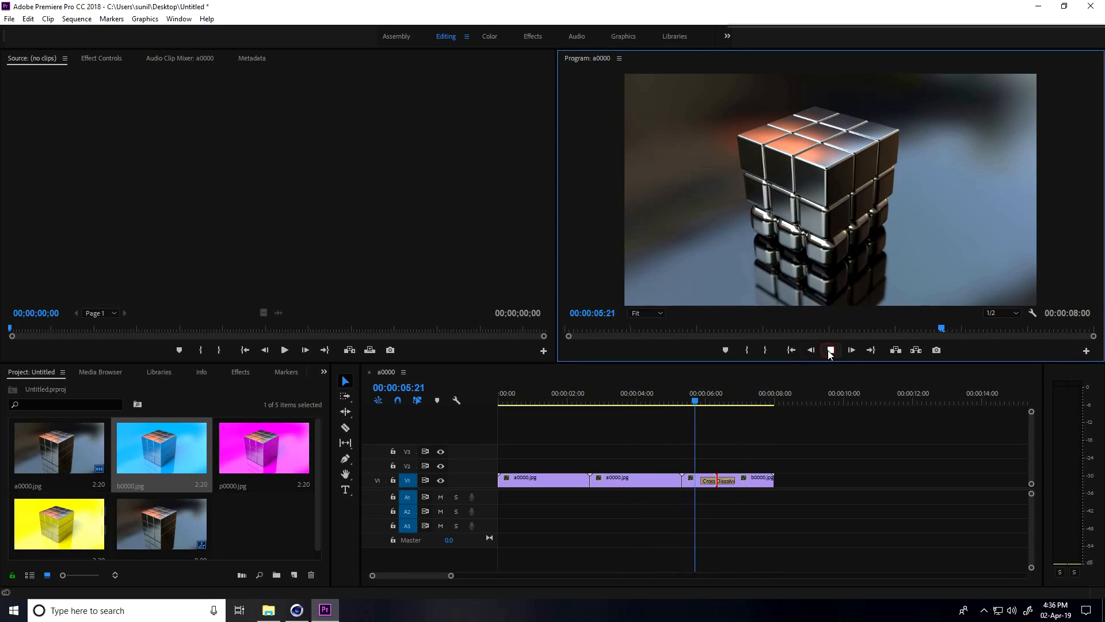
{"action": "left_click", "coordinate": [830, 350]}
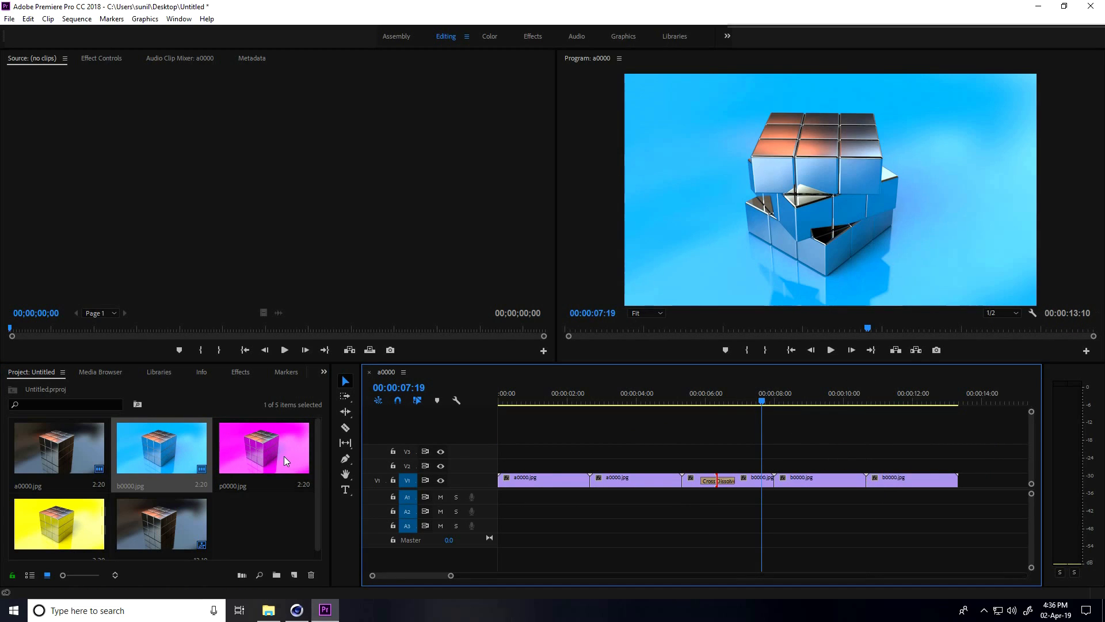
{"action": "mouse_move", "coordinate": [620, 405]}
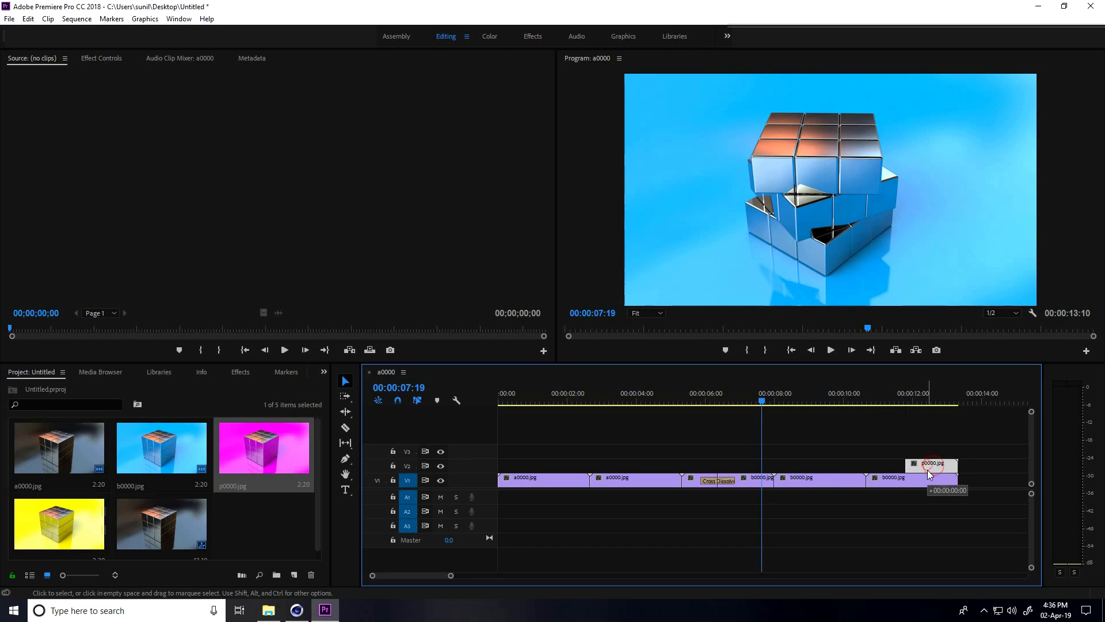
- Apply the default cross dissolve at the blue-to-pink cut via the edit point's context menu
{"action": "right_click", "coordinate": [909, 479]}
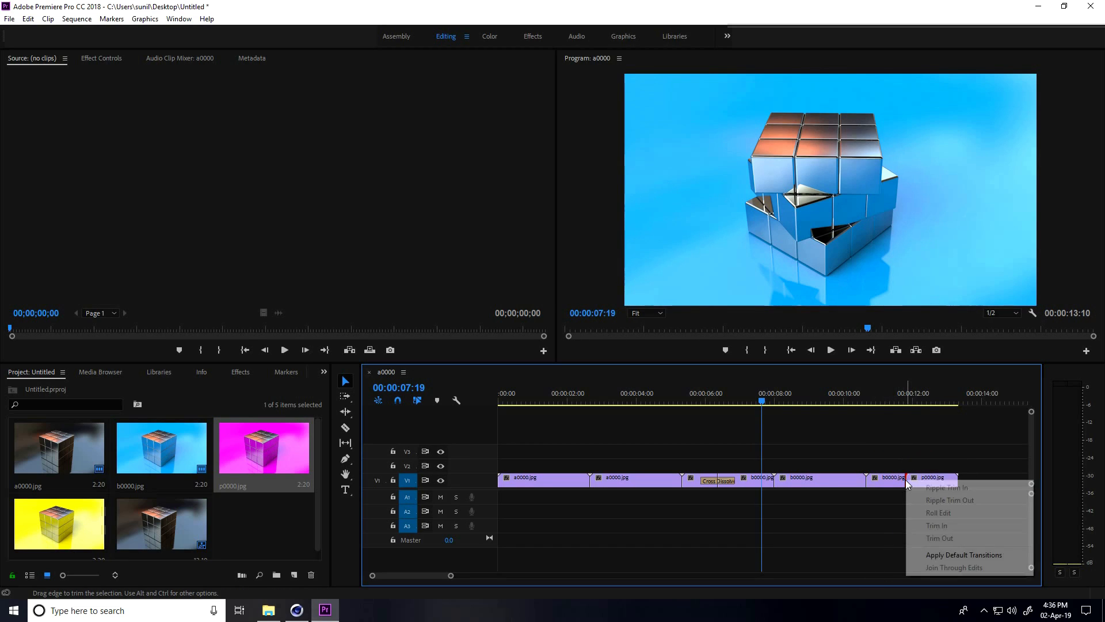
{"action": "left_click", "coordinate": [963, 554]}
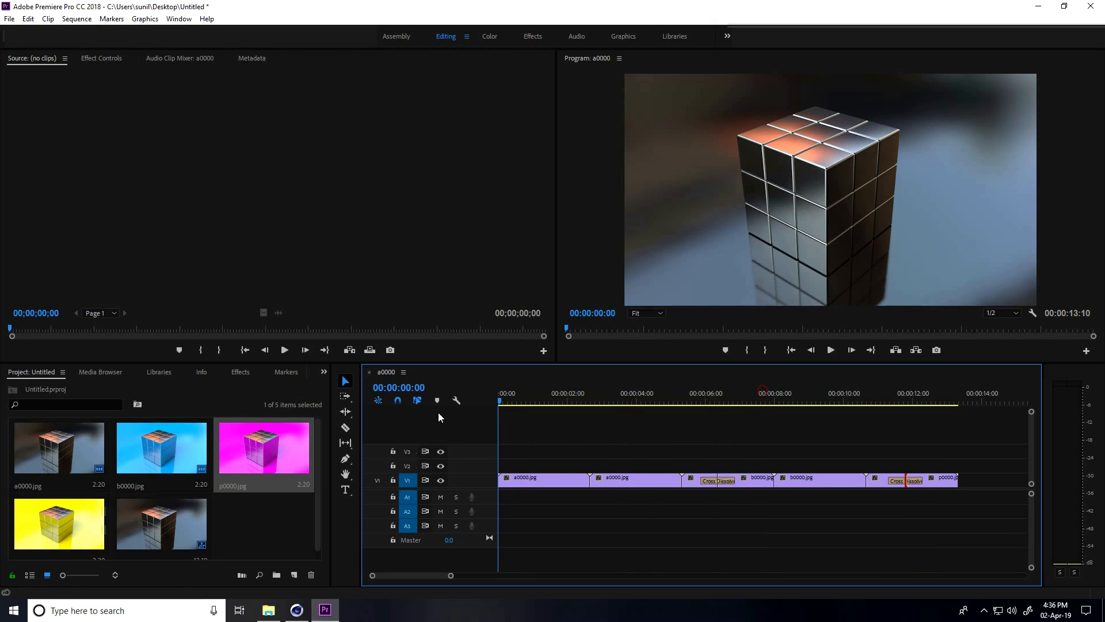
{"action": "left_click", "coordinate": [830, 349]}
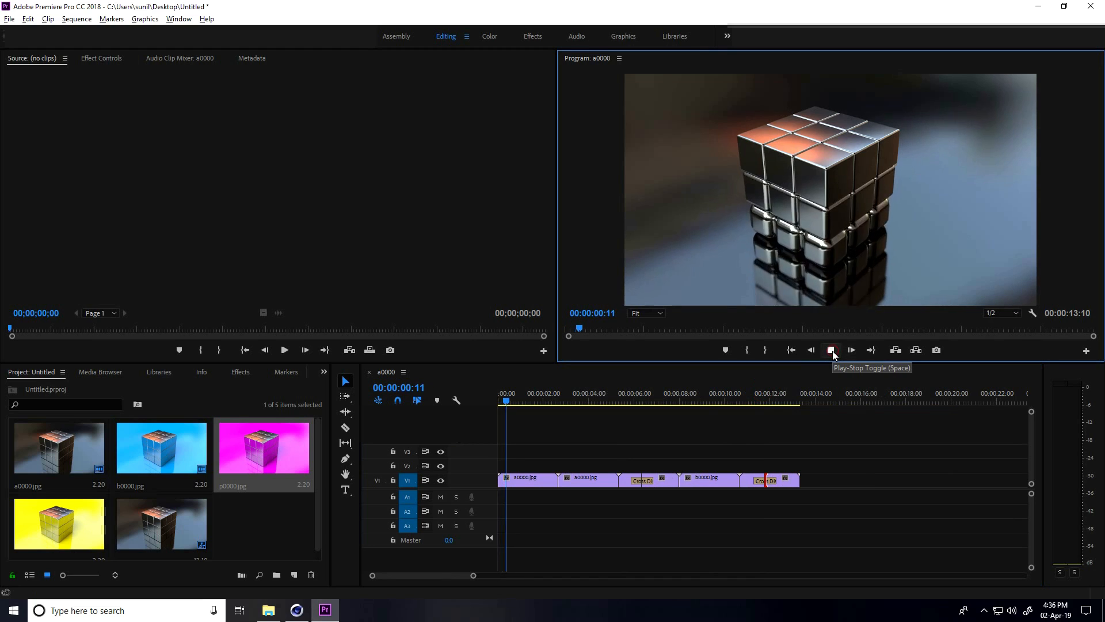
{"action": "left_click", "coordinate": [830, 350]}
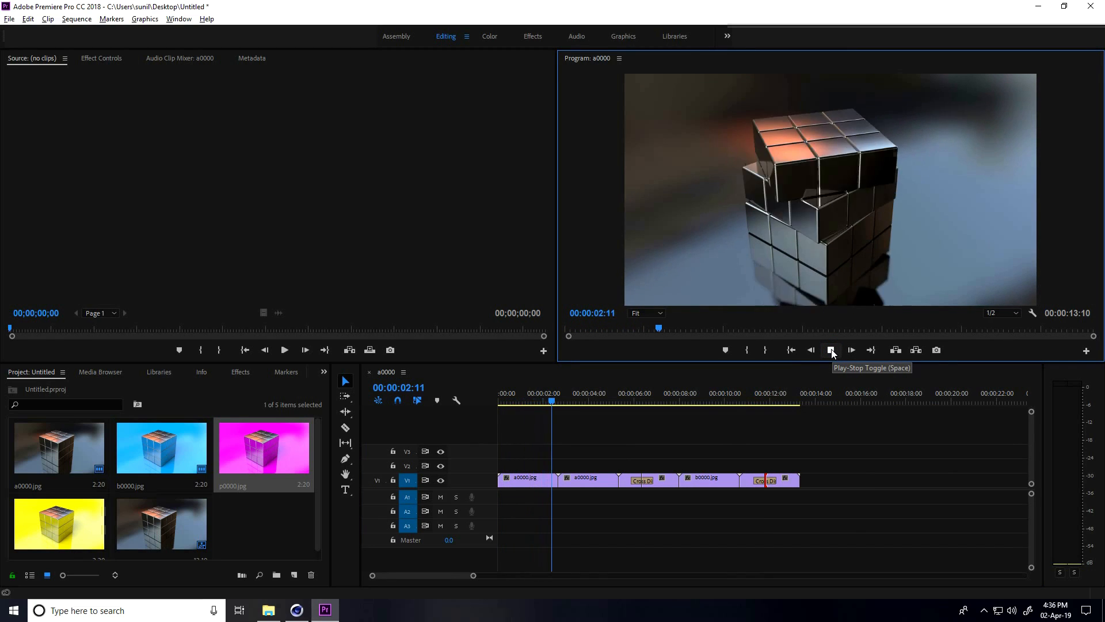
{"action": "left_click", "coordinate": [831, 350]}
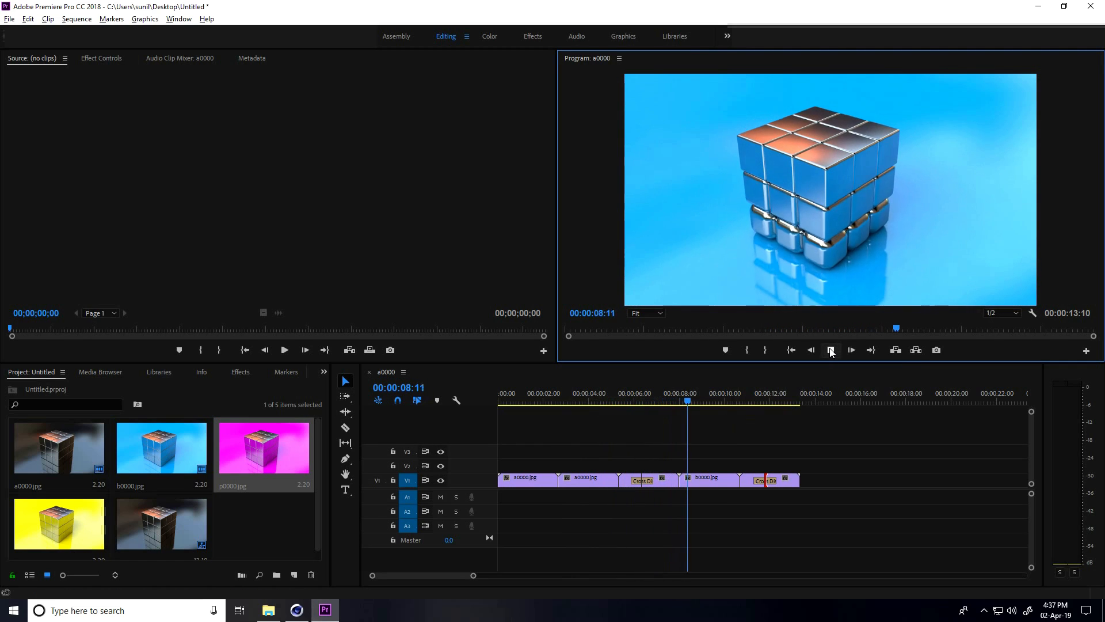
{"action": "left_click", "coordinate": [830, 350]}
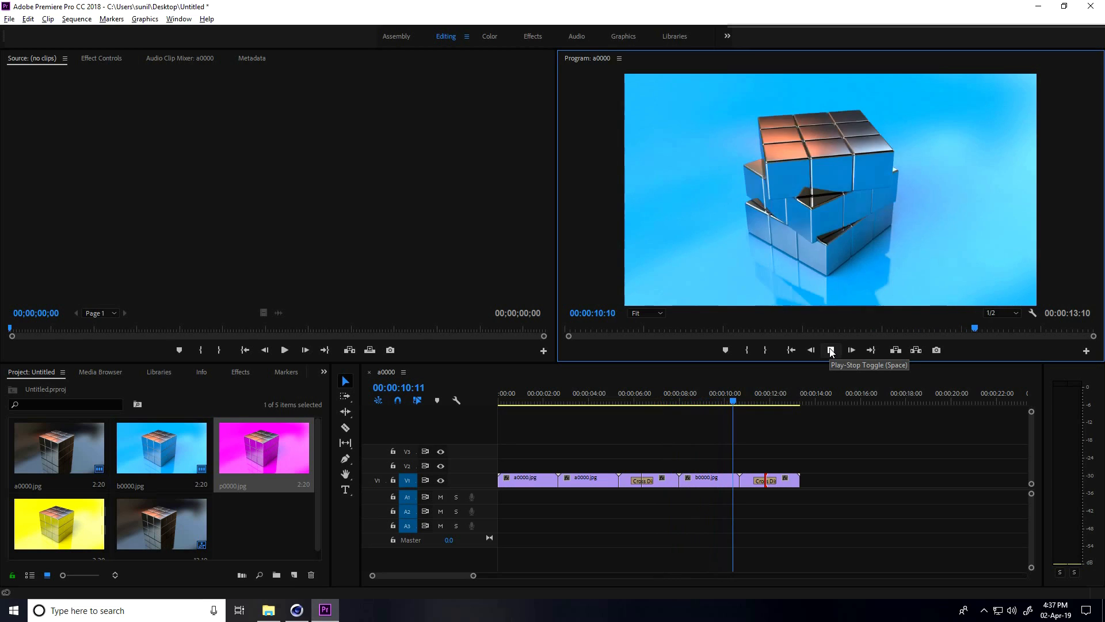
{"action": "left_click", "coordinate": [830, 350]}
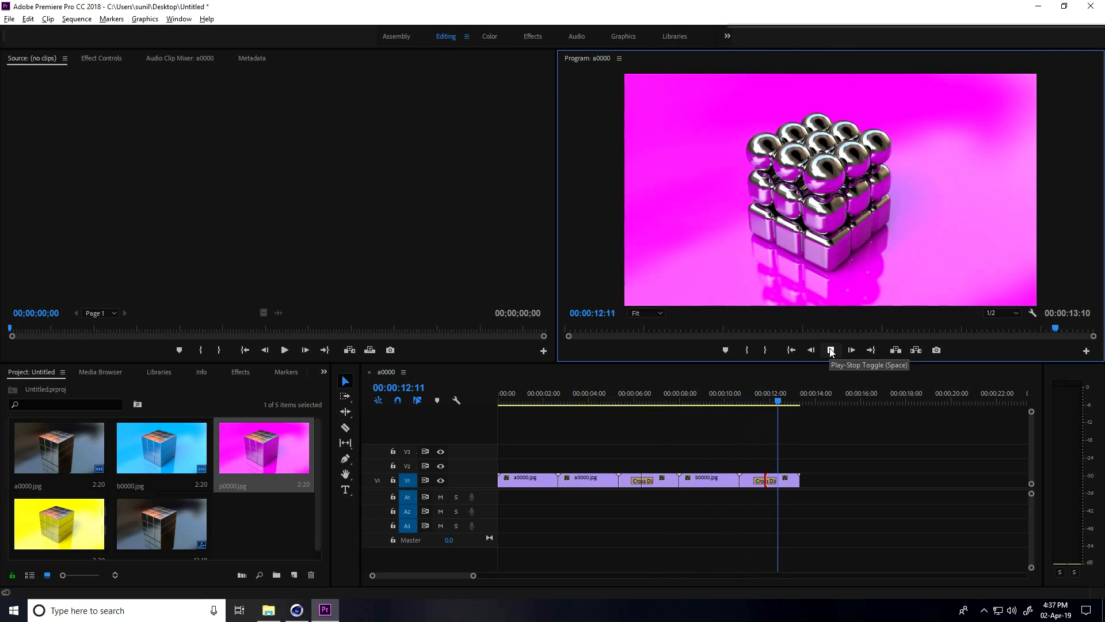
{"action": "left_click", "coordinate": [830, 350]}
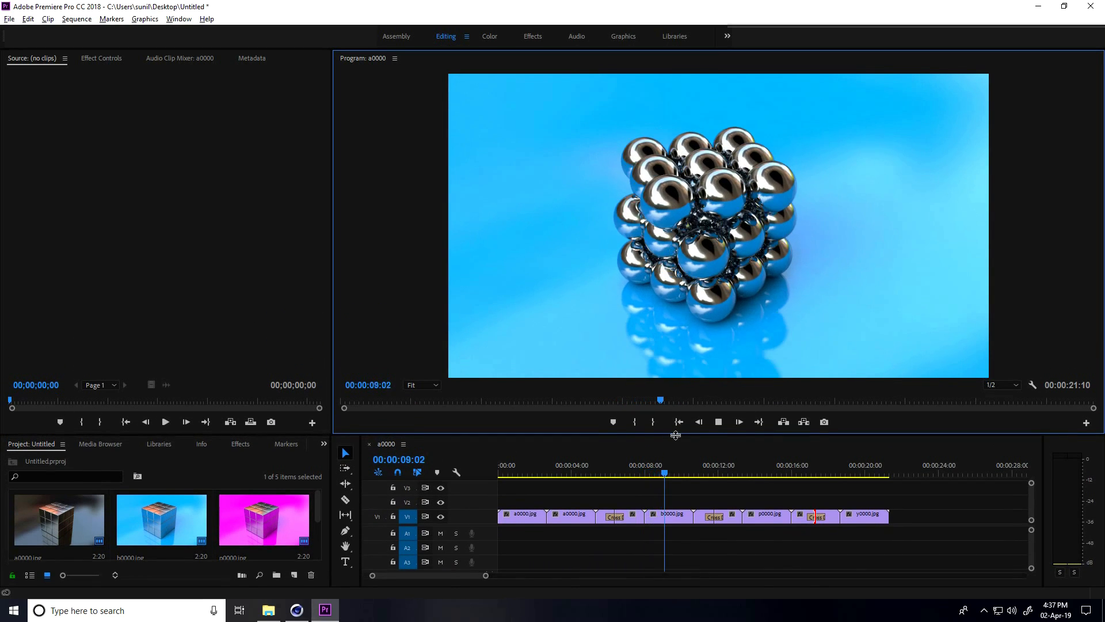
- Preview the sequence with the Play-Stop toggle before adding the closing cross dissolve
{"action": "left_click", "coordinate": [718, 421]}
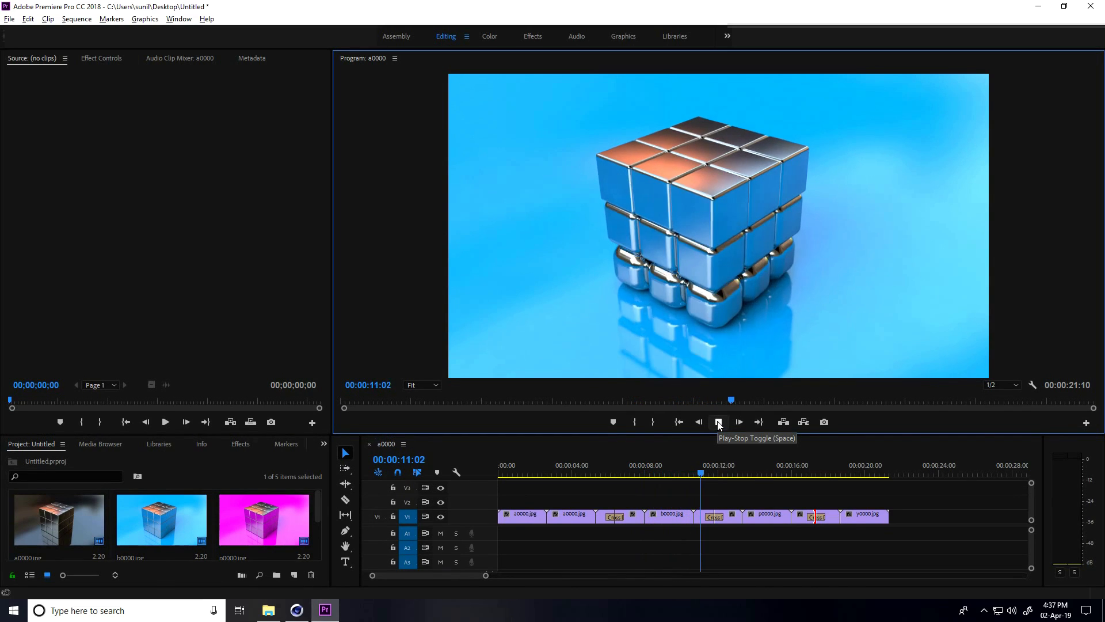
{"action": "left_click", "coordinate": [717, 421]}
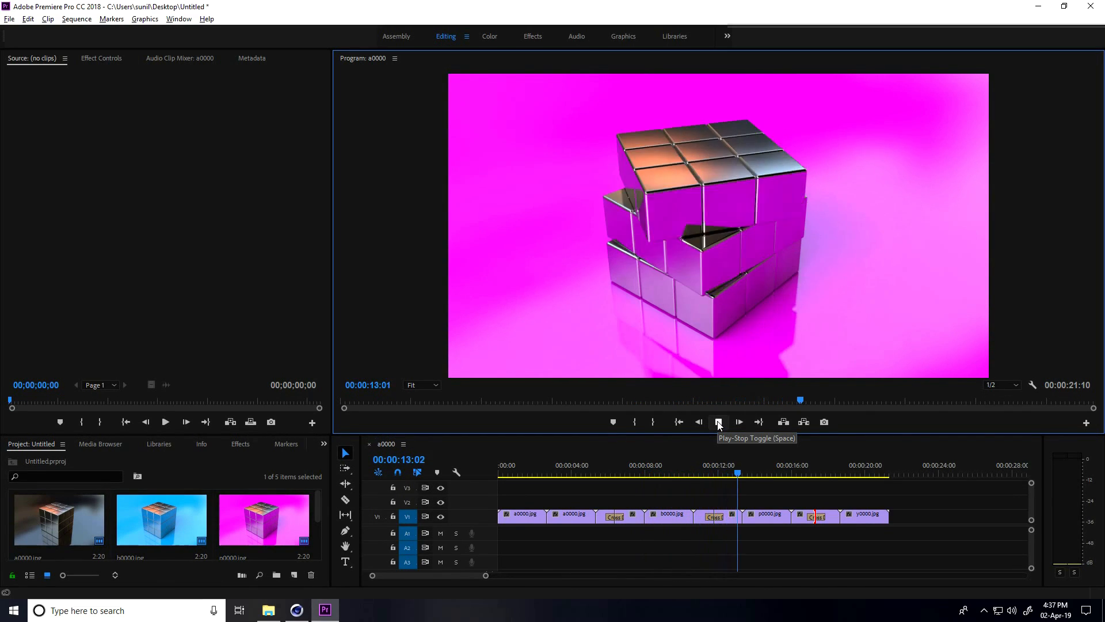
{"action": "left_click", "coordinate": [739, 421]}
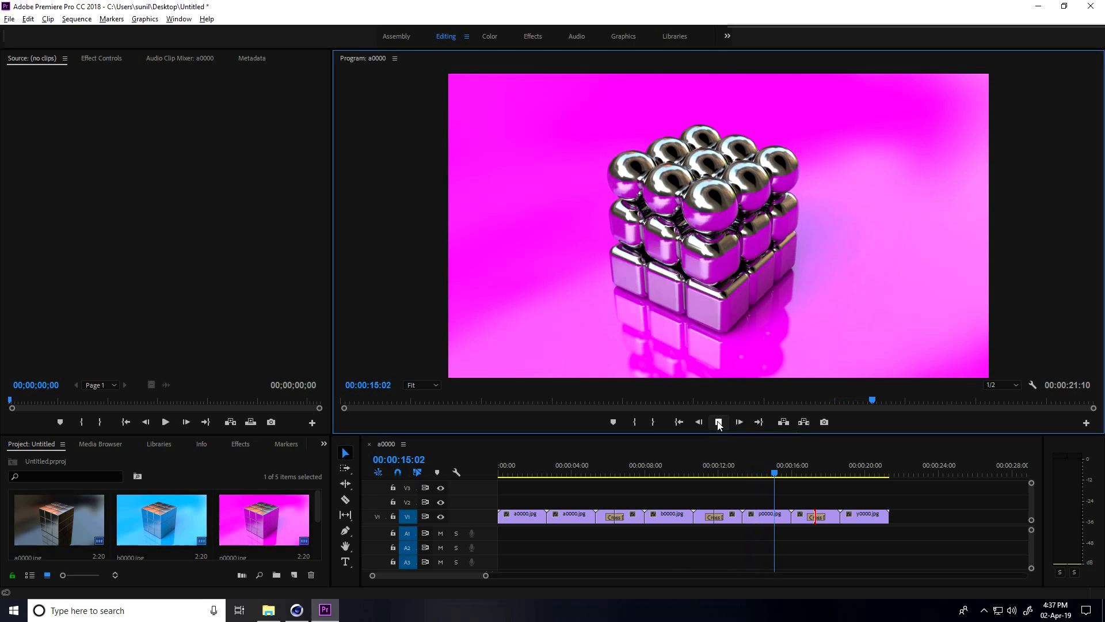
{"action": "left_click", "coordinate": [737, 422]}
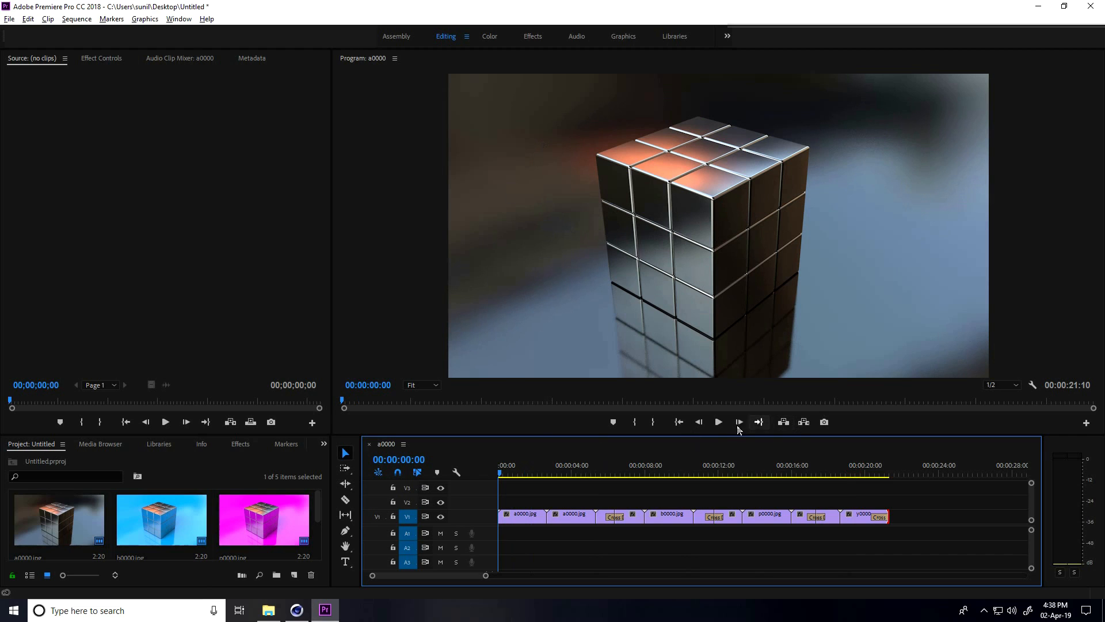
{"action": "left_click", "coordinate": [717, 421]}
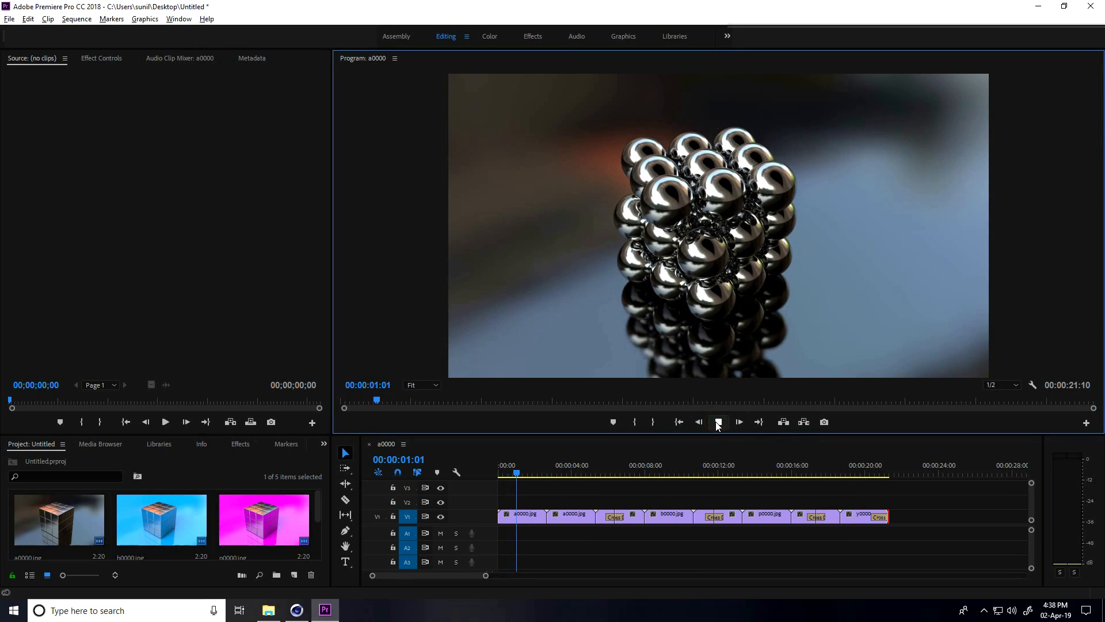
{"action": "left_click", "coordinate": [738, 421]}
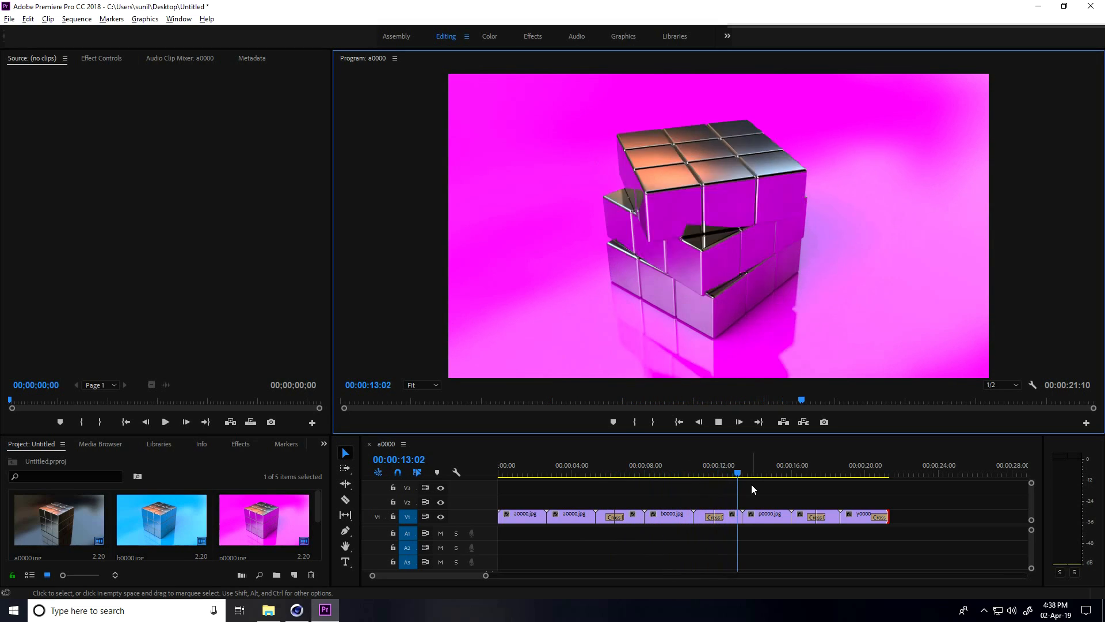
{"action": "left_click", "coordinate": [774, 464]}
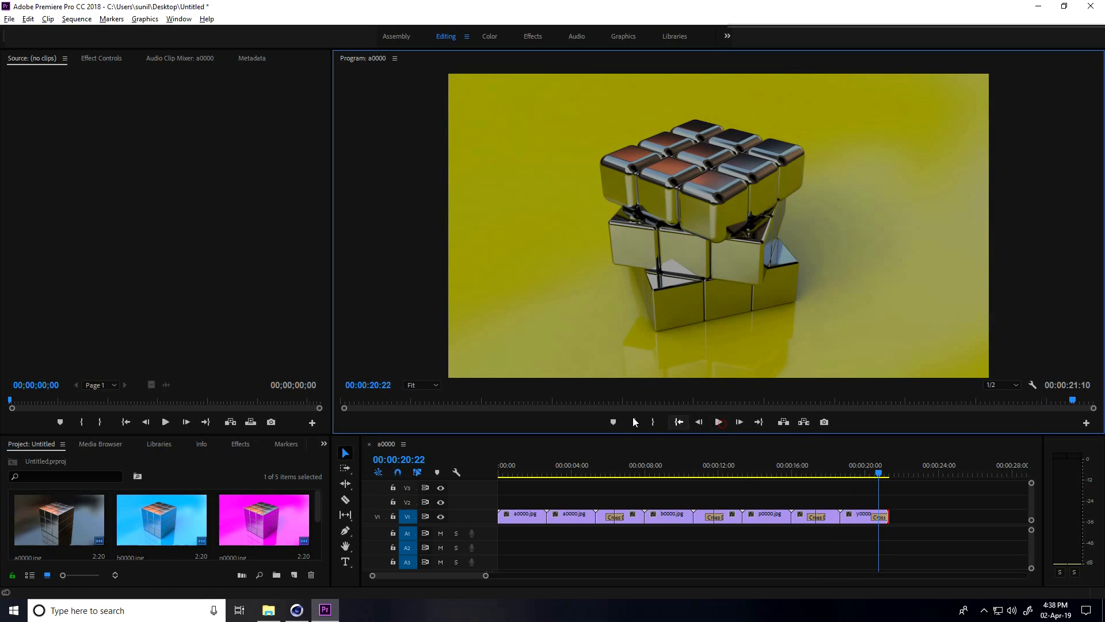
{"action": "left_click", "coordinate": [10, 18]}
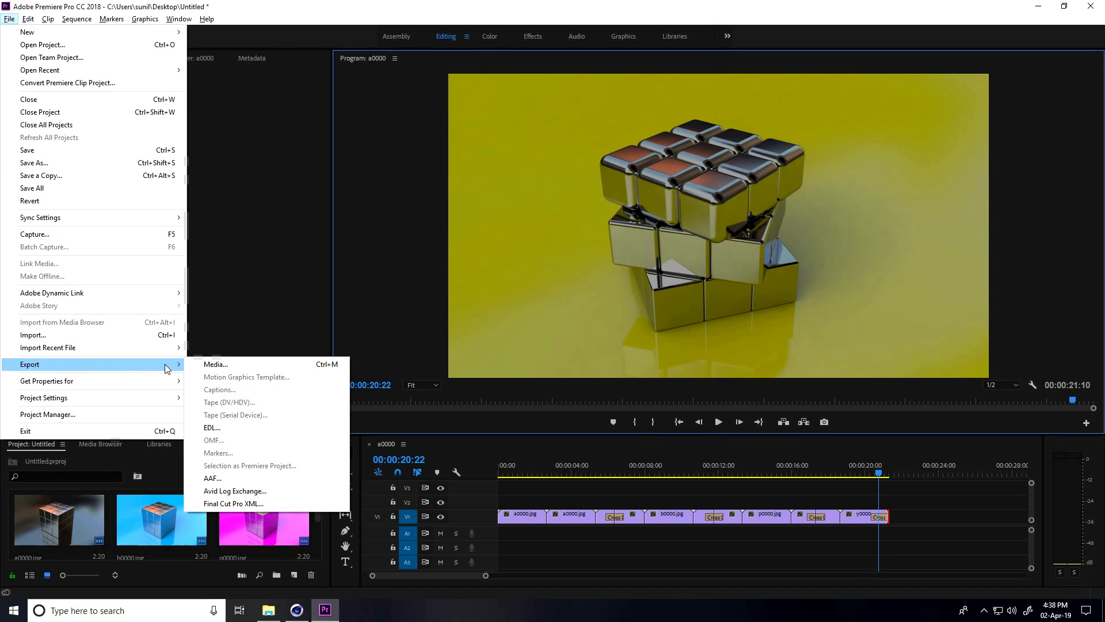
- Choose H.264 export with the High Quality 1080p HD preset at 1920×1080
{"action": "left_click", "coordinate": [215, 364]}
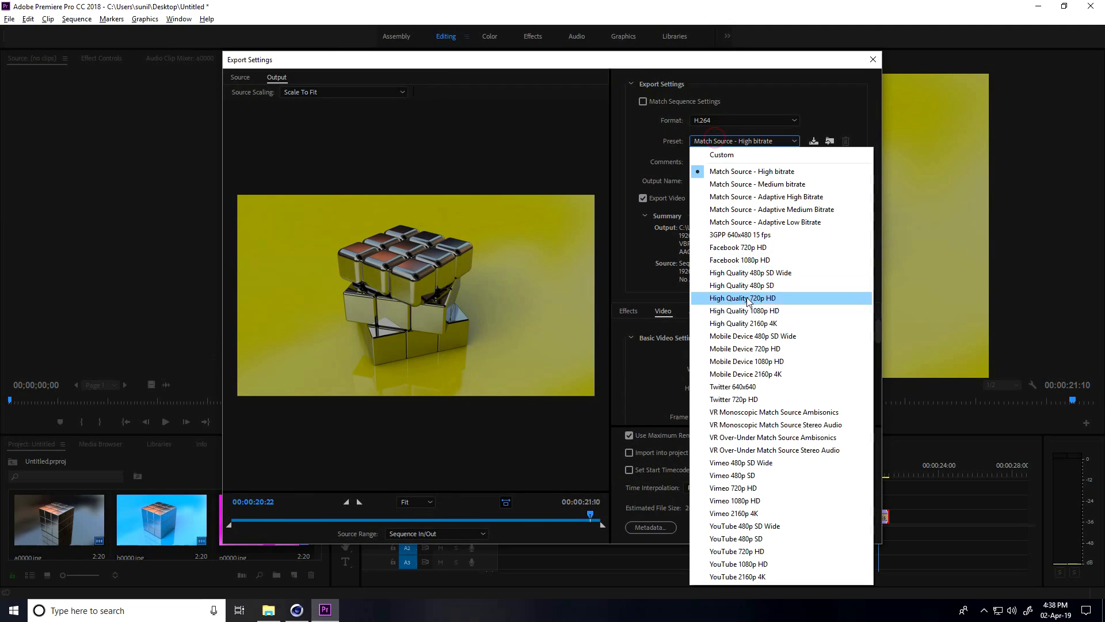
{"action": "mouse_move", "coordinate": [745, 311]}
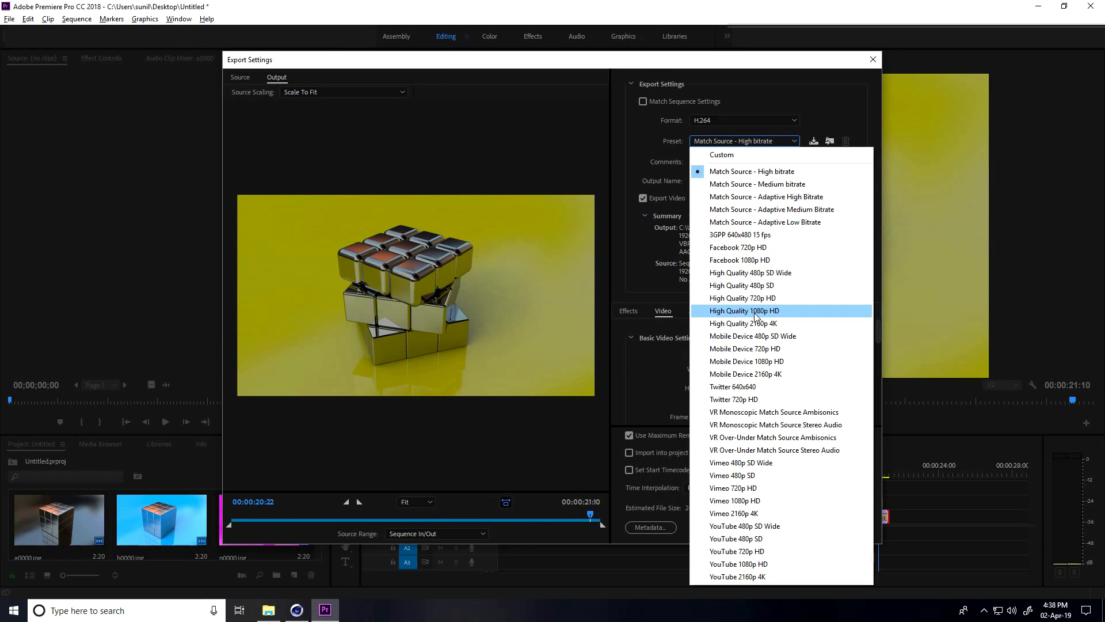
{"action": "left_click", "coordinate": [743, 310]}
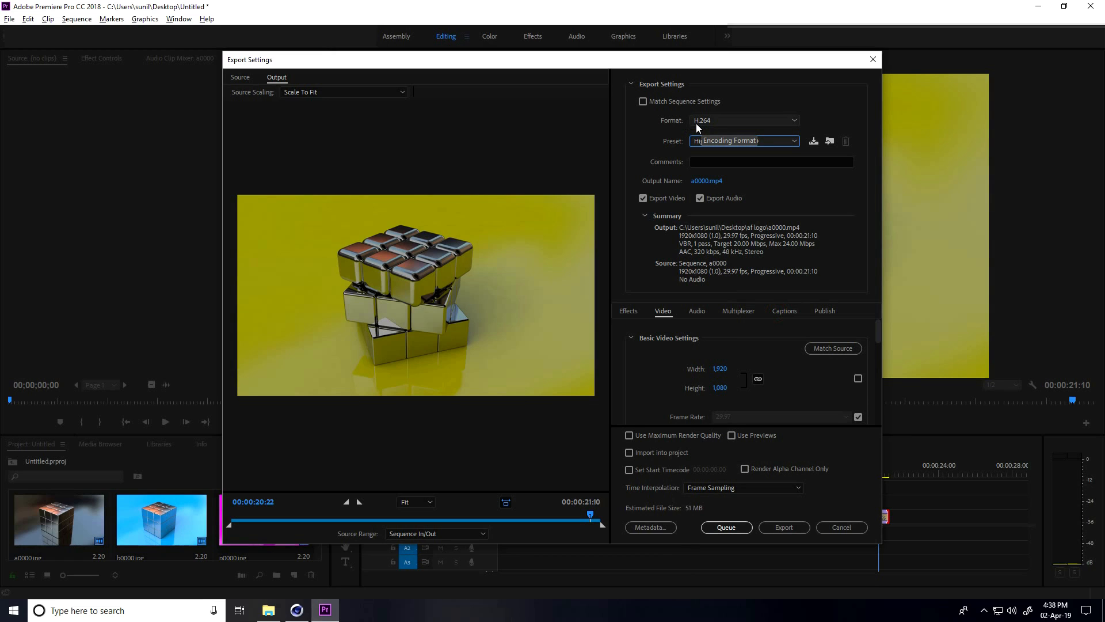
{"action": "left_click", "coordinate": [744, 140]}
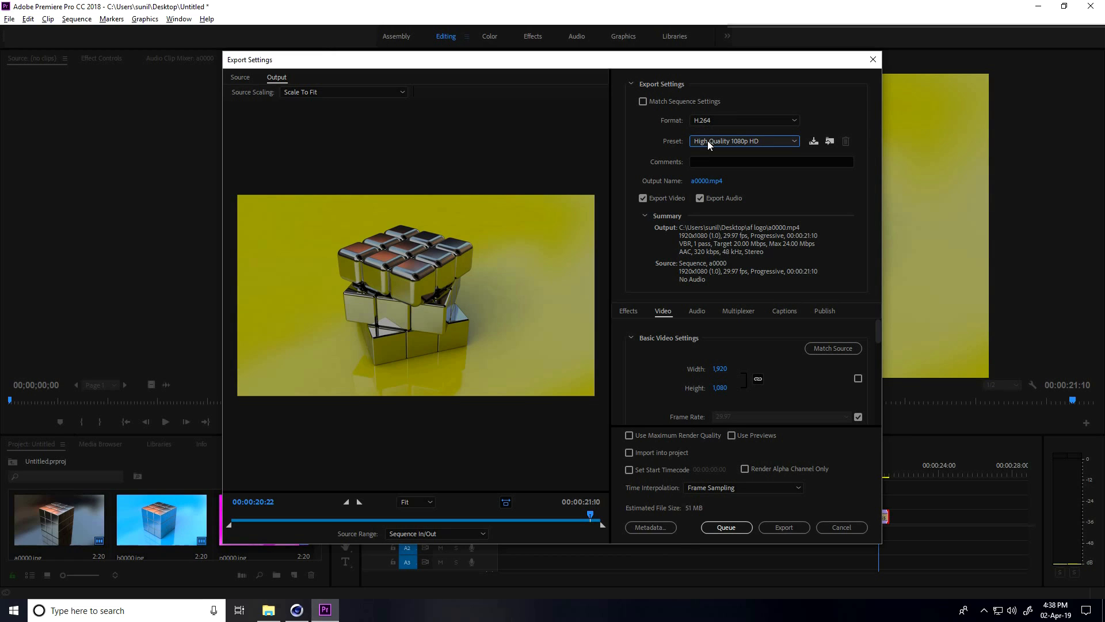
- Save the export as render.mp4 inside the Desktop blue folder
{"action": "left_click", "coordinate": [706, 181]}
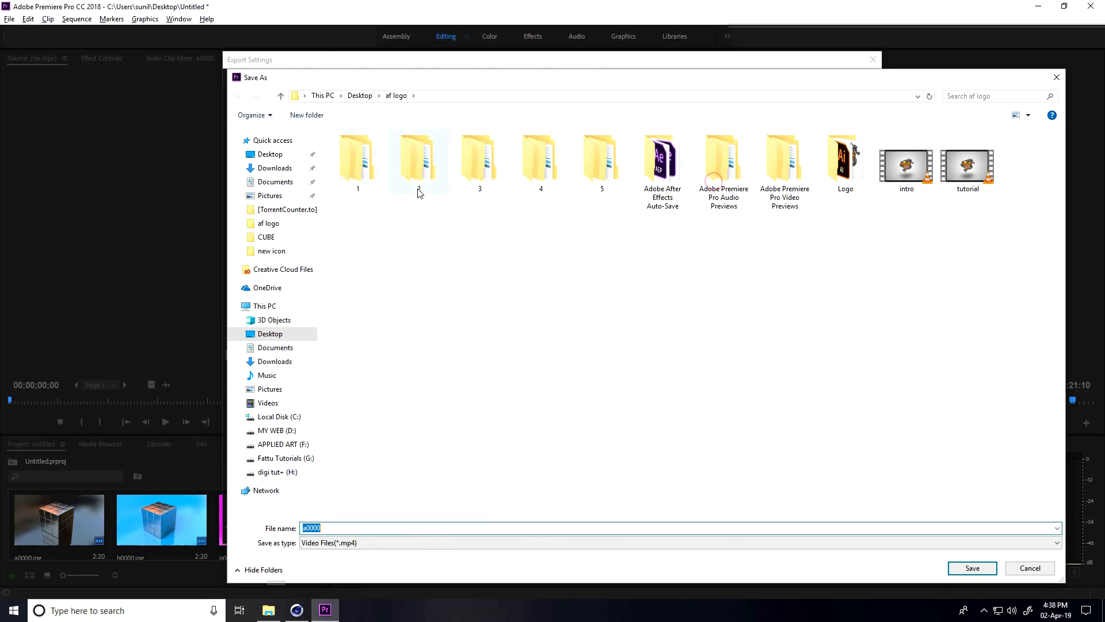
{"action": "left_click", "coordinate": [359, 96]}
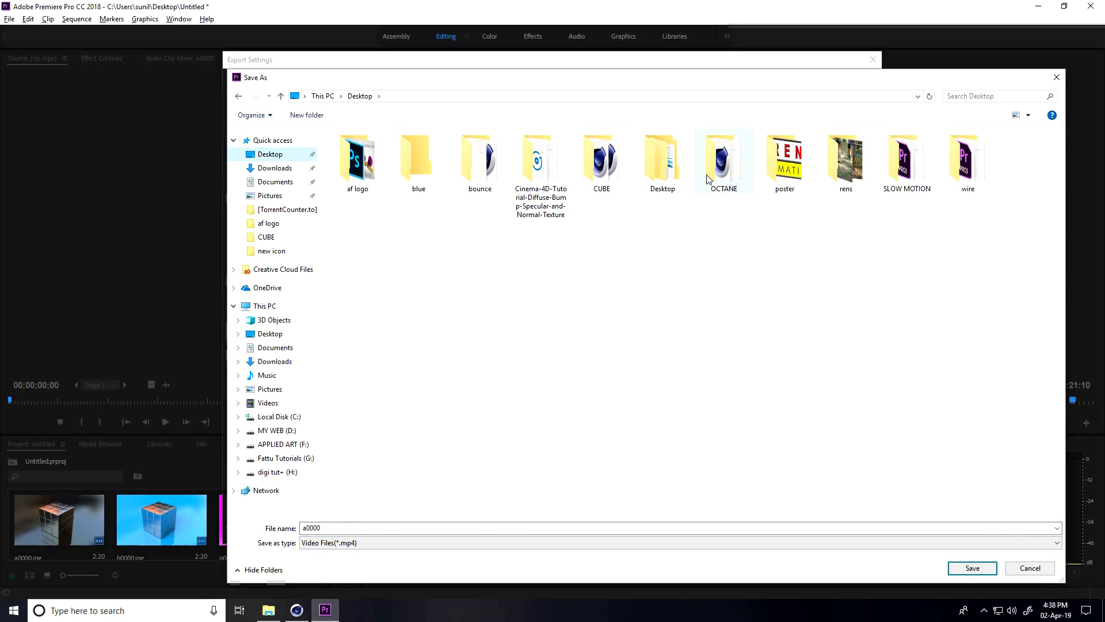
{"action": "double_click", "coordinate": [417, 159]}
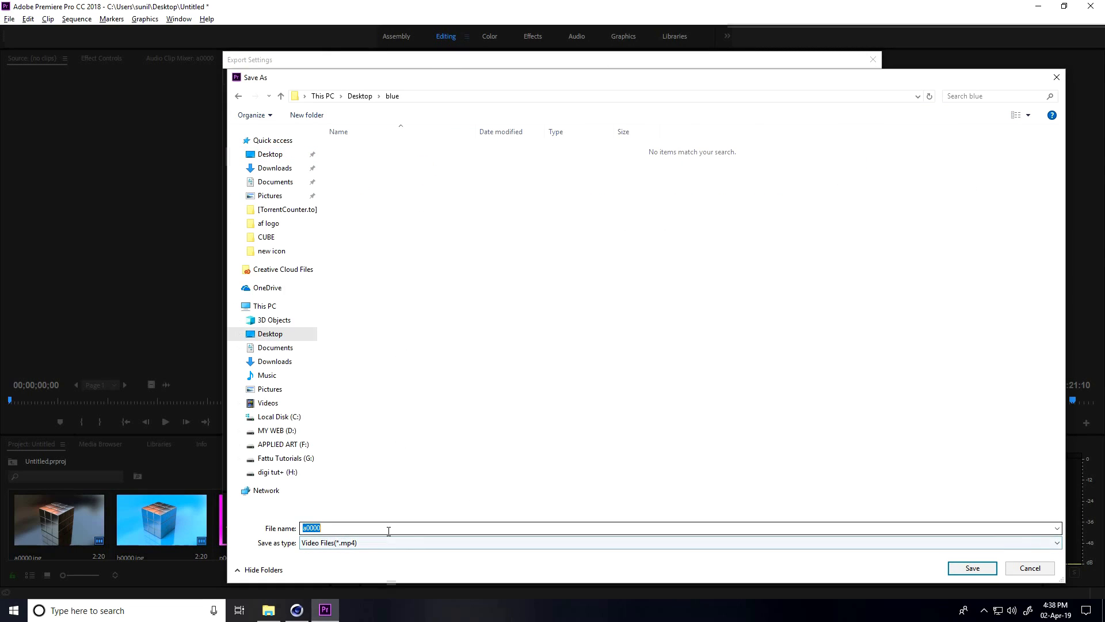
{"action": "type", "text": "render"}
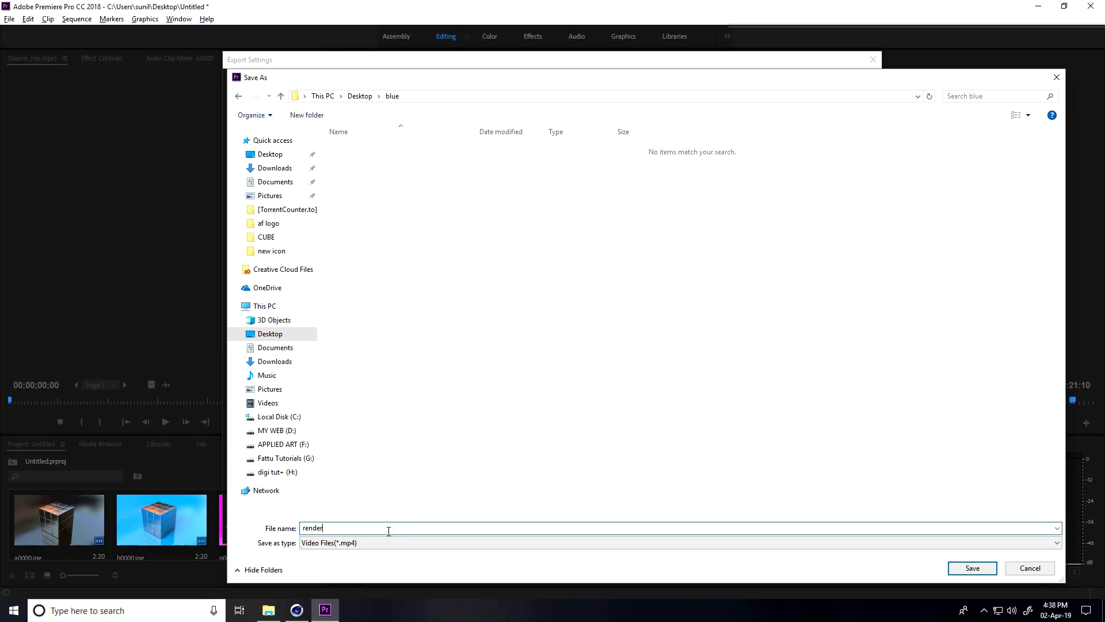
{"action": "left_click", "coordinate": [972, 567]}
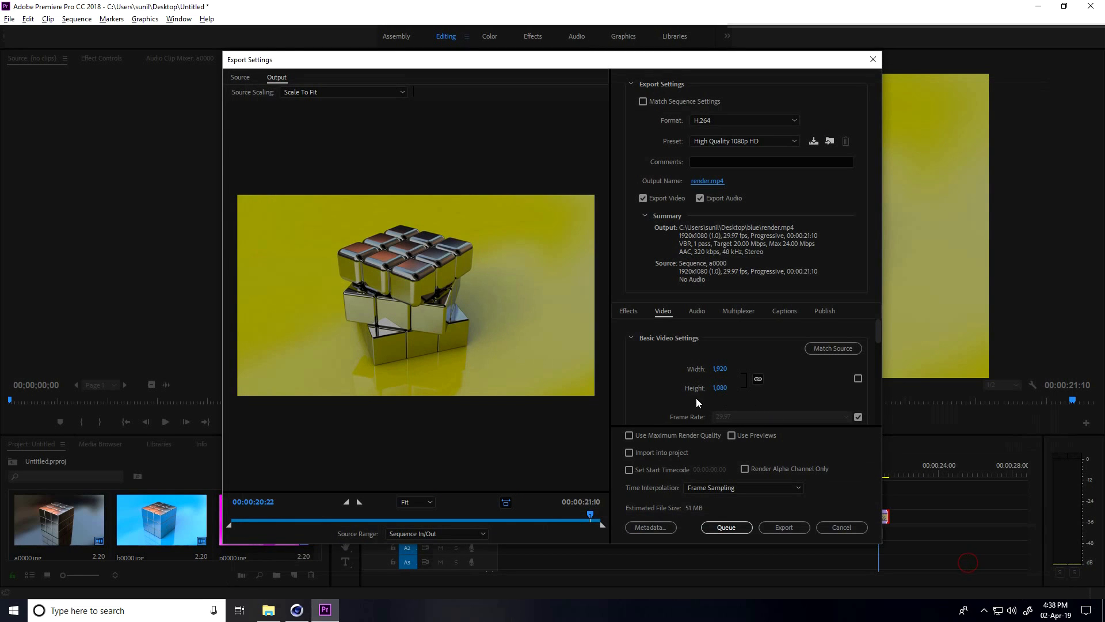
- Export the sequence and wait for render.mp4 to finish encoding
{"action": "left_click", "coordinate": [783, 527]}
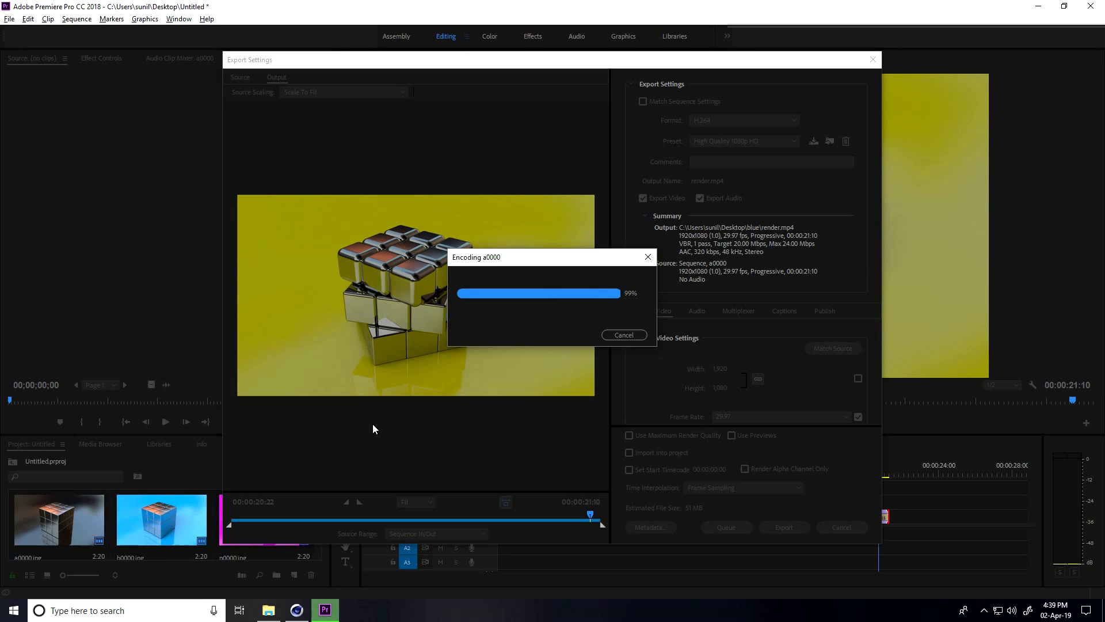
{"action": "left_click", "coordinate": [268, 610]}
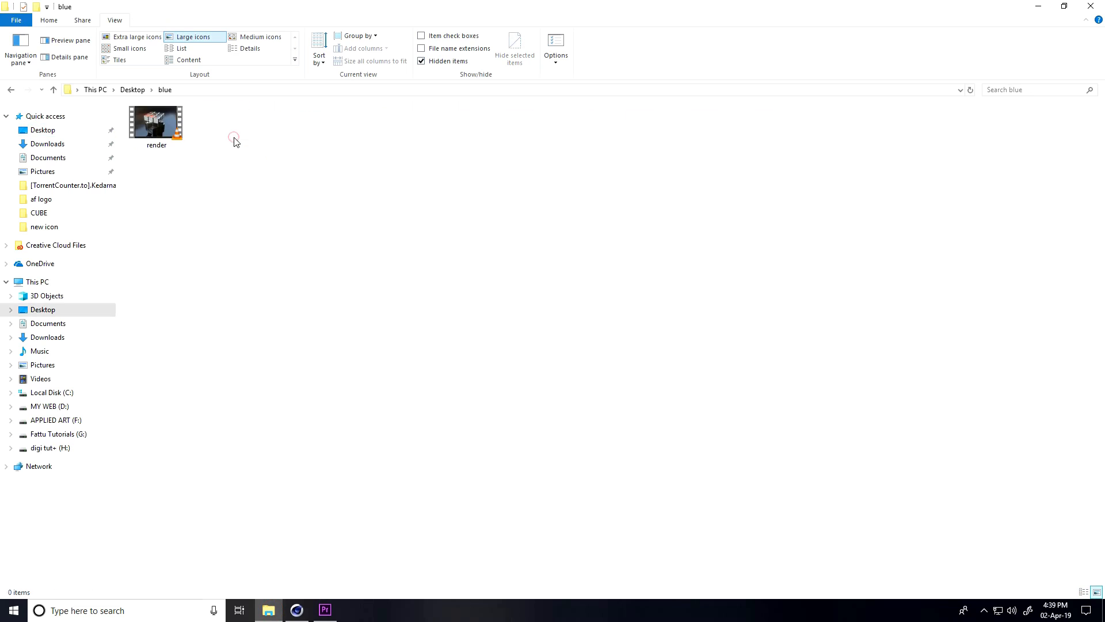
- Check render.mp4's properties in the blue folder, then play it in VLC
{"action": "left_click", "coordinate": [155, 126]}
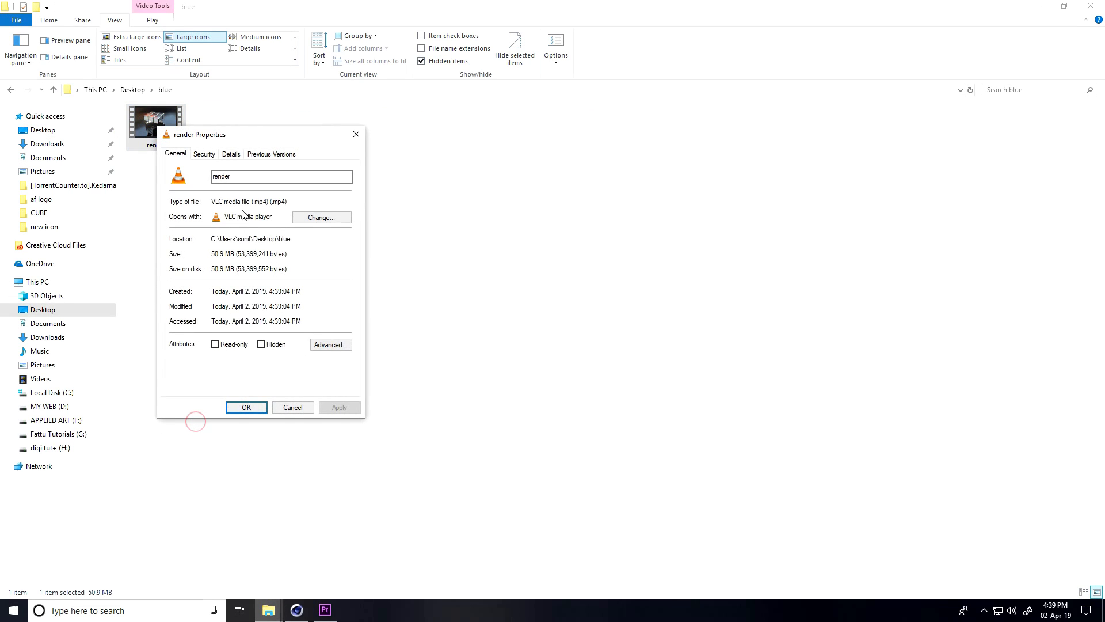
{"action": "double_click", "coordinate": [269, 201]}
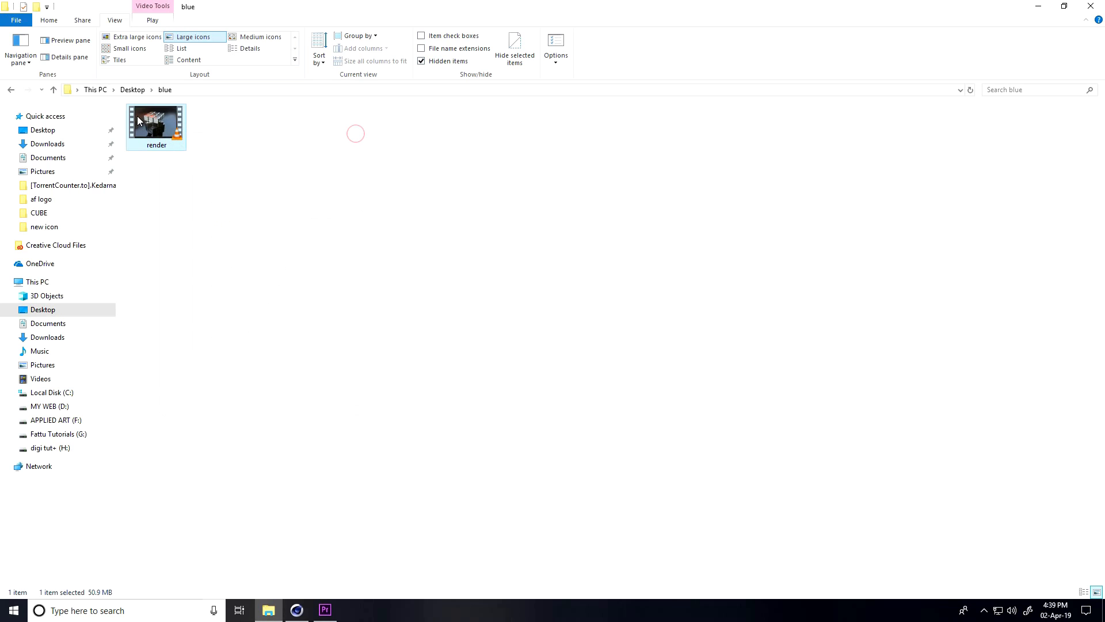
{"action": "double_click", "coordinate": [155, 124]}
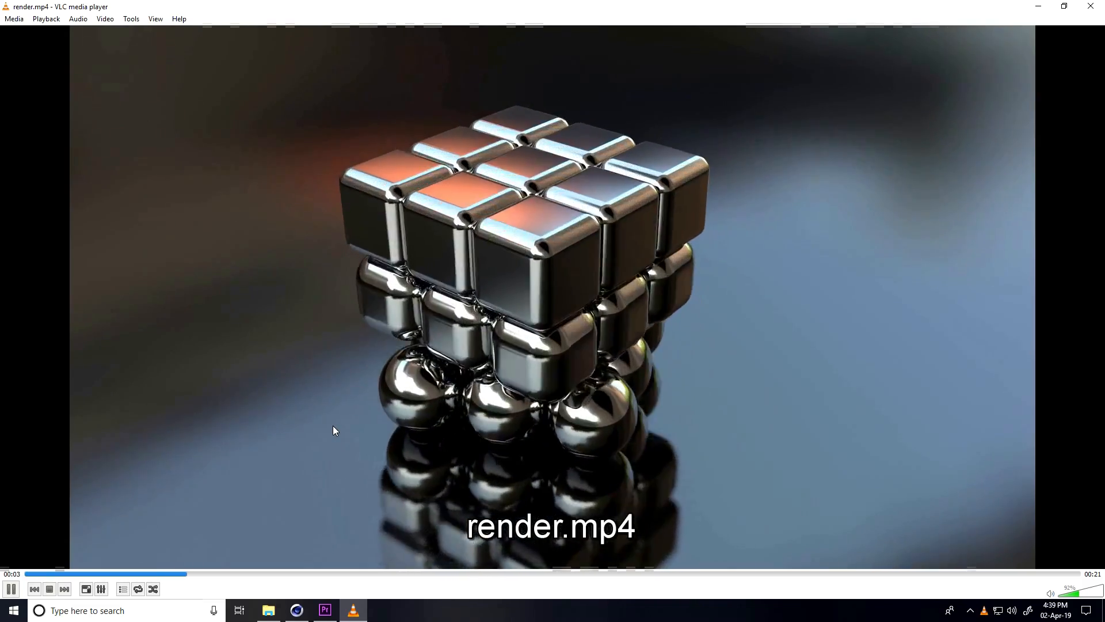